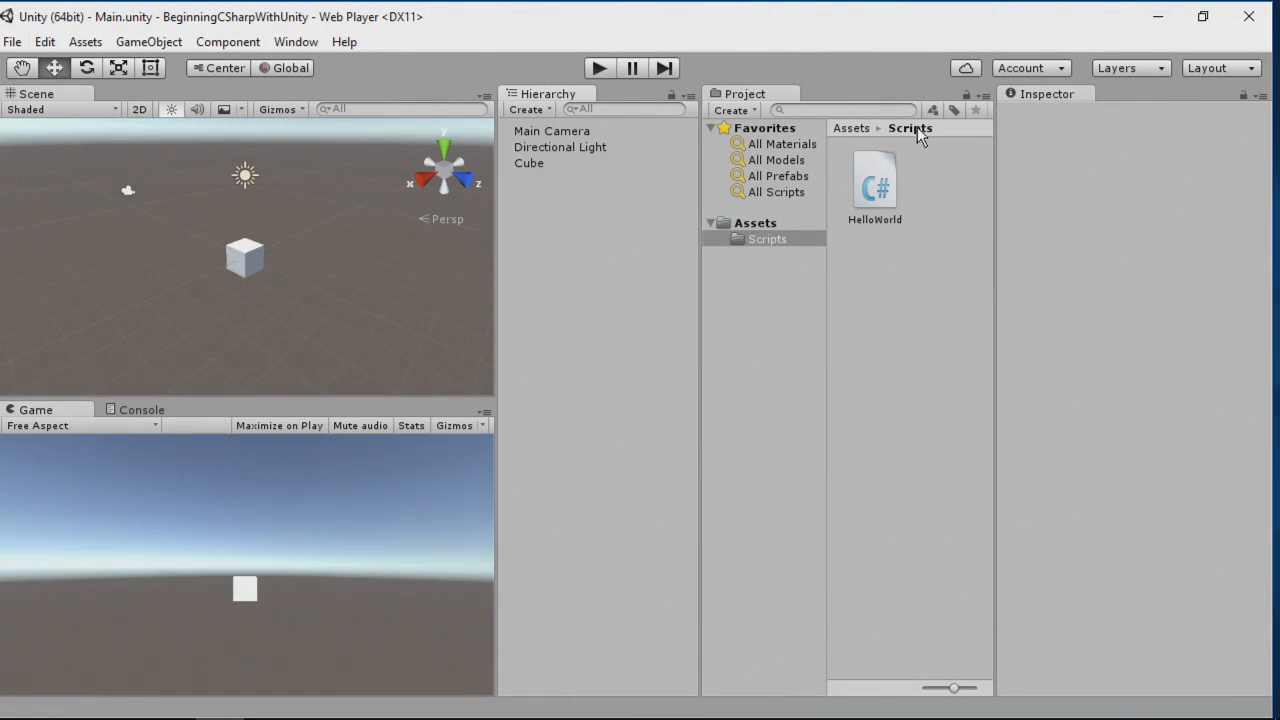
Open the HelloWorld C# script from the Project panel's Scripts folder in Visual Studio
double_click(874, 180)
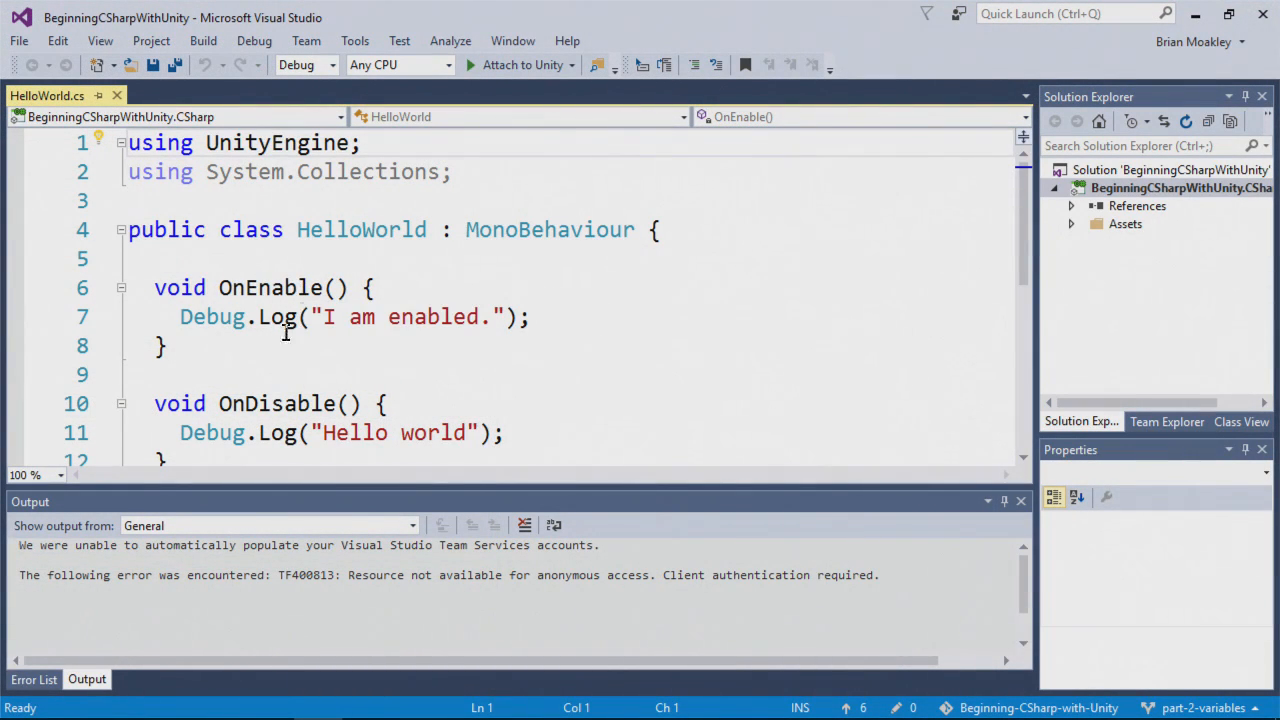
mouse_move(418, 432)
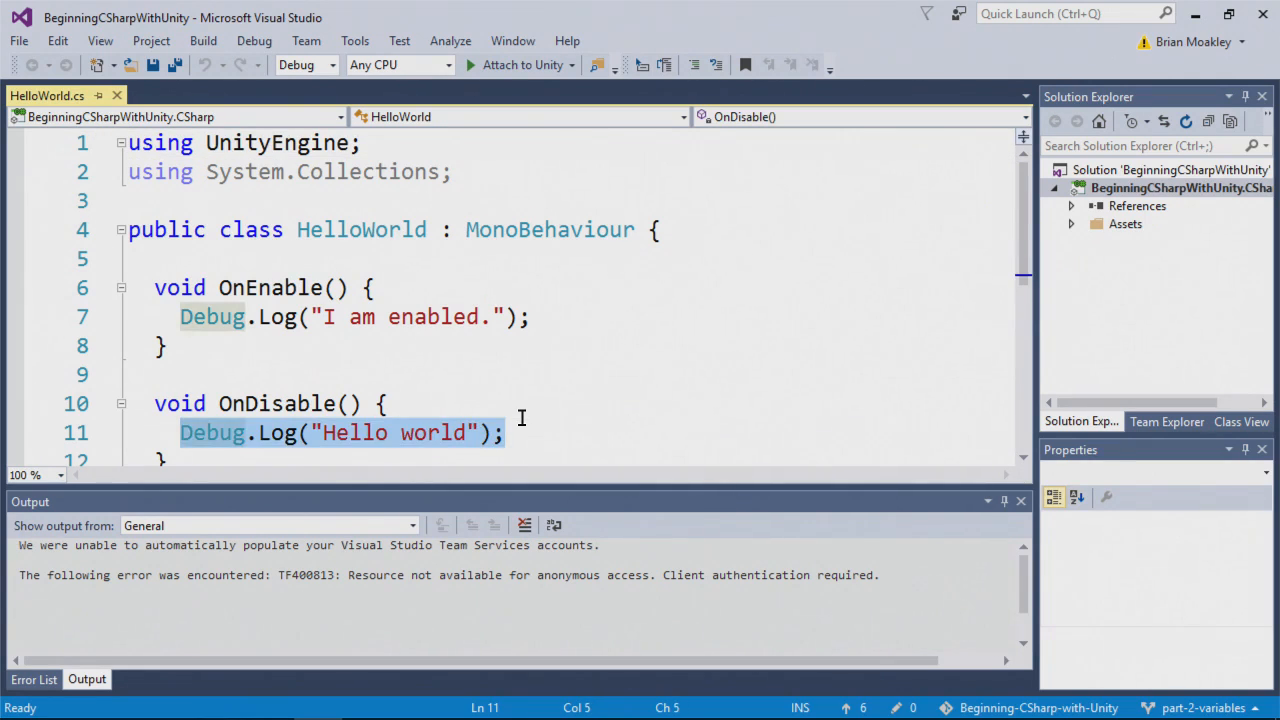
Delete the Debug.Log("Hello world") line in OnDisable and begin a string declaration
key("Delete")
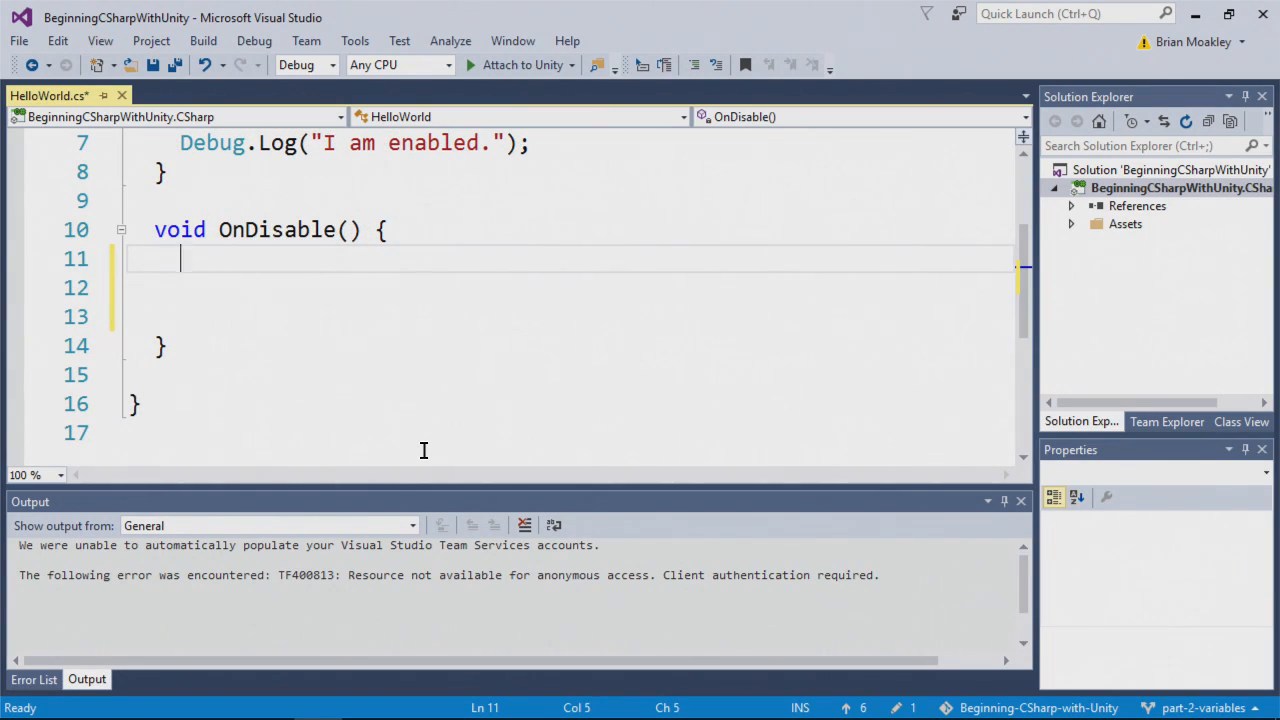
type("strin")
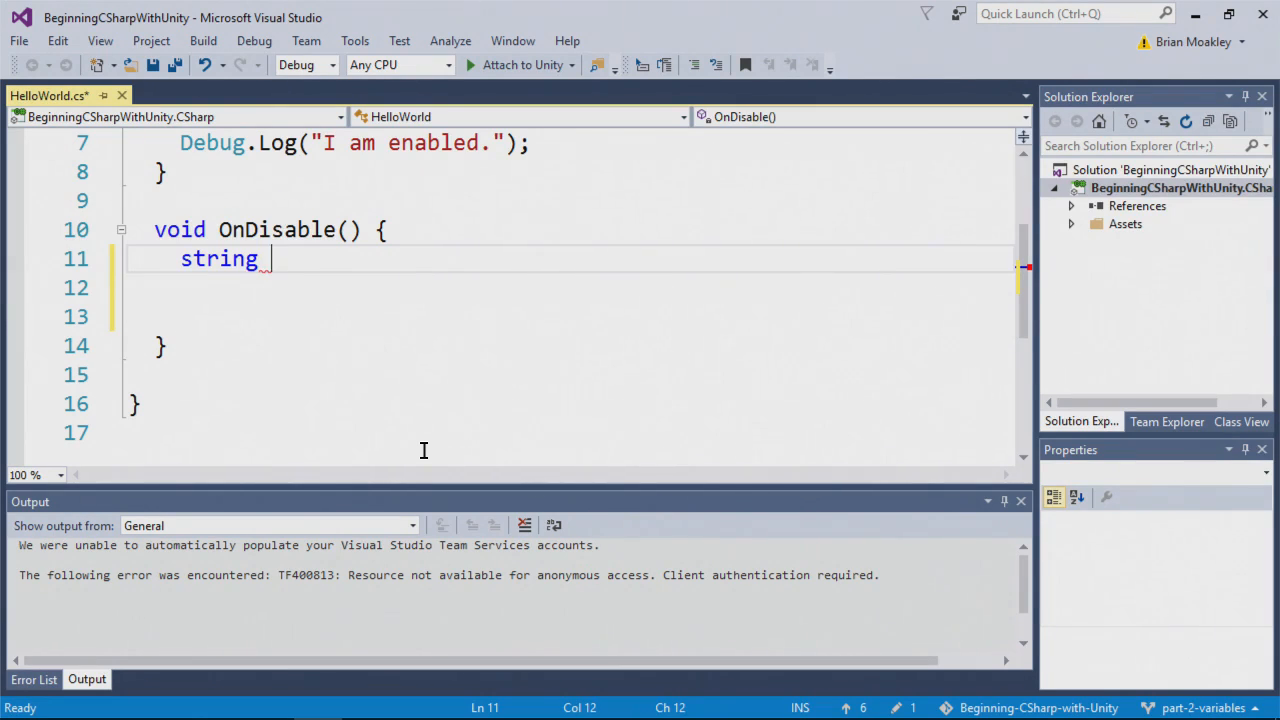
Name the string variable gameNameDescription, briefly trying a capital G before reverting
type("g")
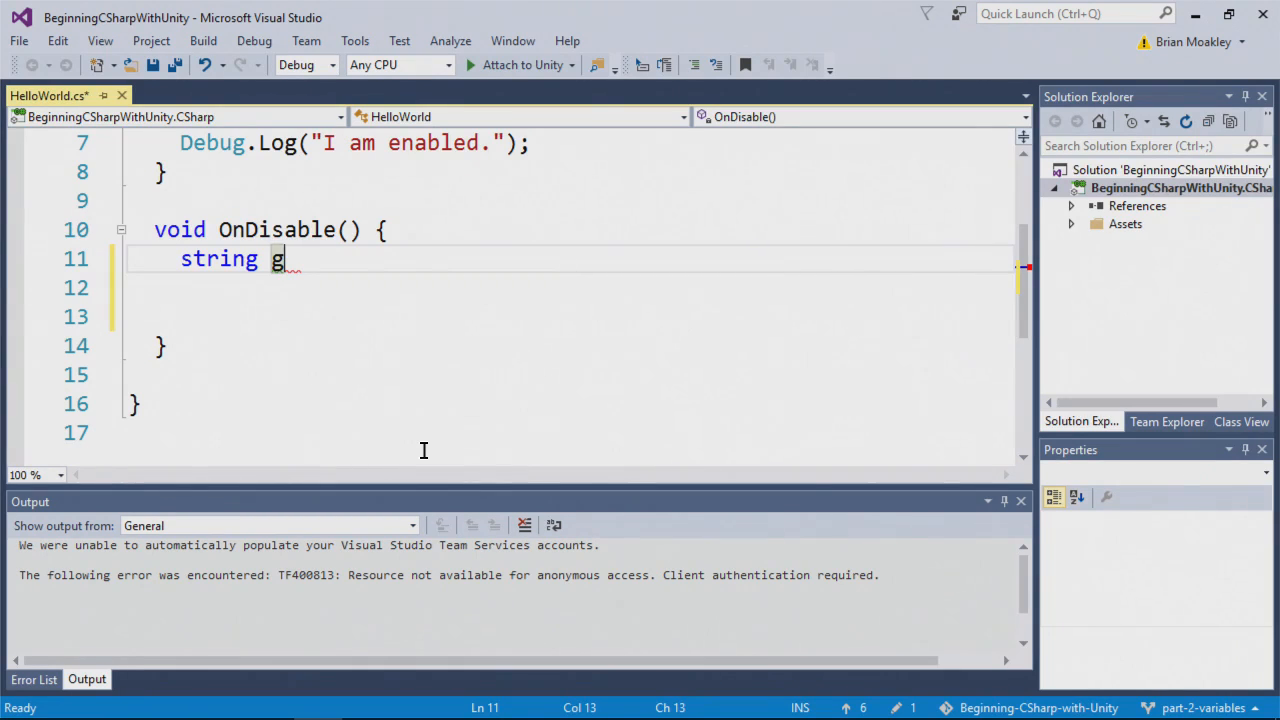
type("ame")
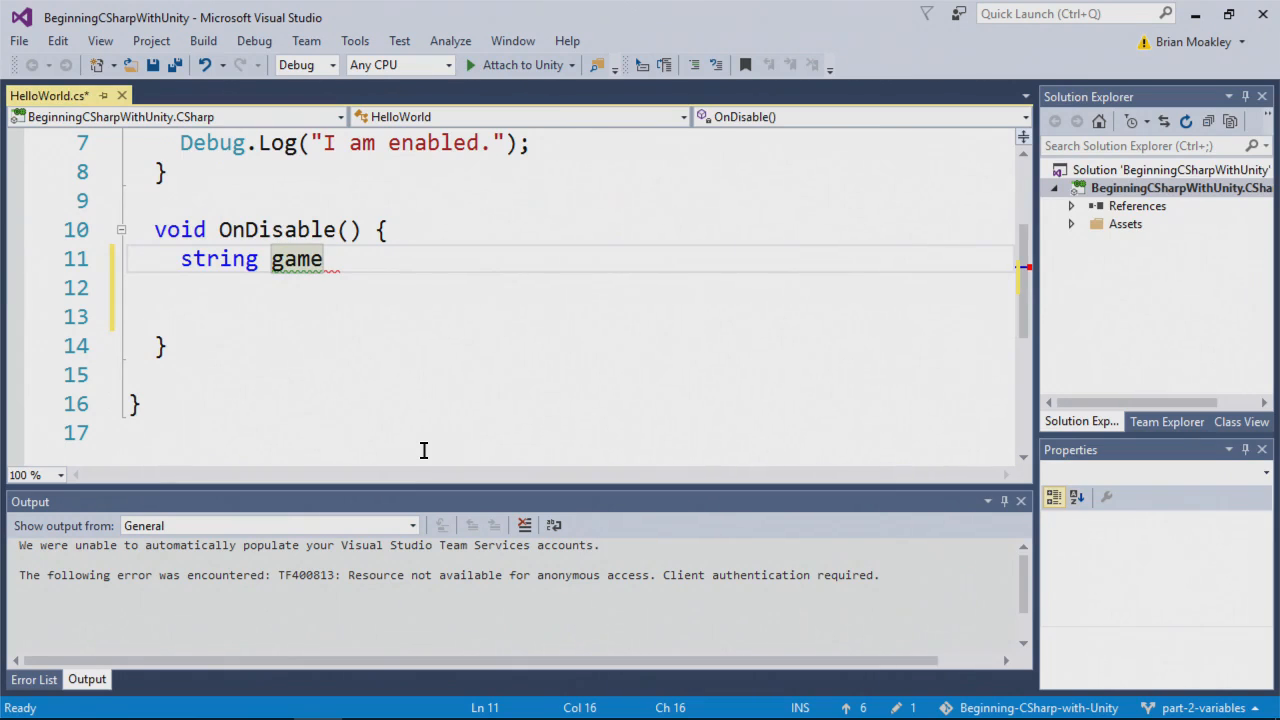
type("N")
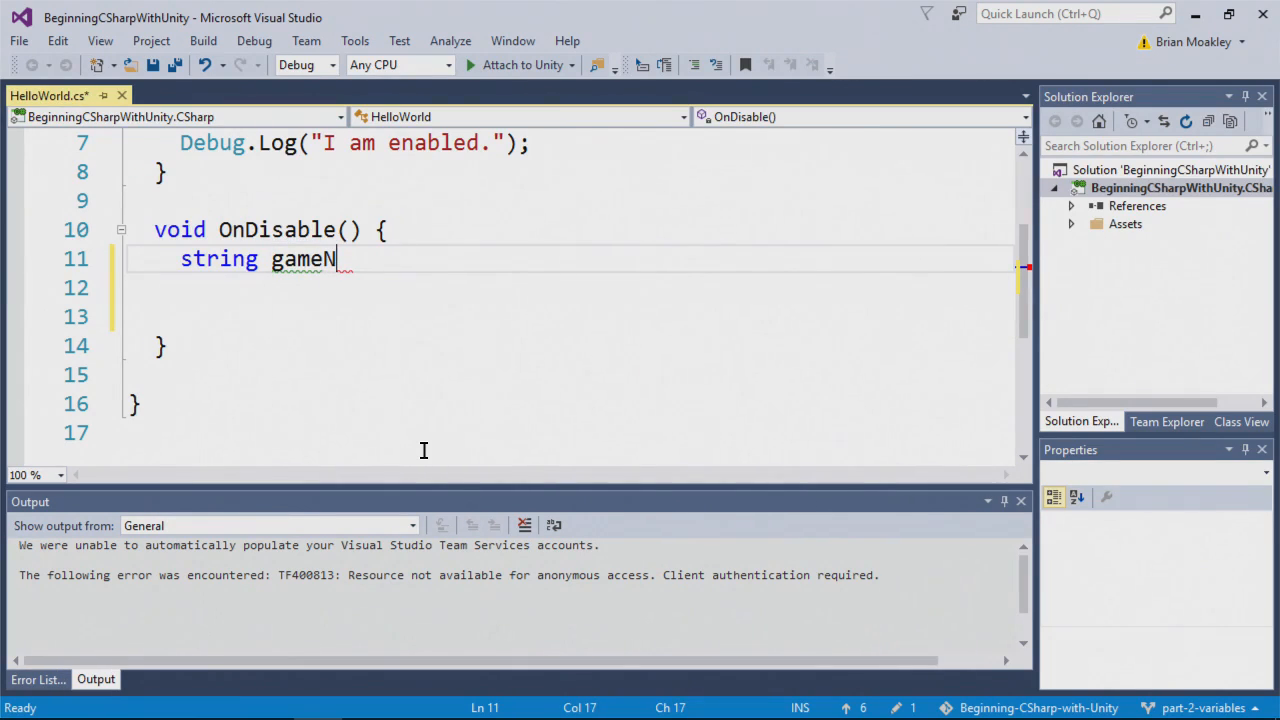
type("ame")
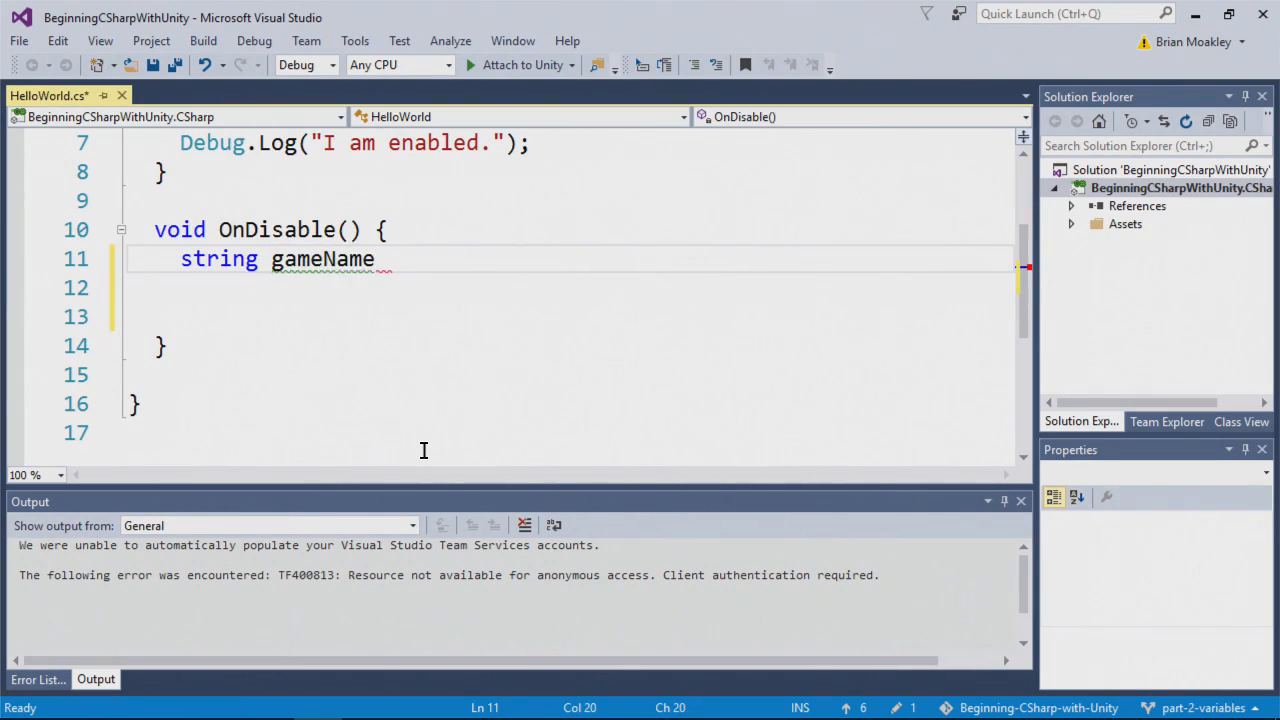
double_click(321, 259)
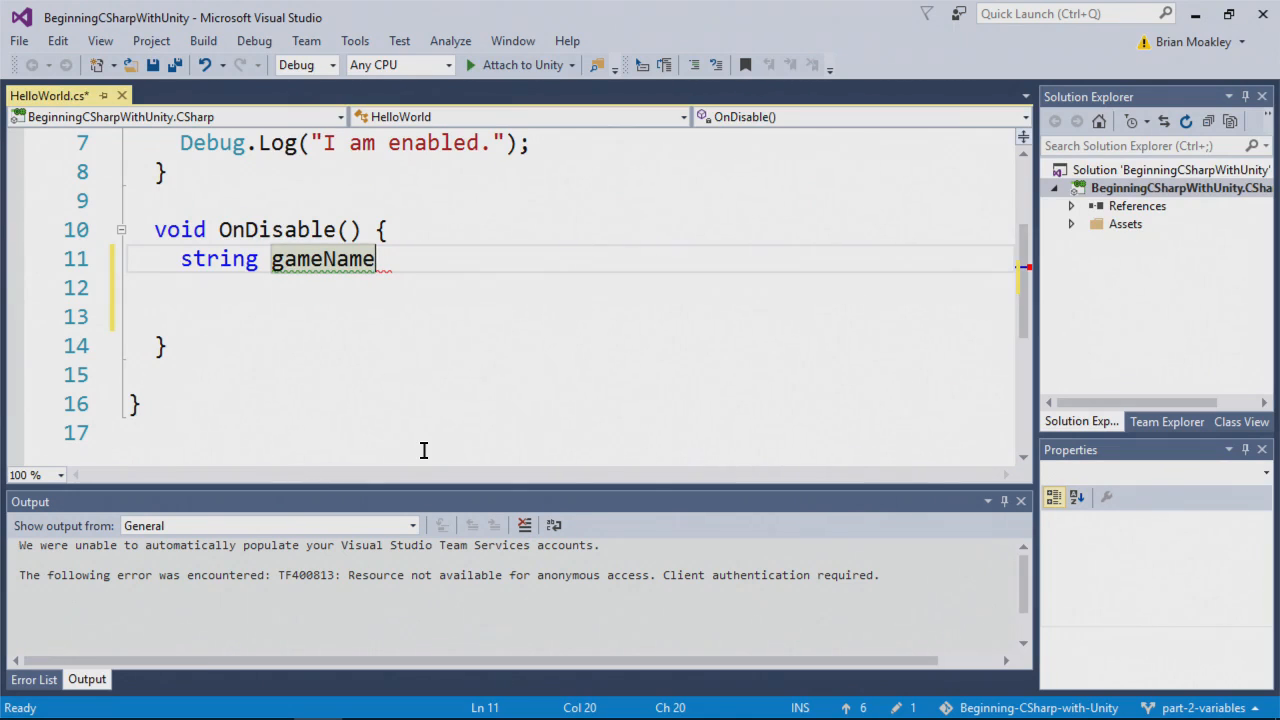
type("Des")
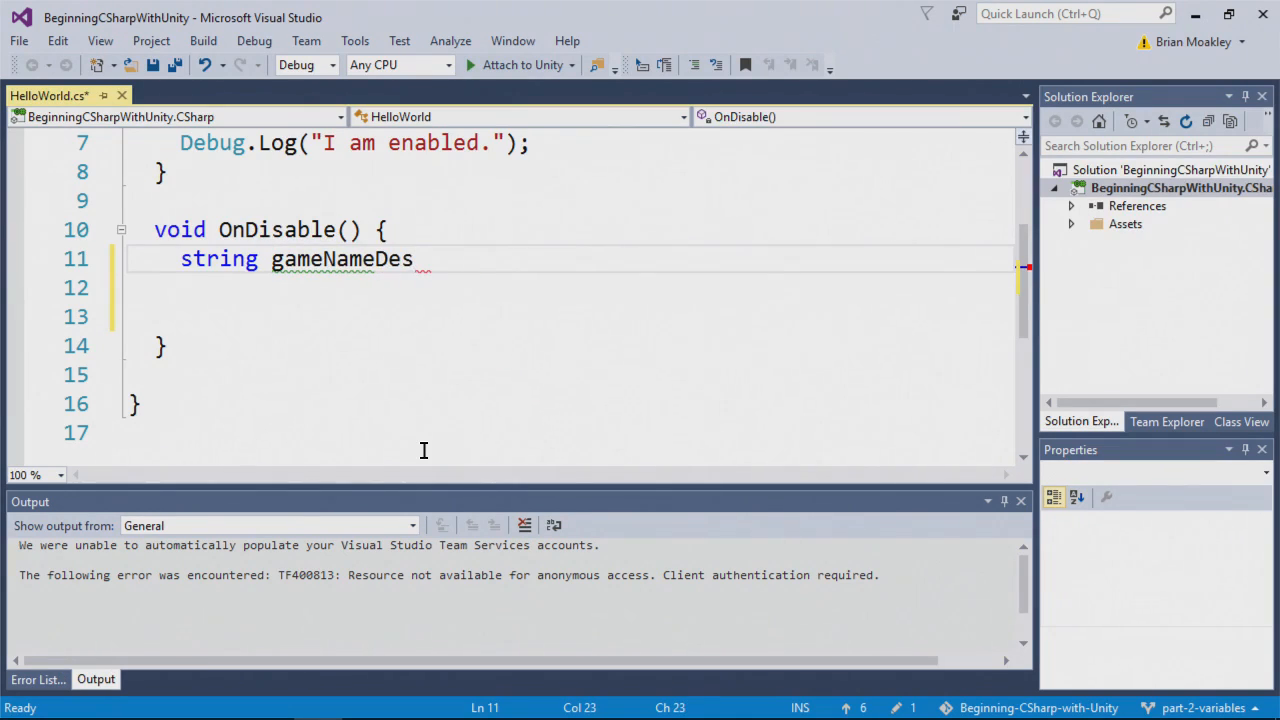
type("cription")
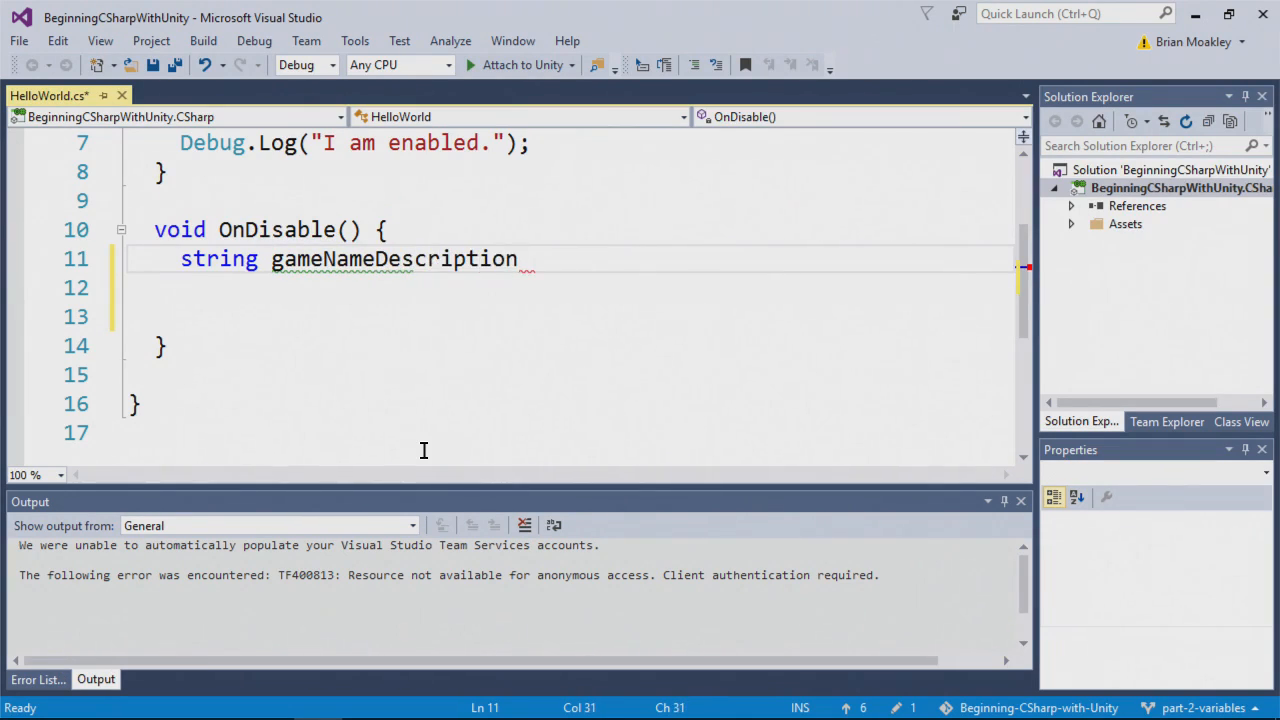
double_click(393, 258)
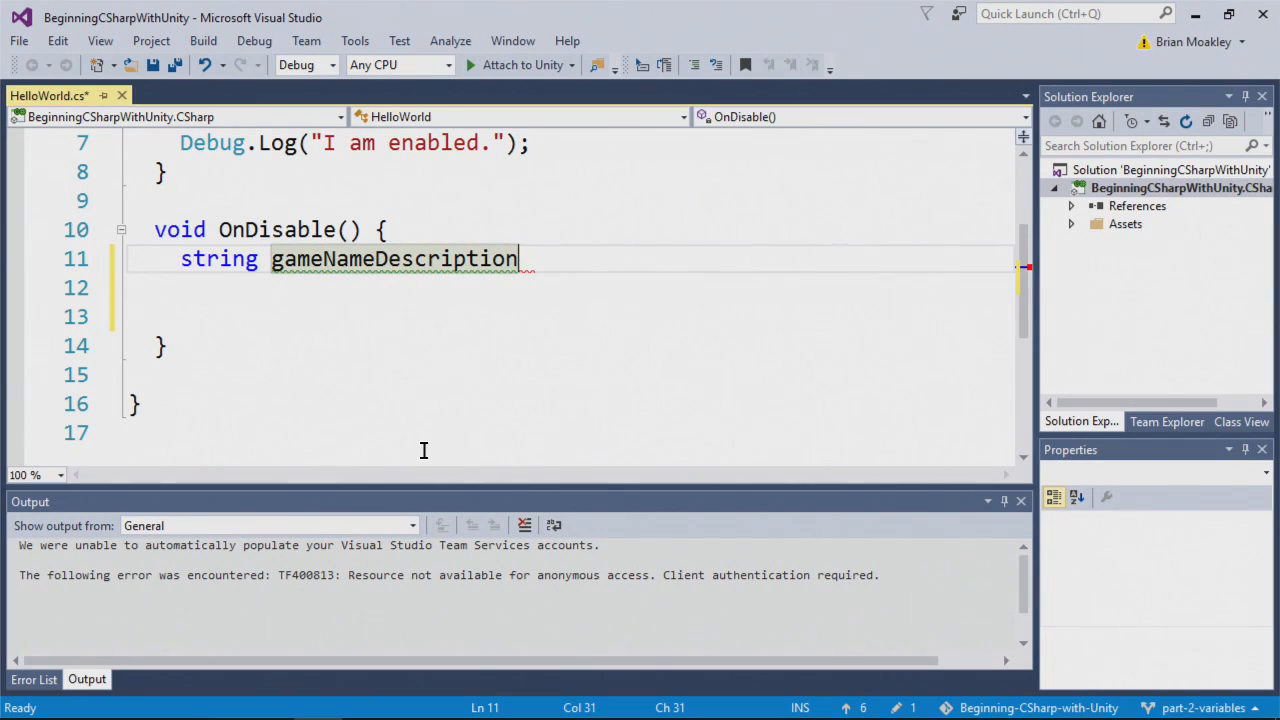
type("G")
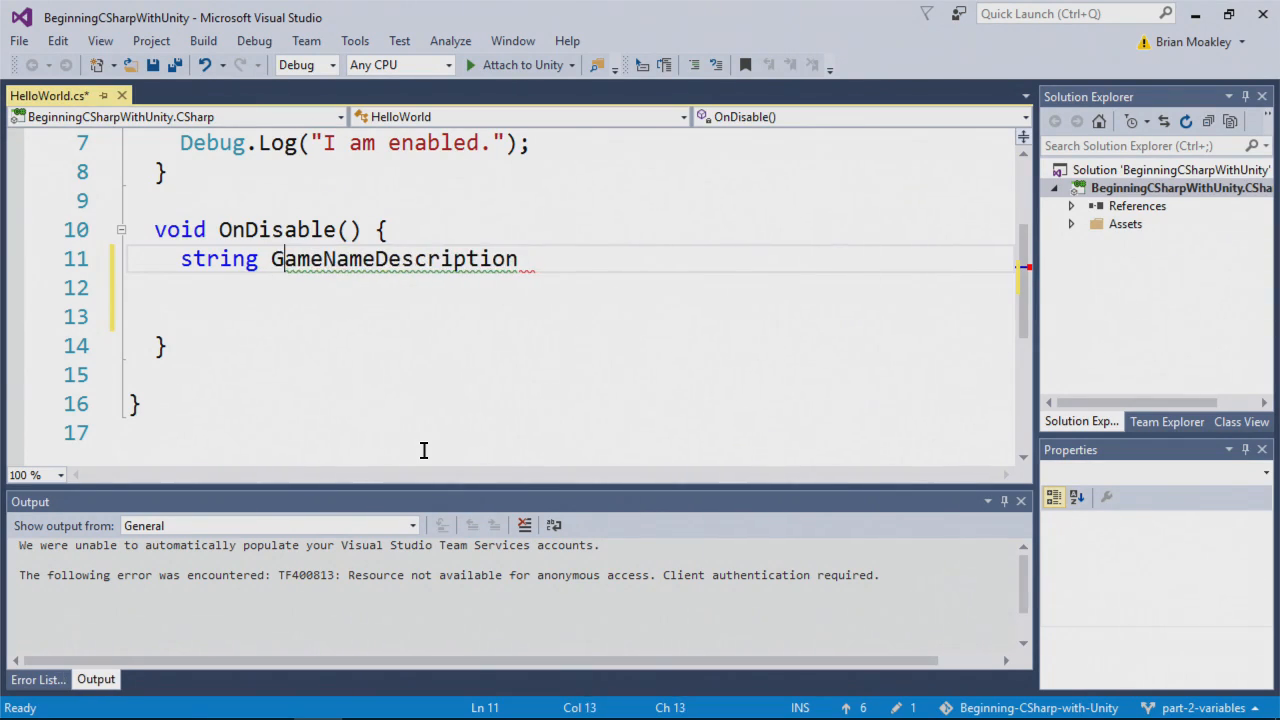
double_click(393, 258)
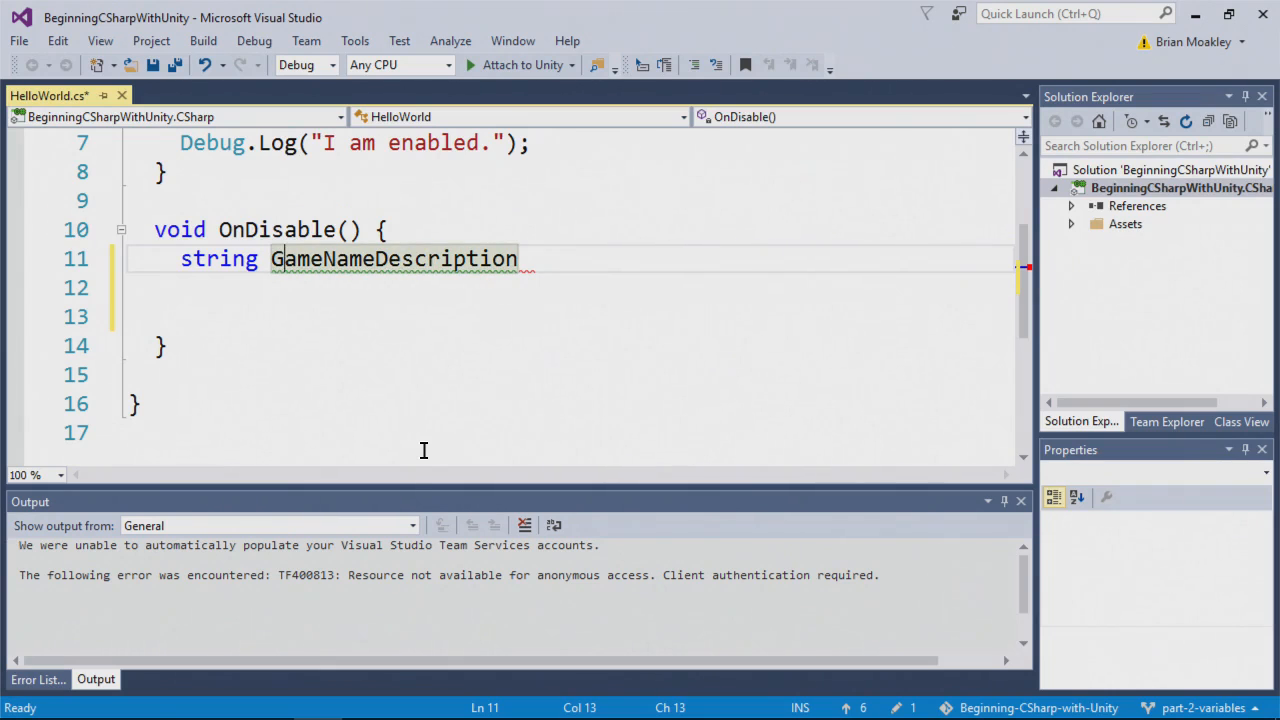
type("g")
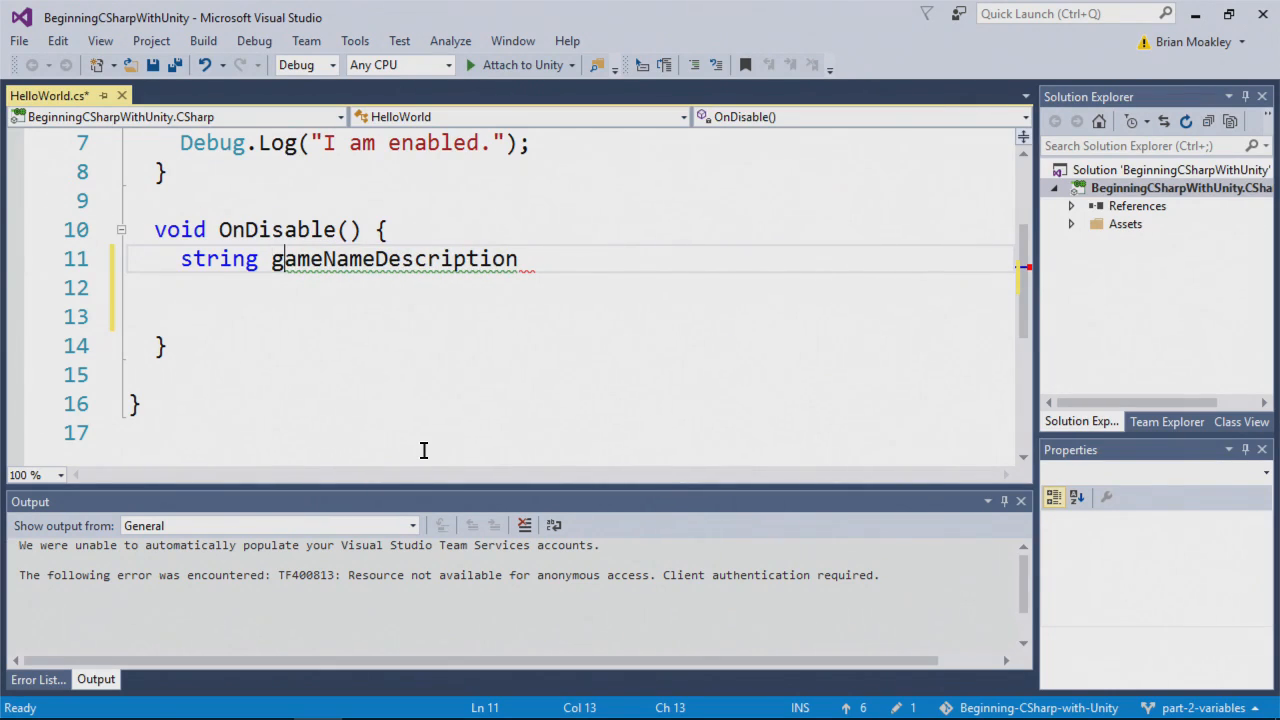
double_click(393, 258)
type(";")
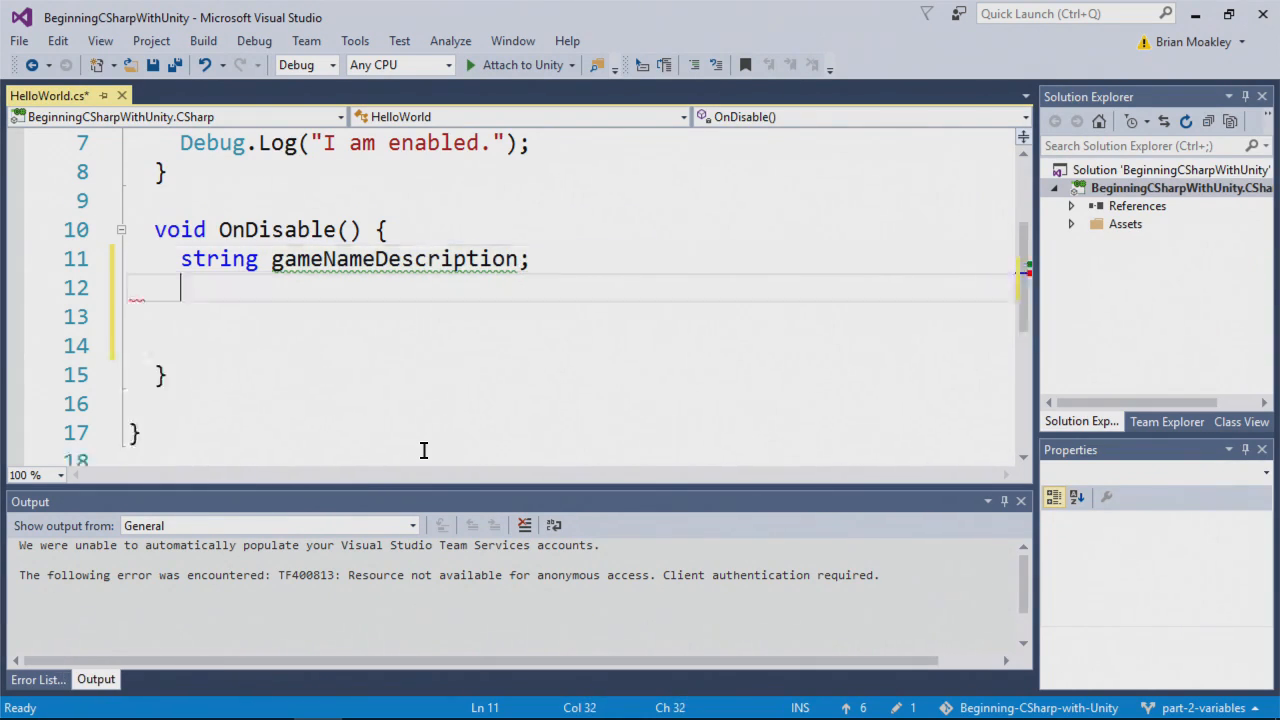
Add a second declaration, string GameNameDescription;, below the first
type("string")
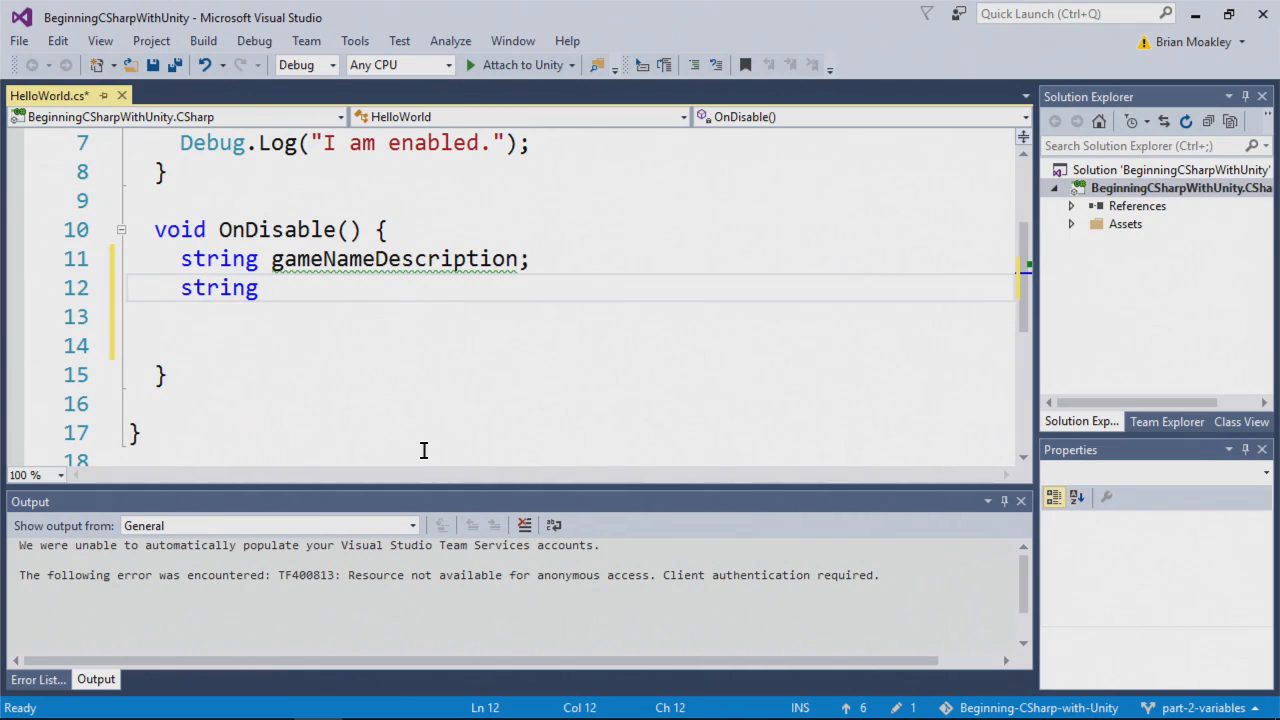
type("GameNameS")
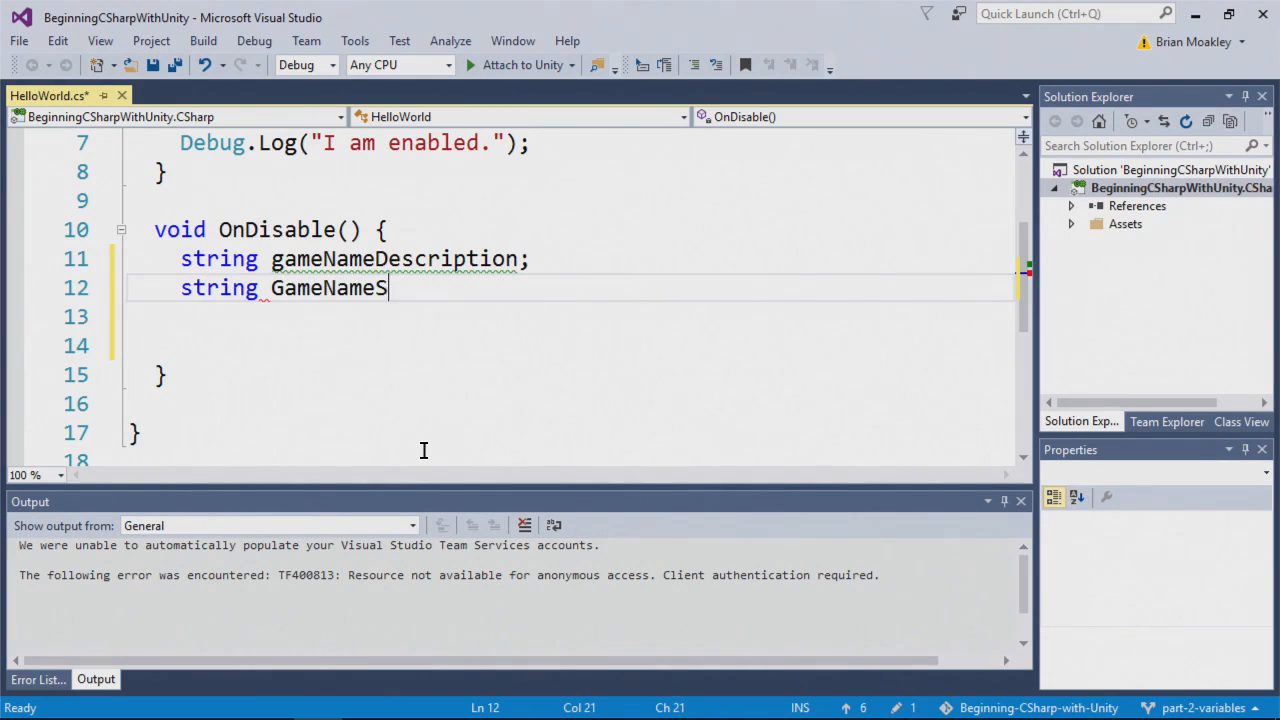
type("Description;")
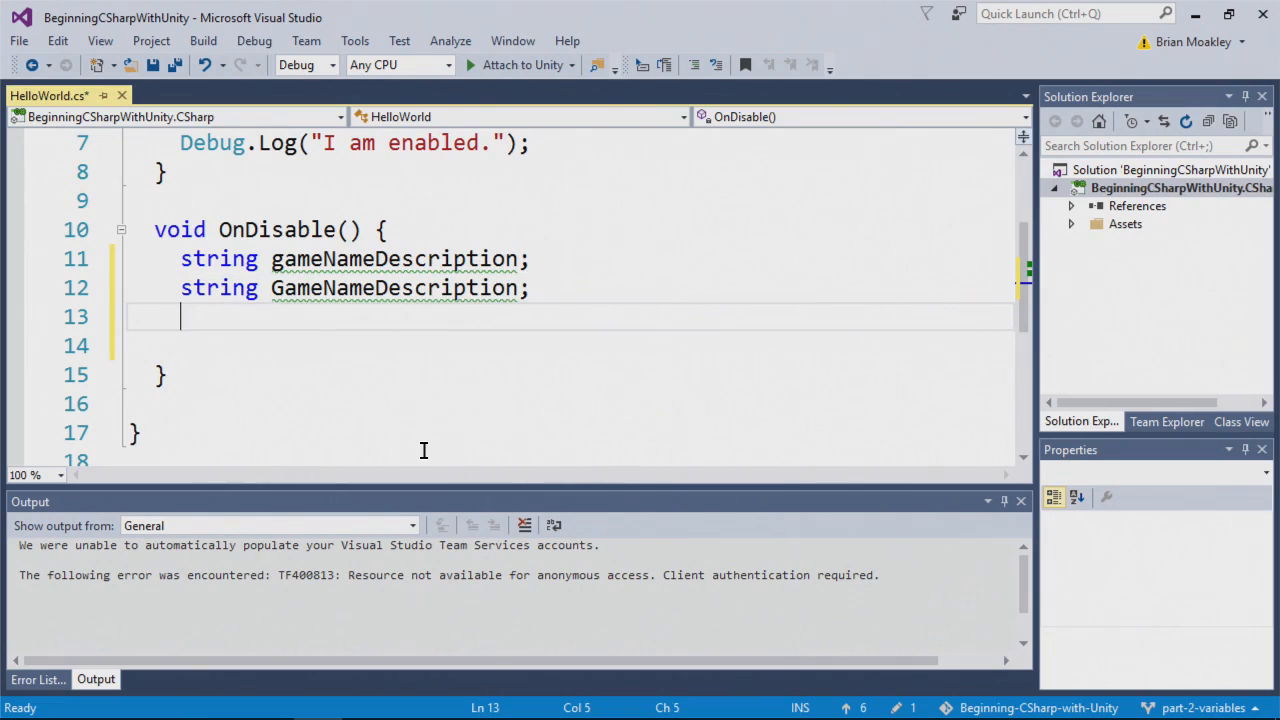
Compare both variable names, drop the capitalised duplicate, and save the script
left_click(514, 259)
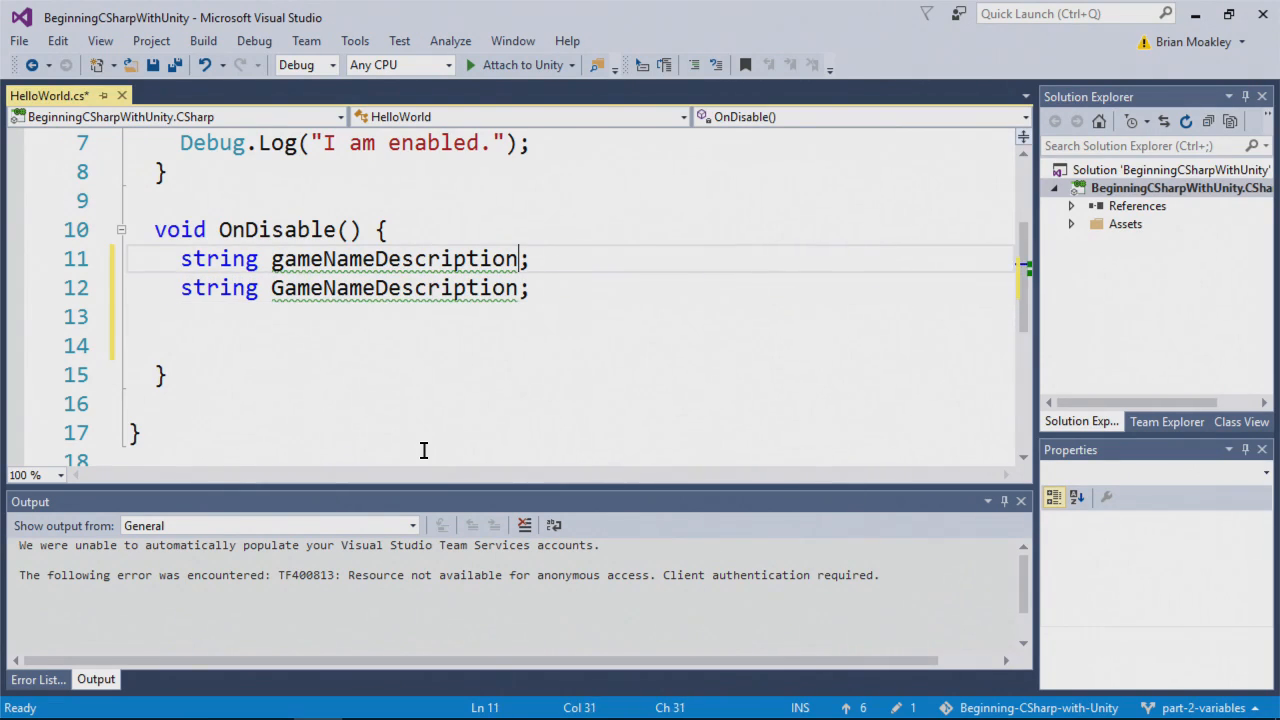
double_click(394, 259)
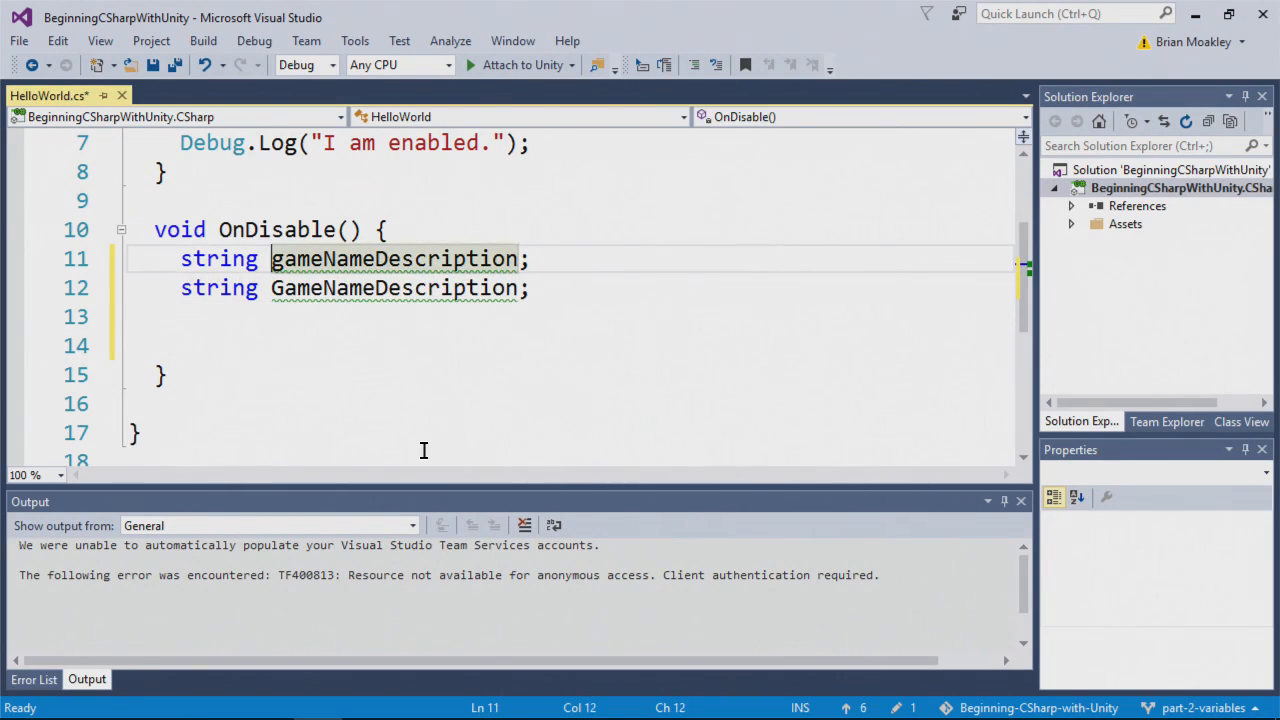
left_click(400, 288)
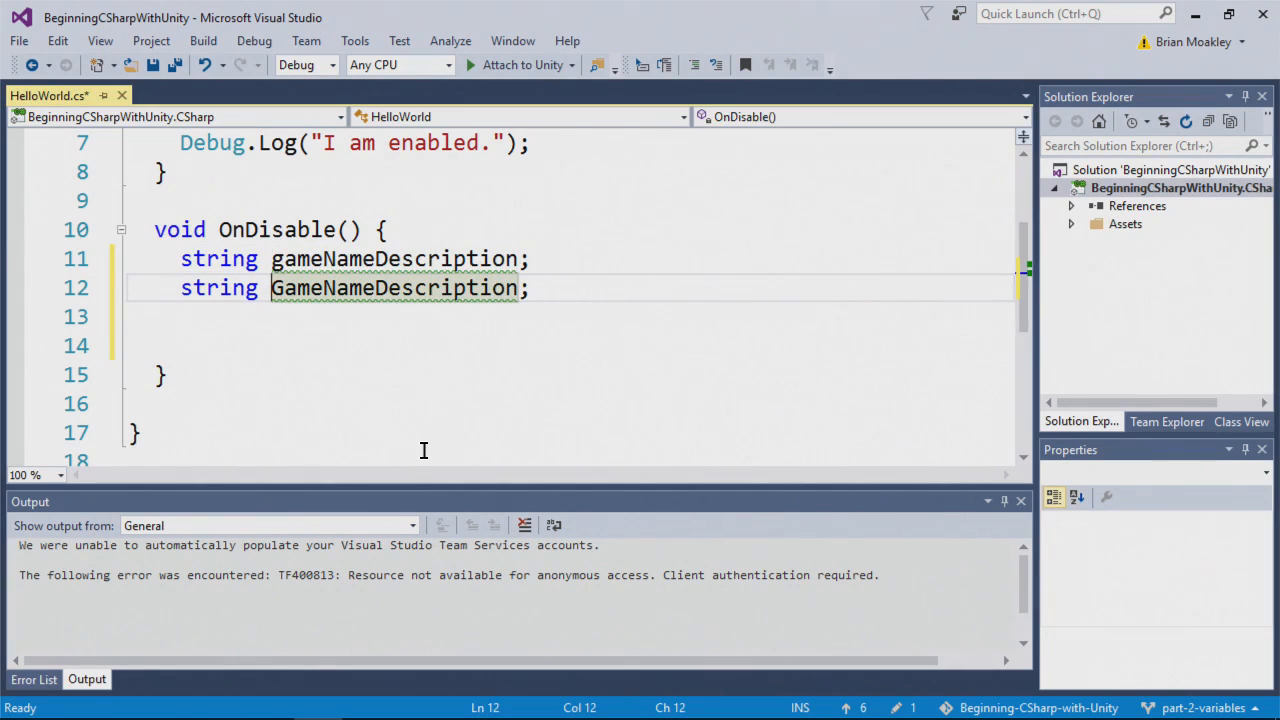
key("ctrl+s")
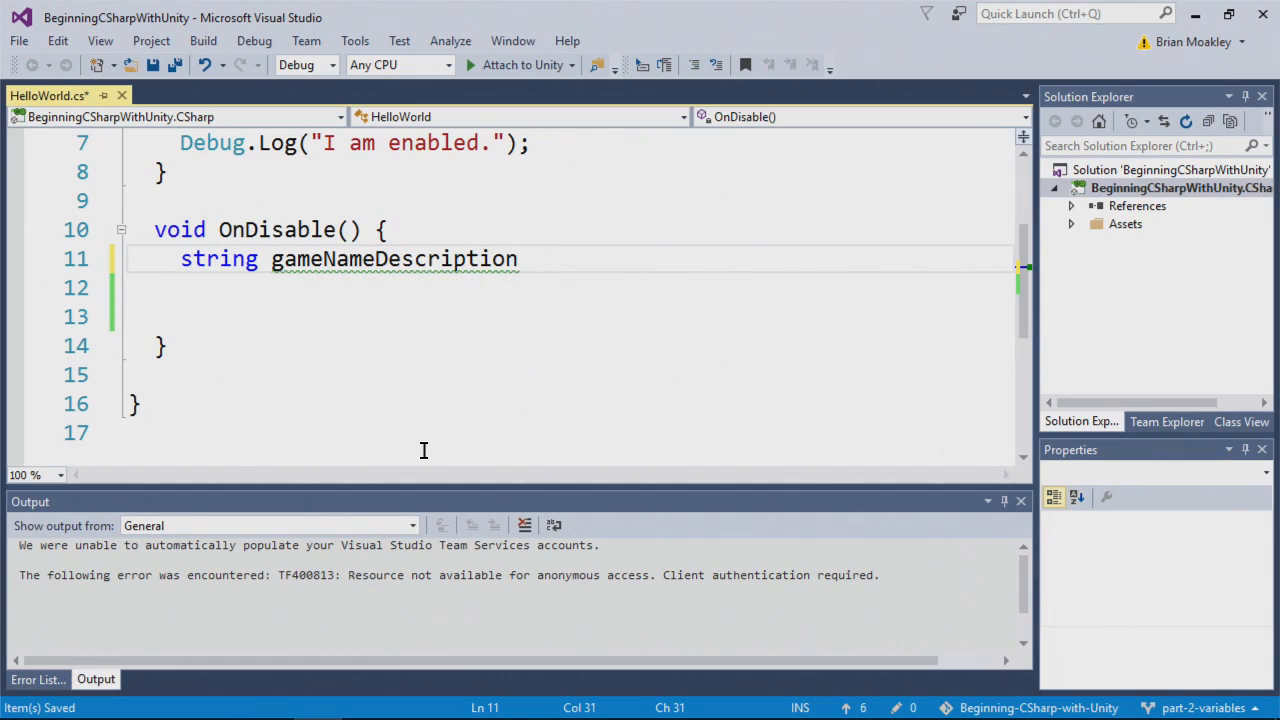
Declare string gameName = "Half Life"; in OnDisable
key("Backspace")
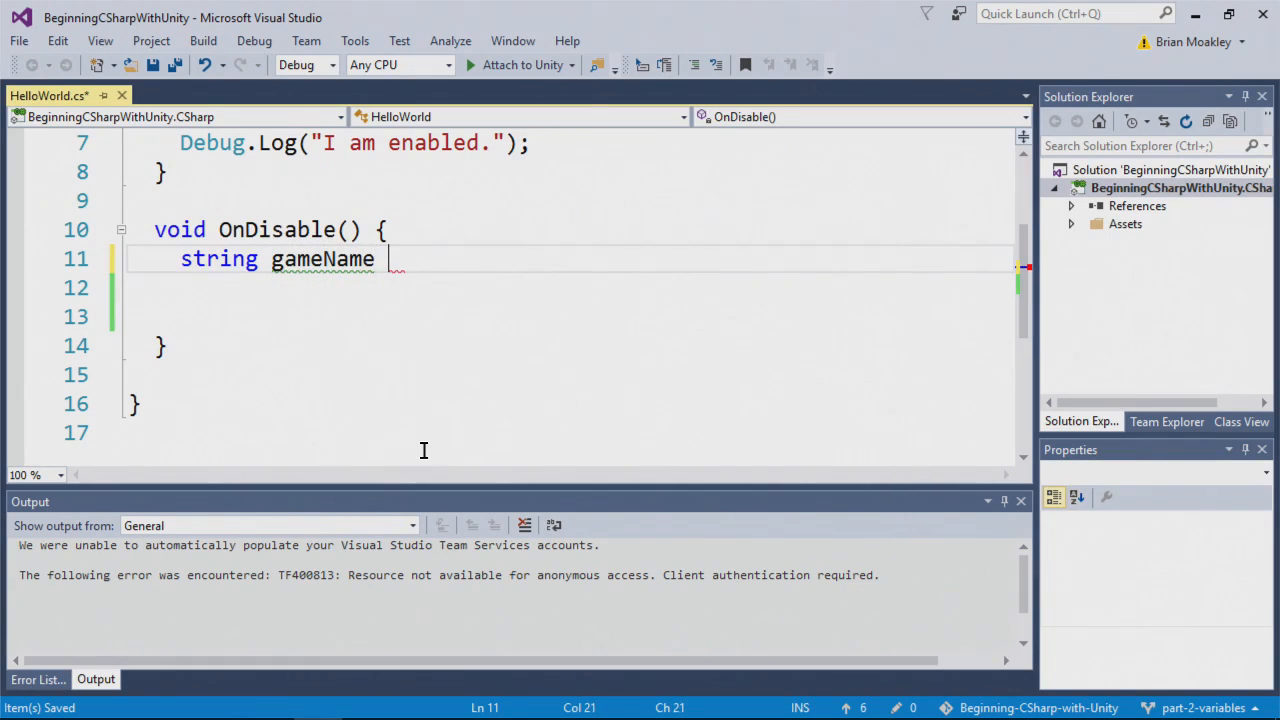
type("=")
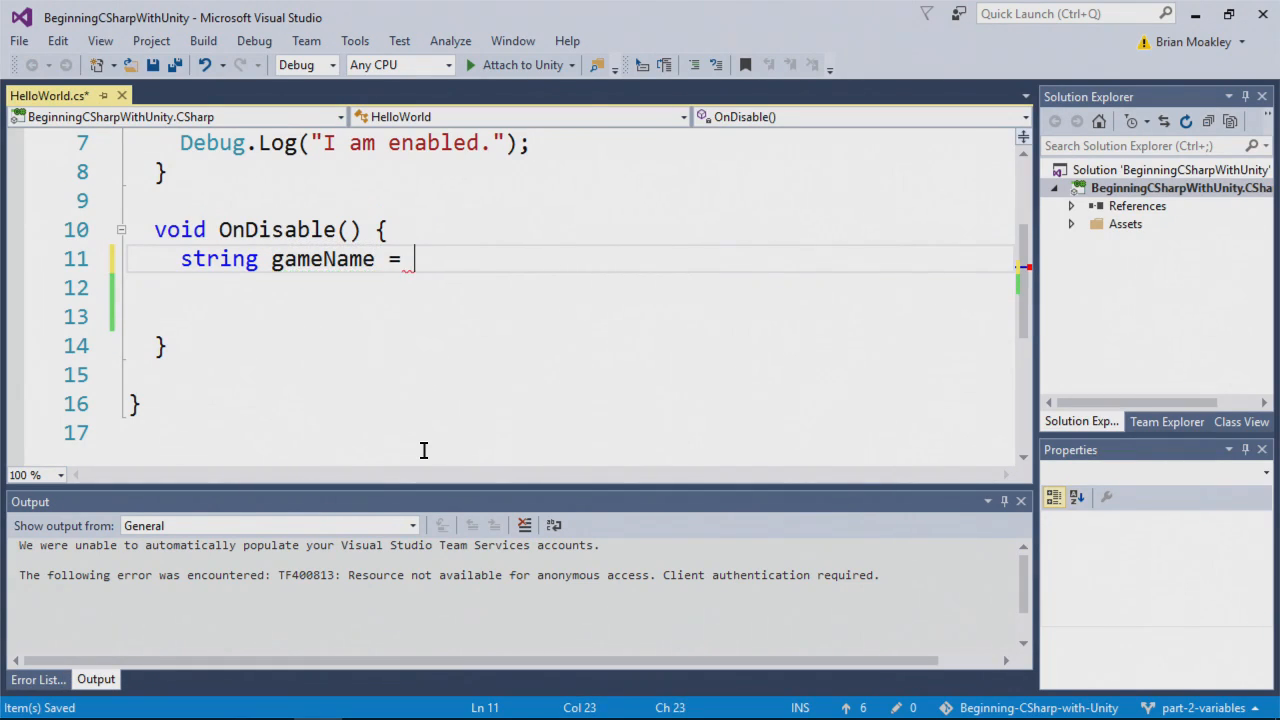
type("\"")
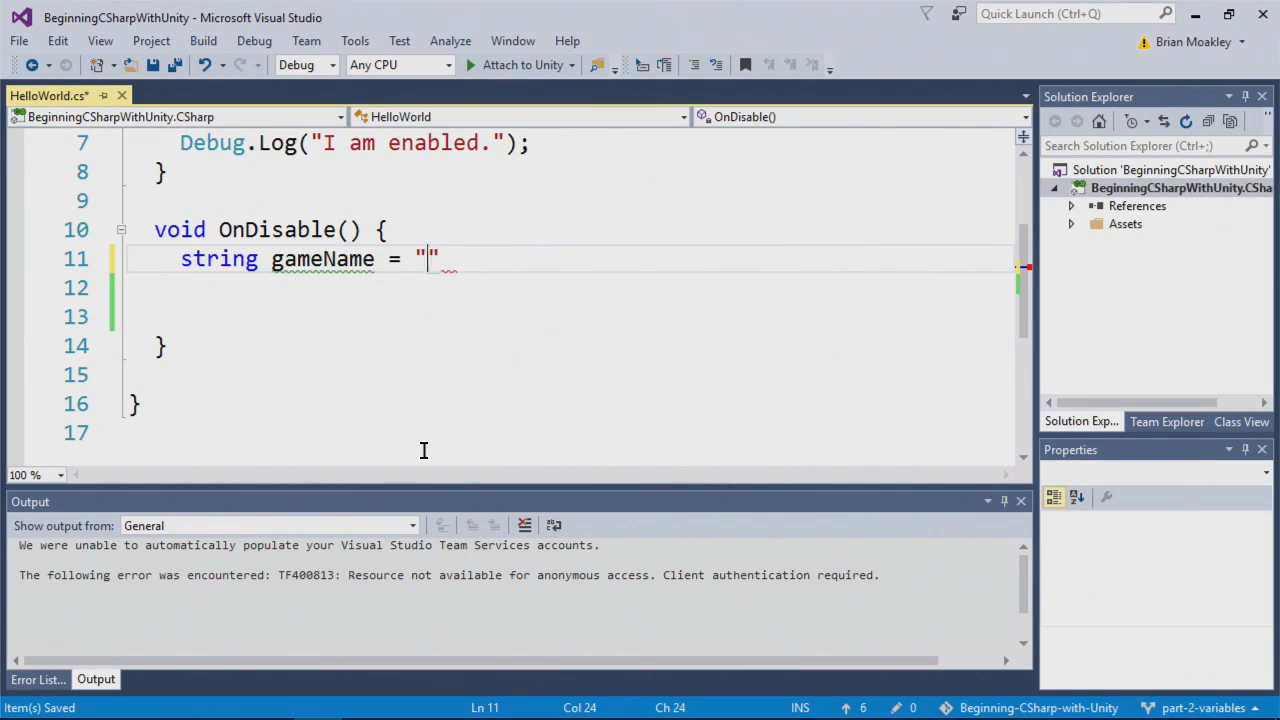
type("Ha")
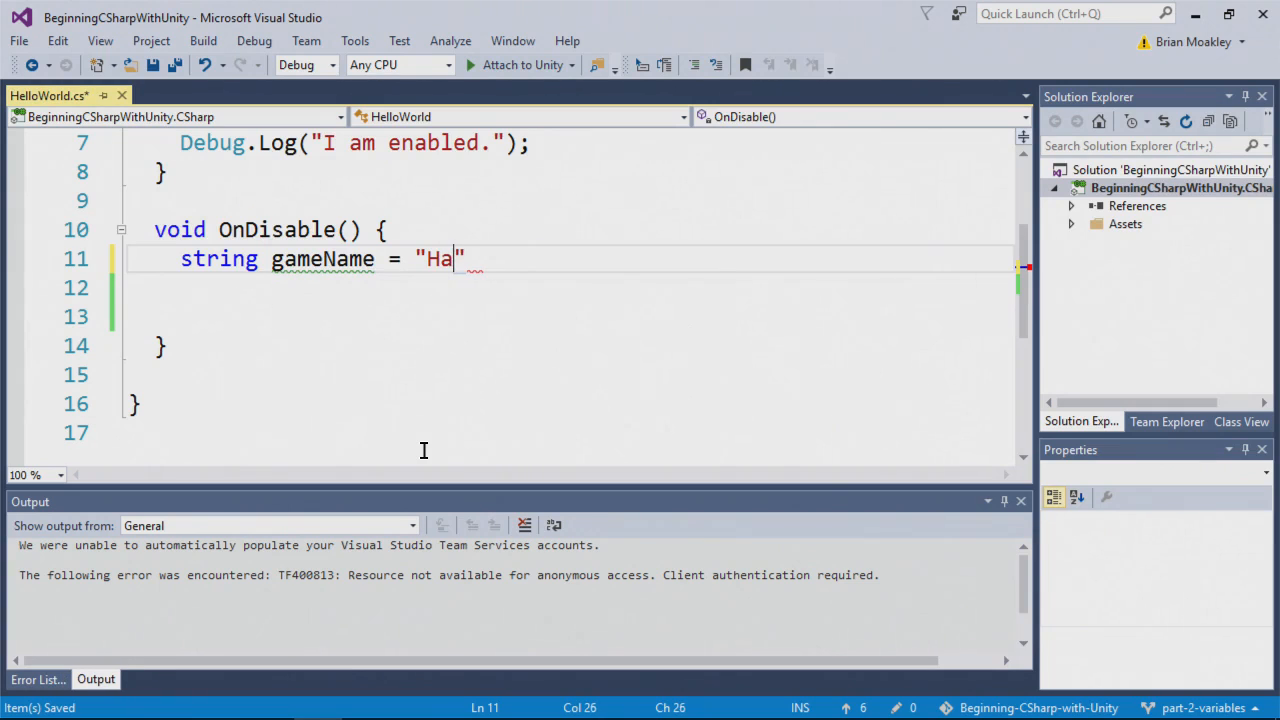
type("lf Life")
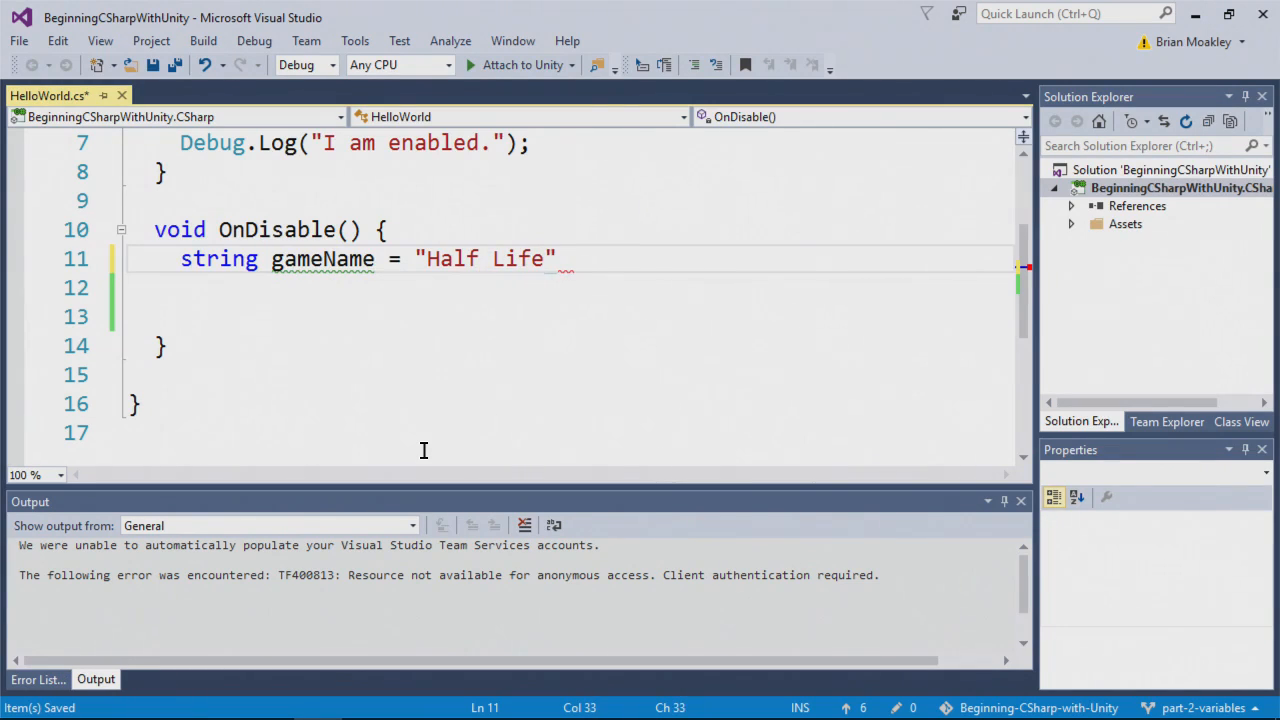
type(";")
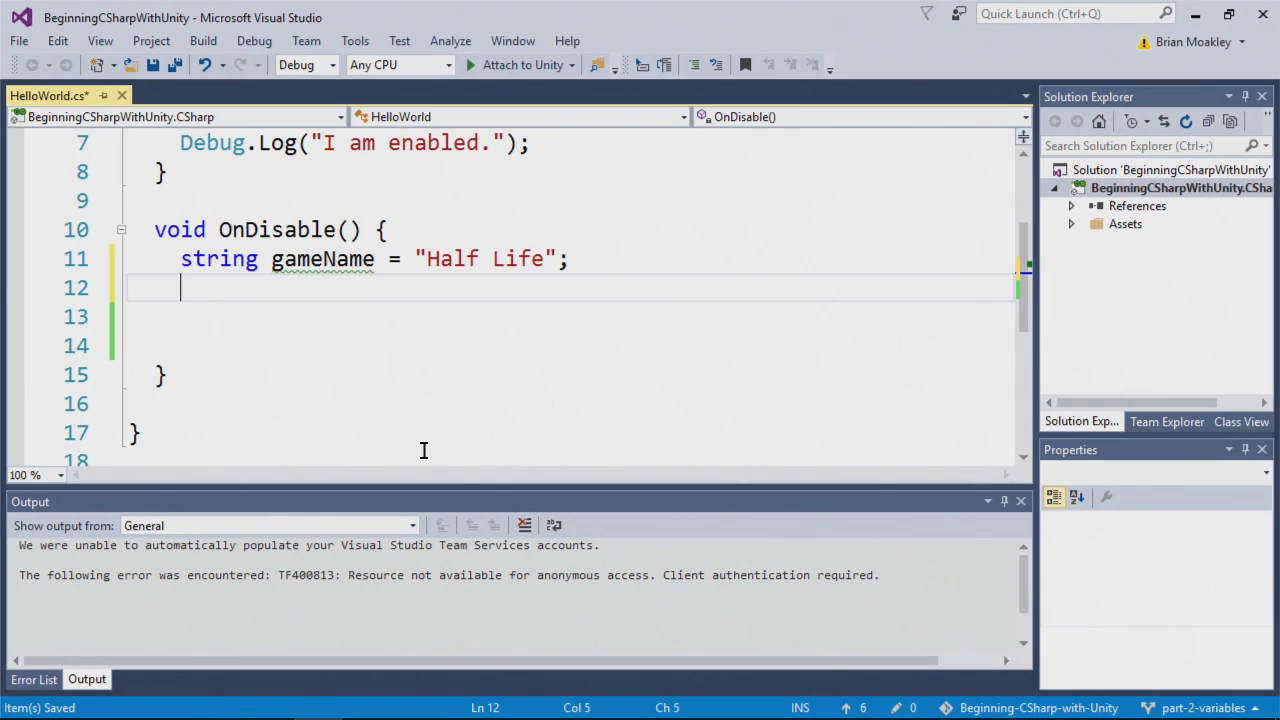
Declare int price = 10 on the next line
type("int")
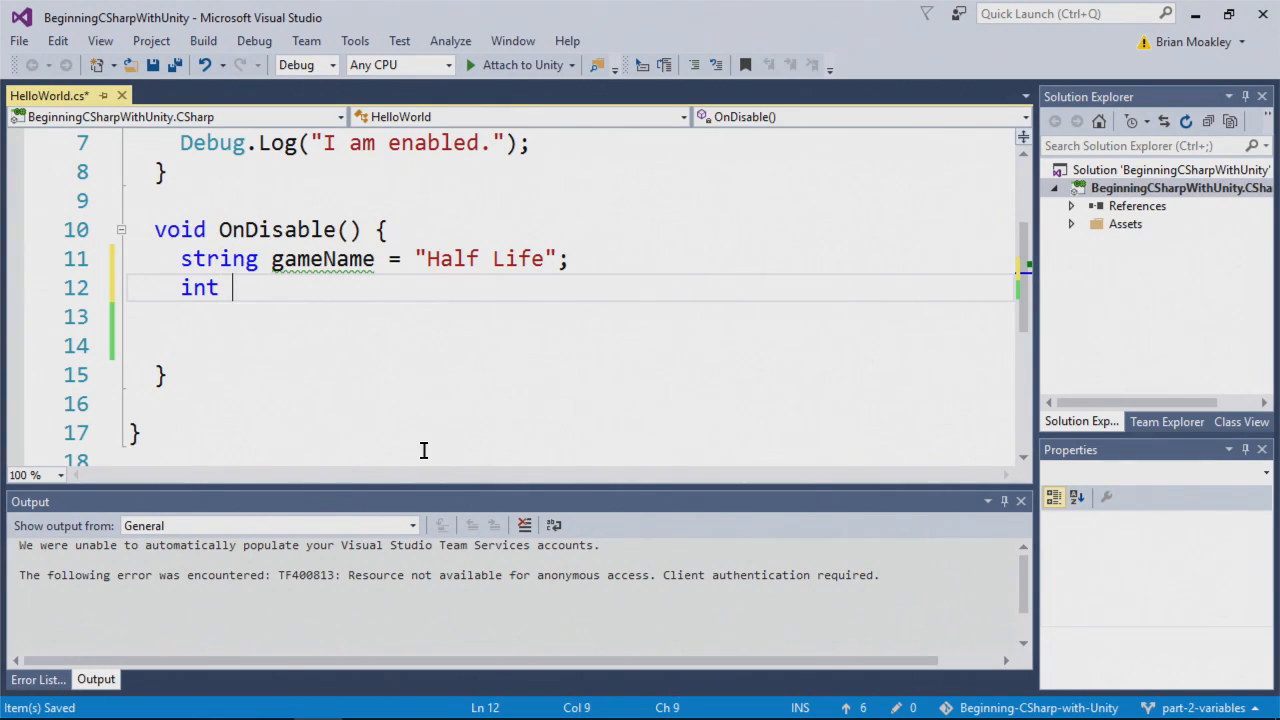
type("pri")
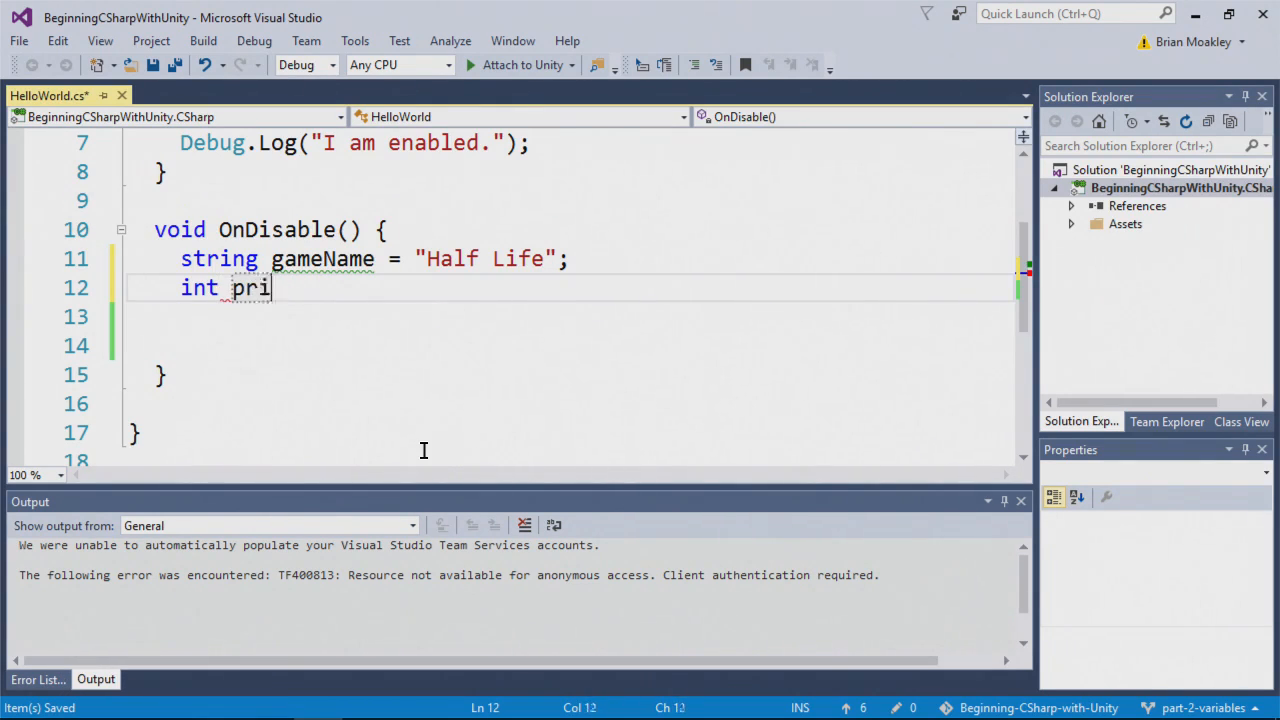
type("ce =")
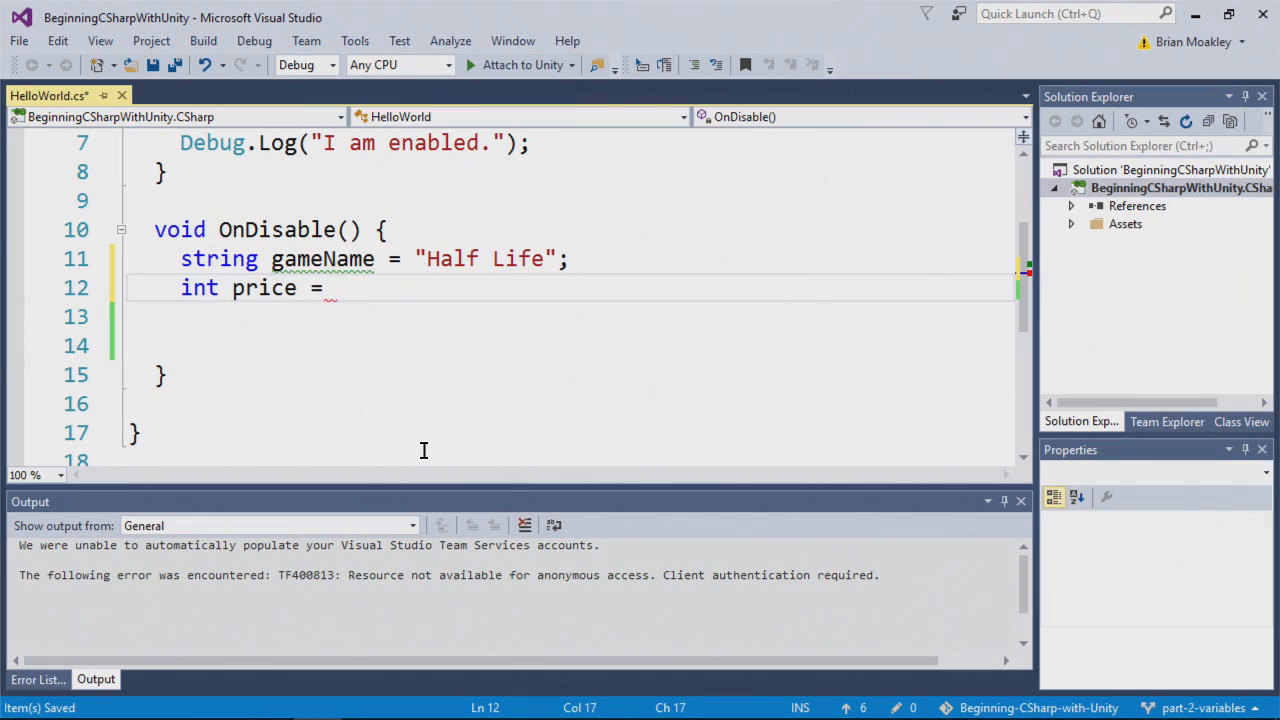
type("10;")
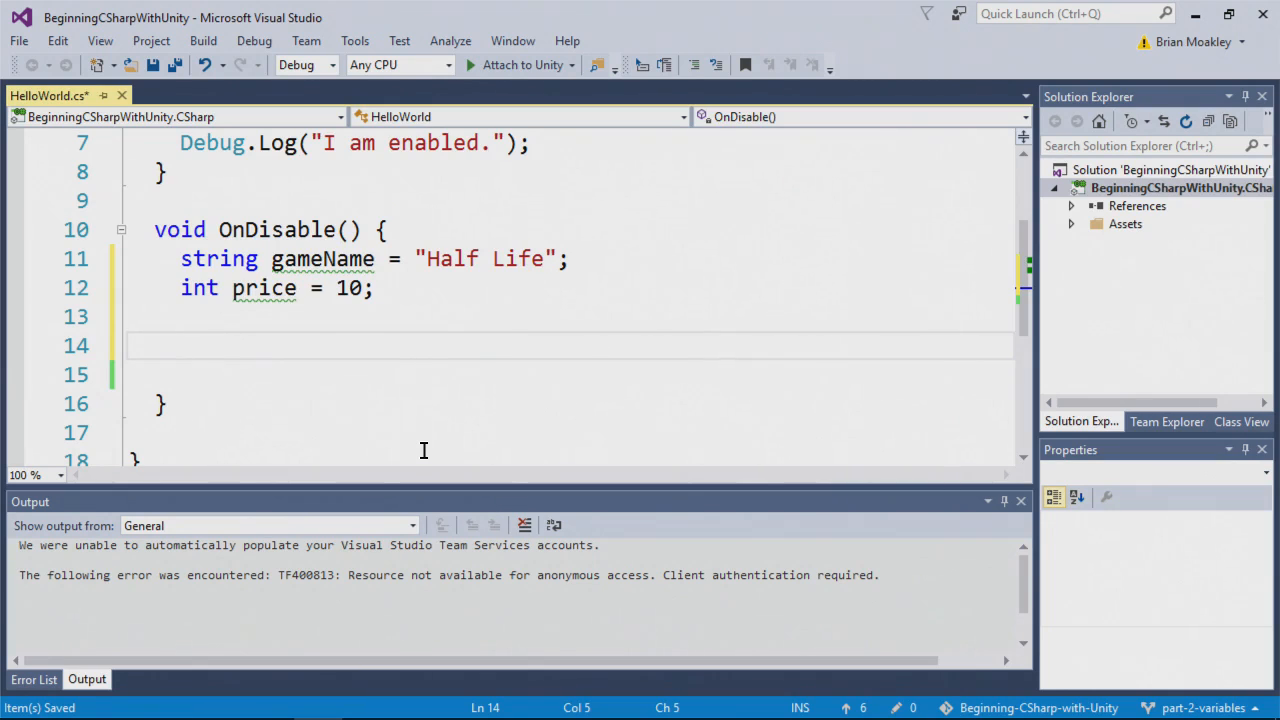
Write Debug.Log("The game " + gameName + " is " + price + " dollars.") in OnDisable
type("Debug")
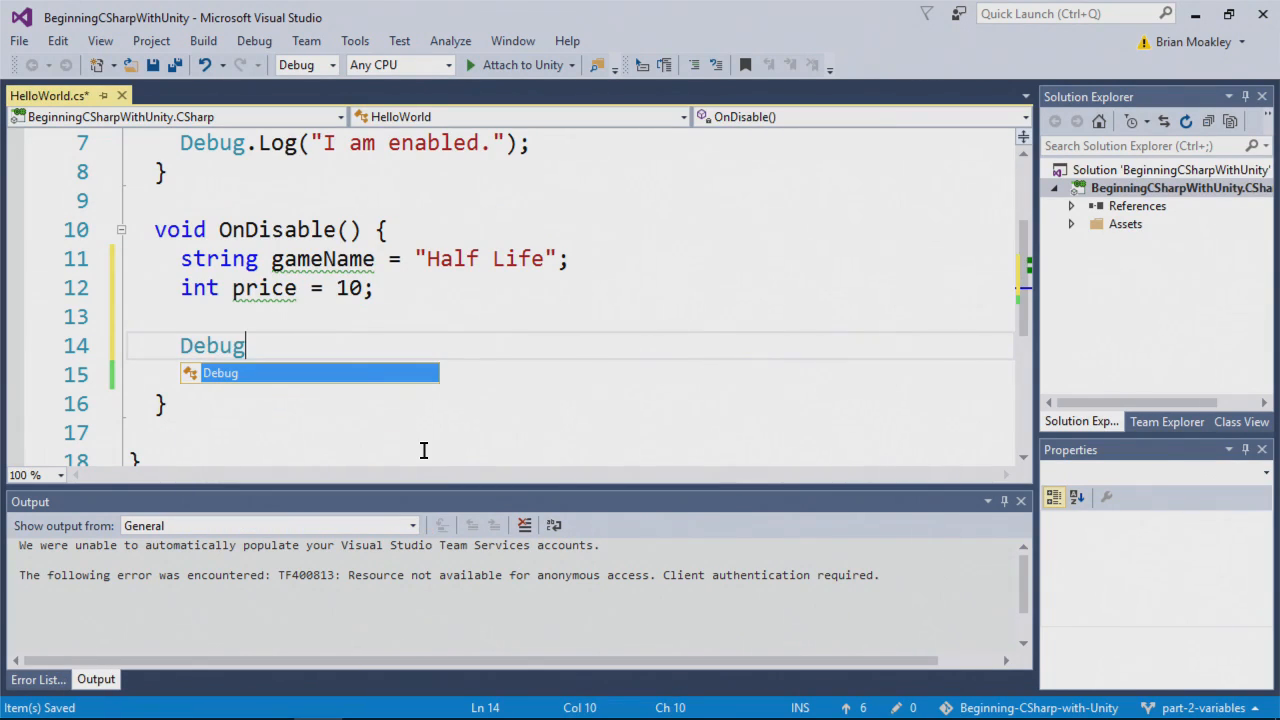
type(".Lg=")
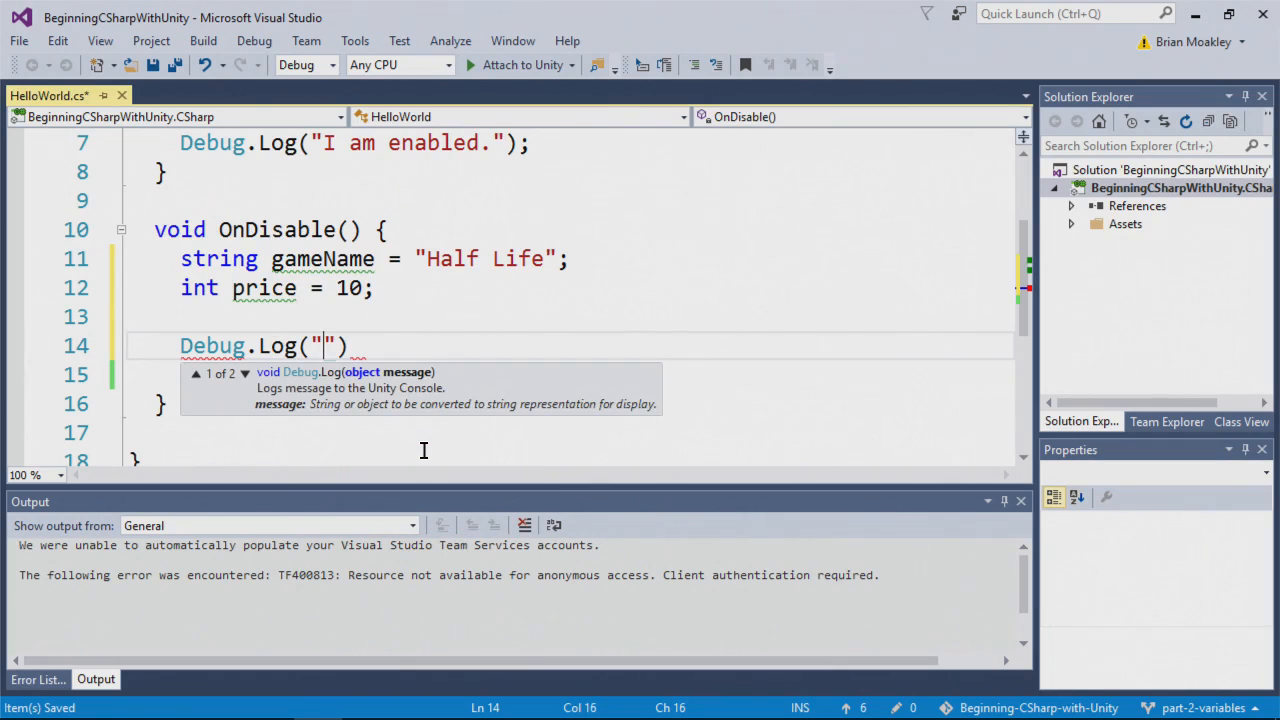
type("The game")
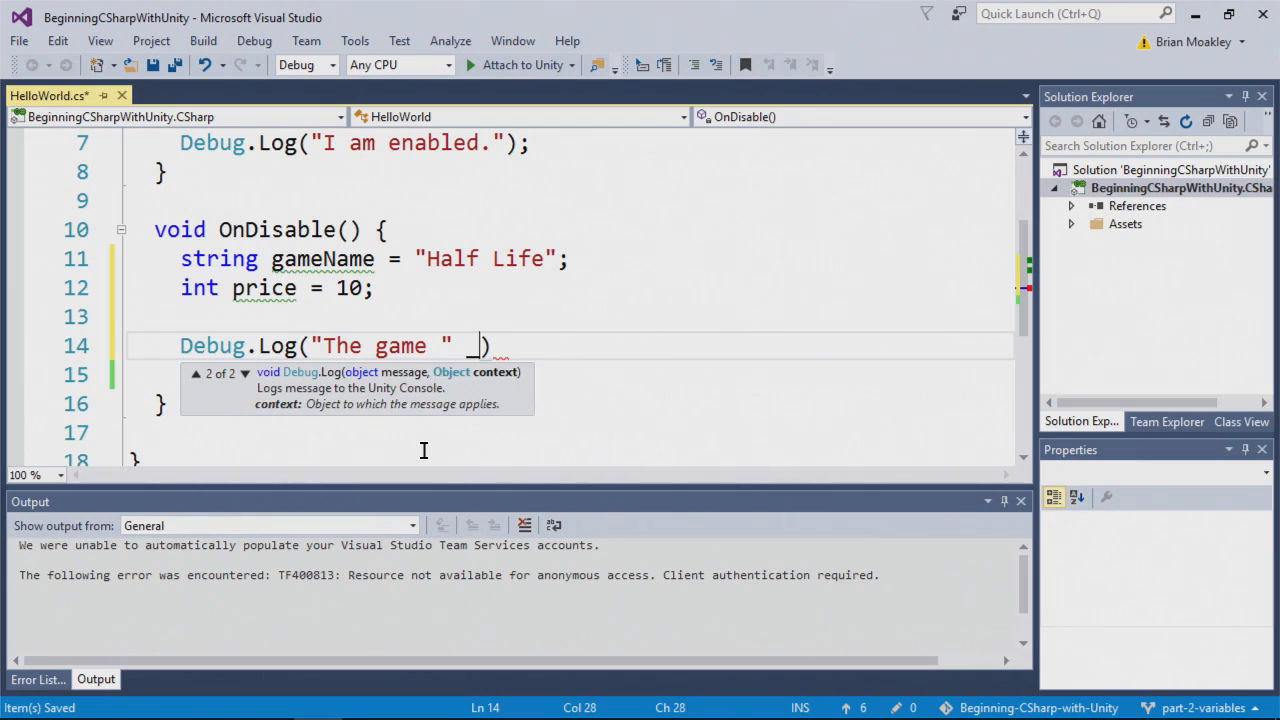
type("+")
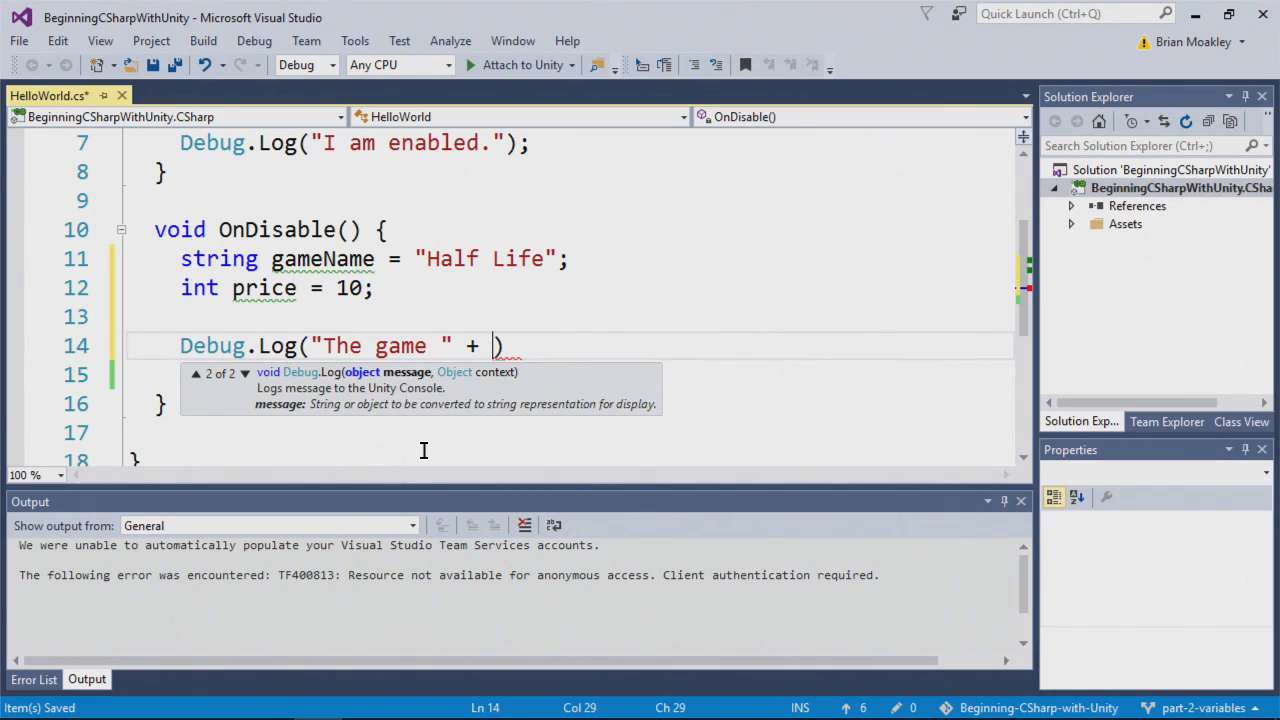
type("gameName _")
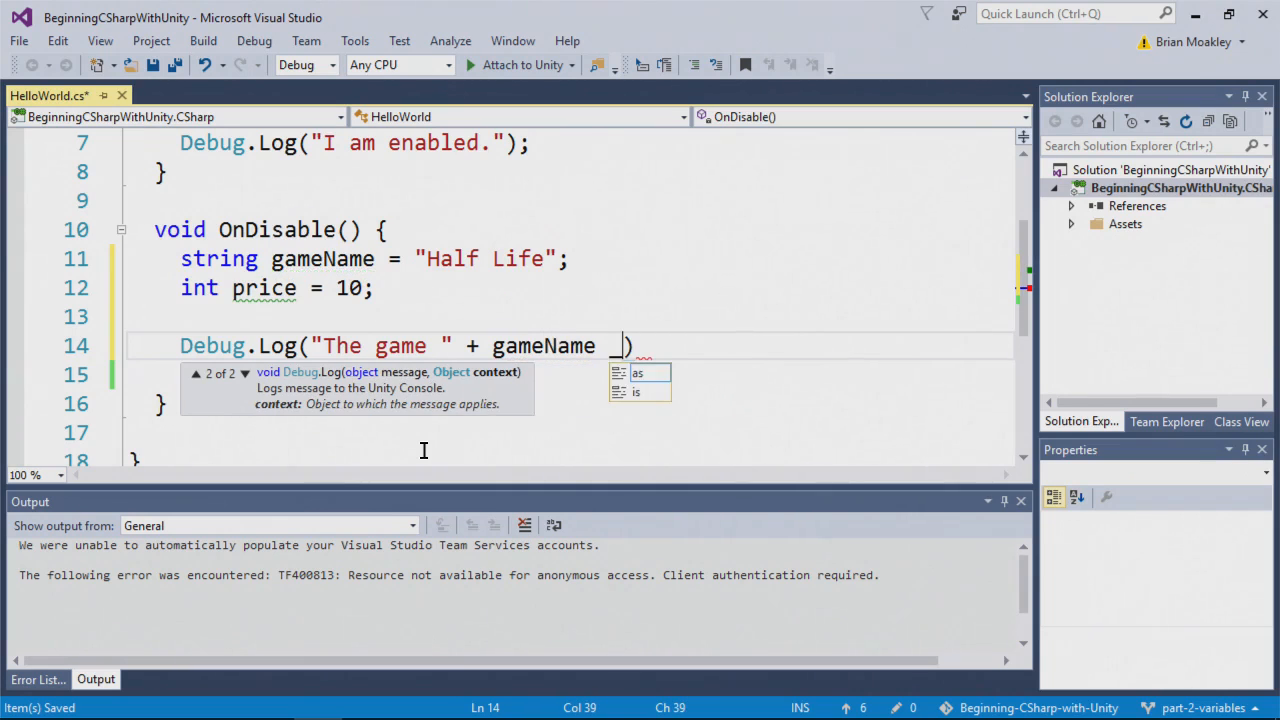
type("+")
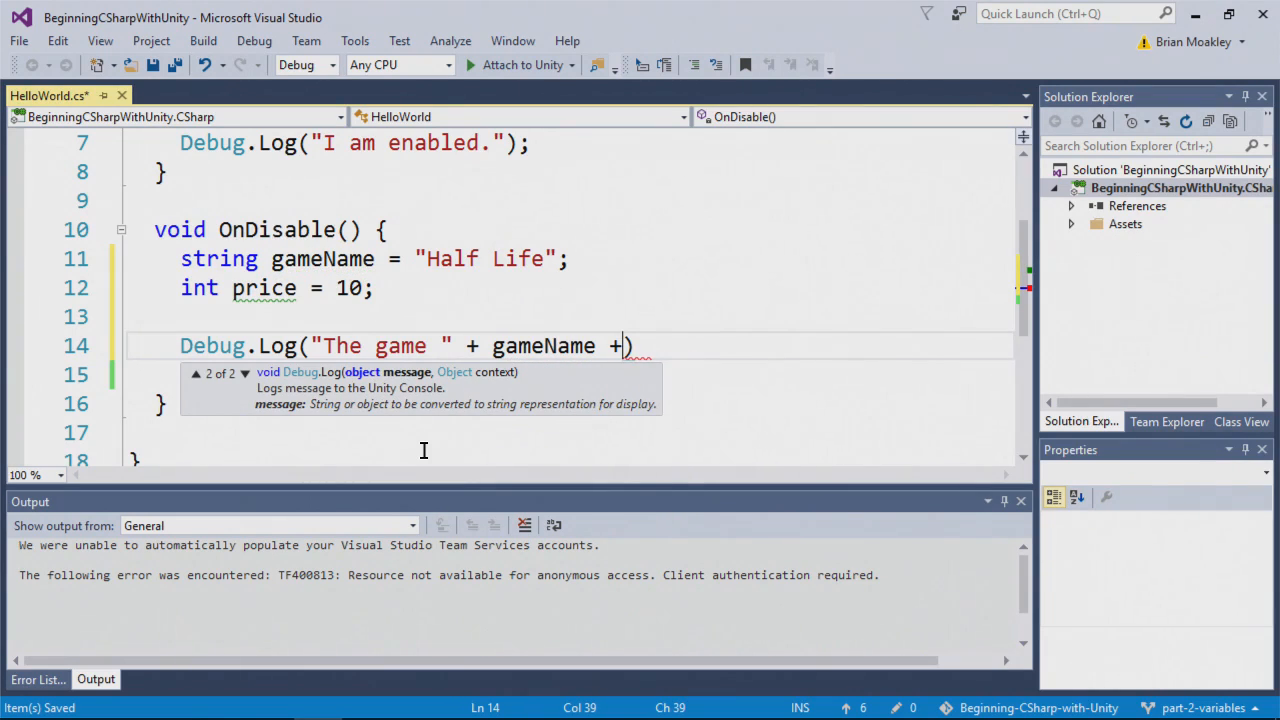
type("\"\"")
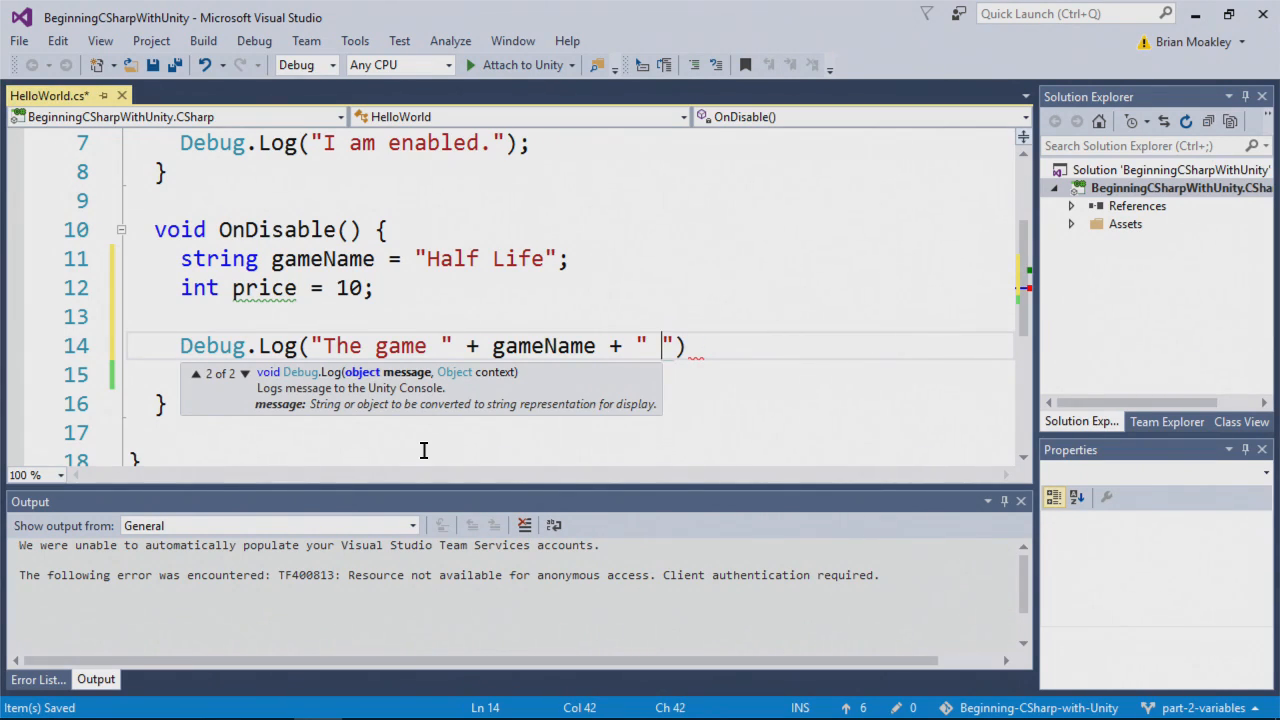
type("is")
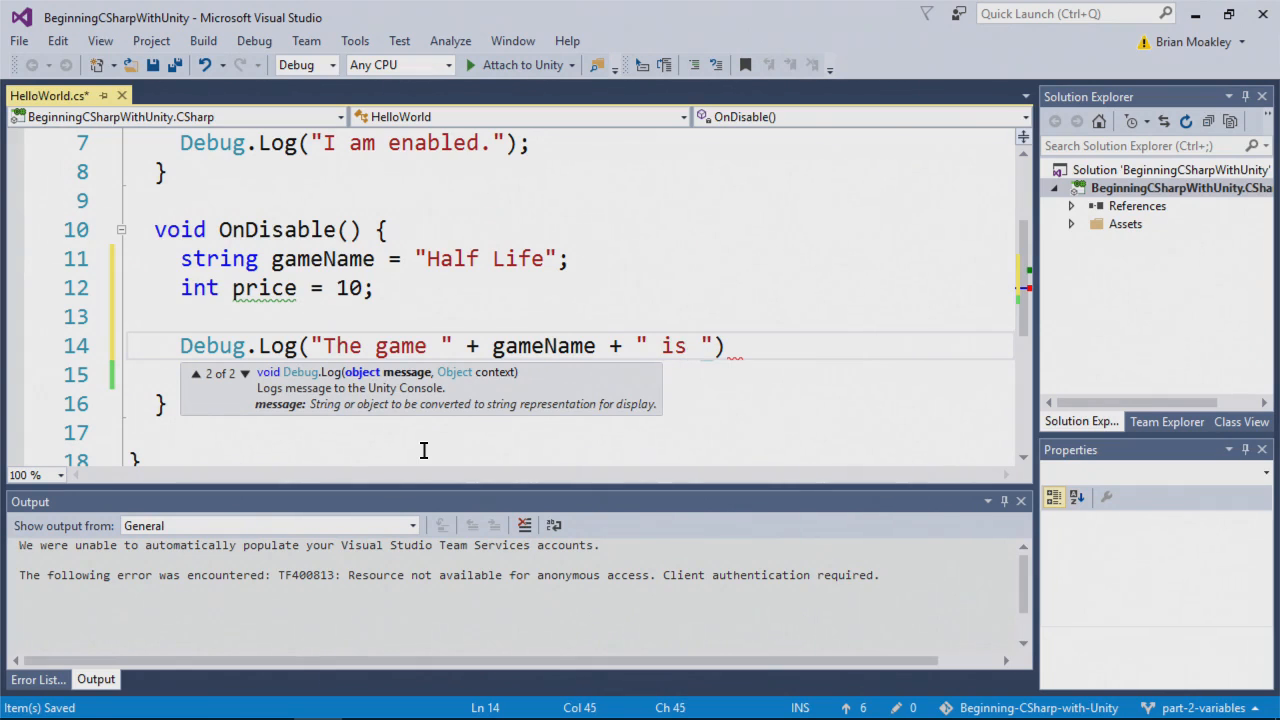
type("+")
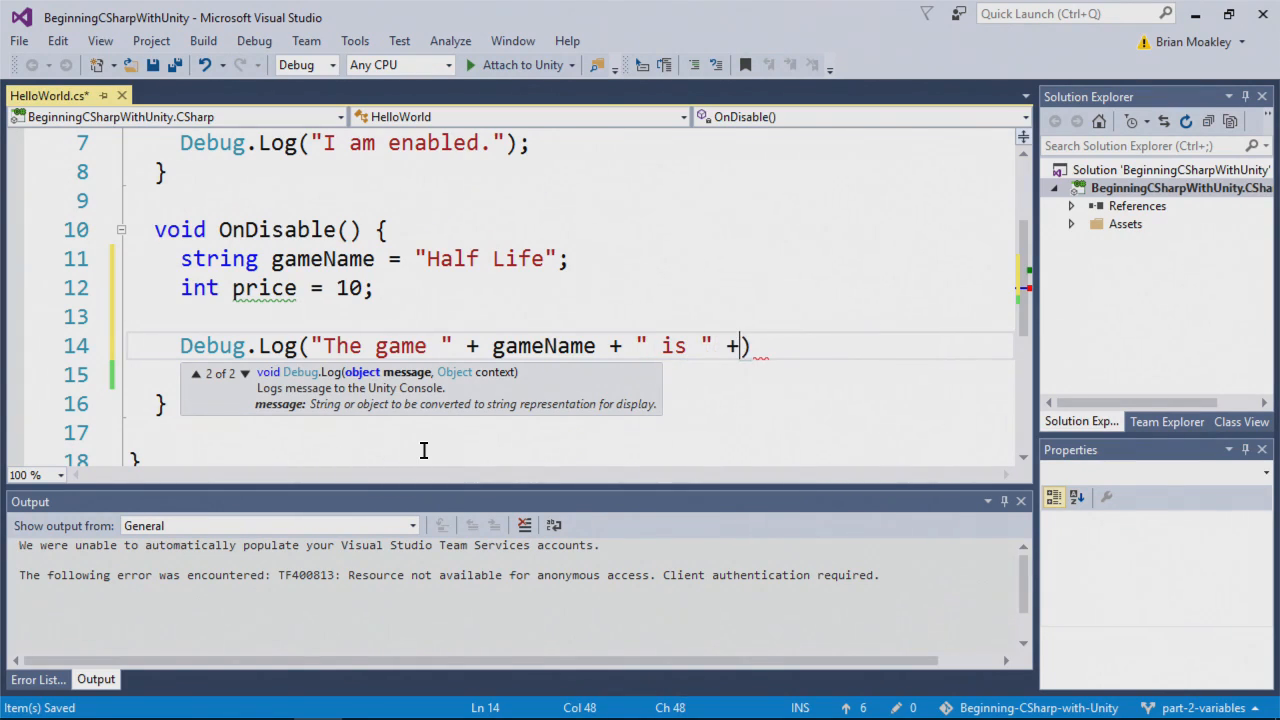
type("price")
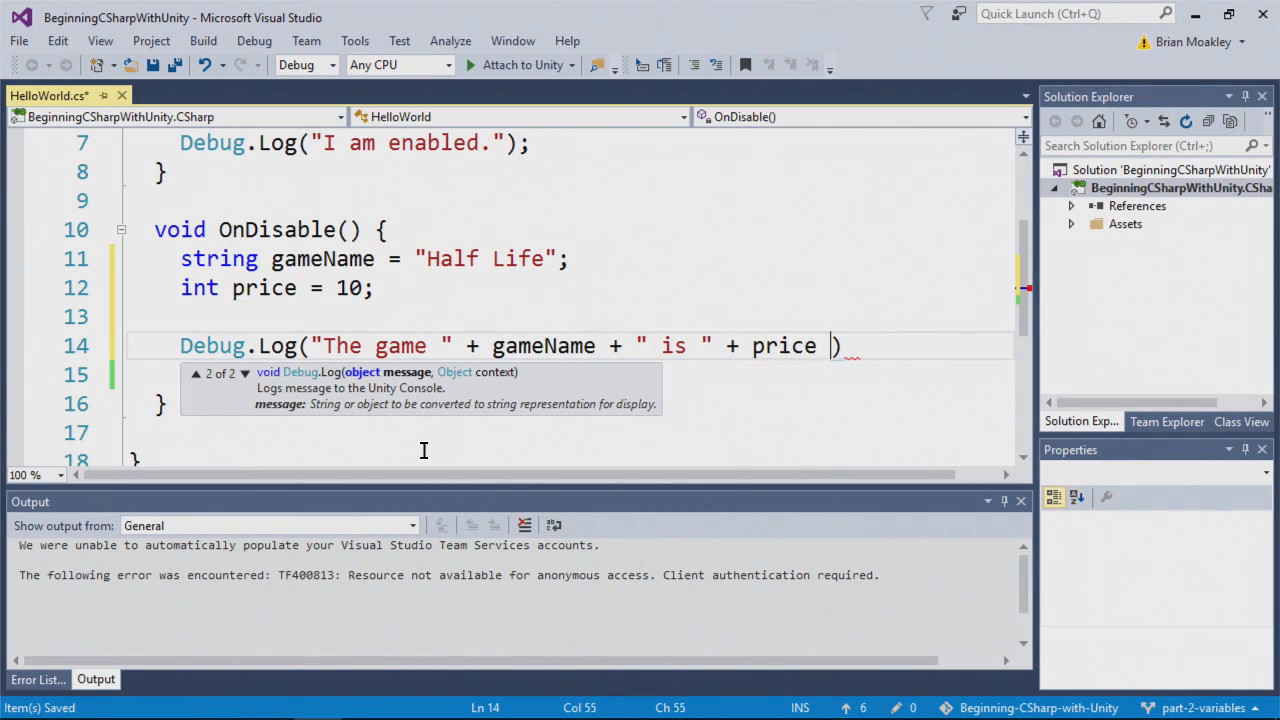
type("+ \" dollars.\"")
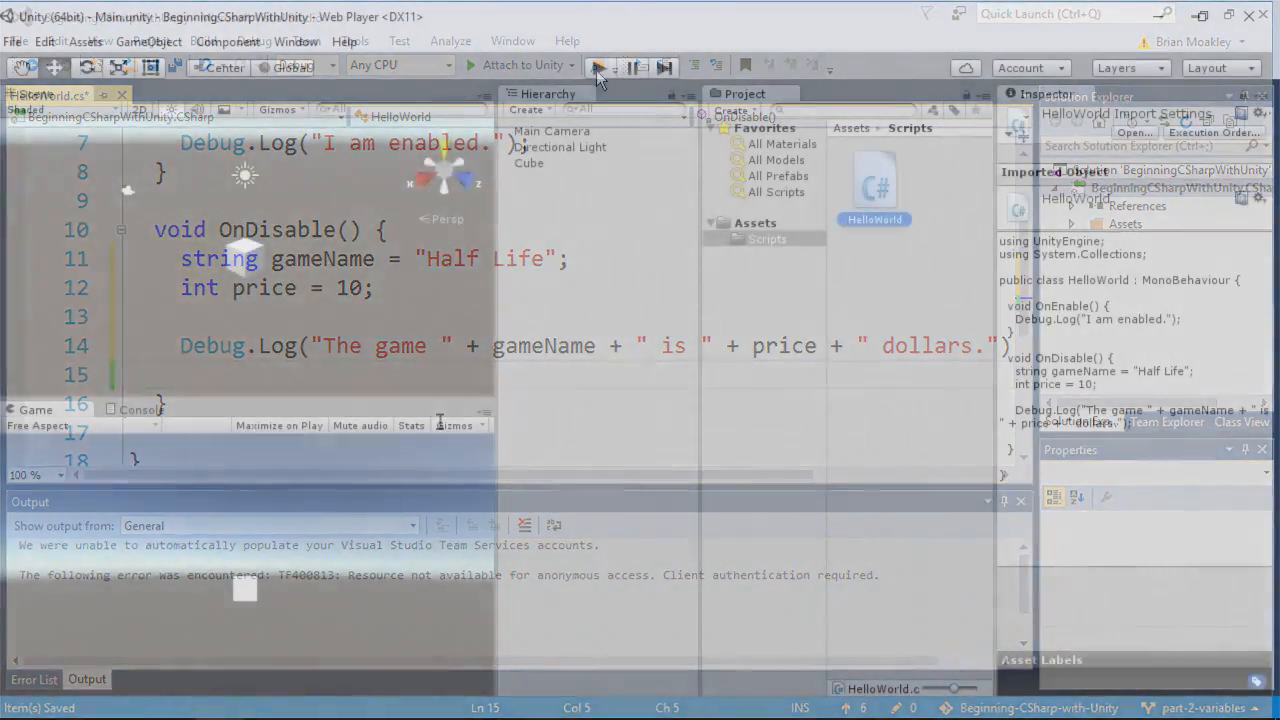
Play the scene and disable the Cube to log the Half Life price message
left_click(598, 67)
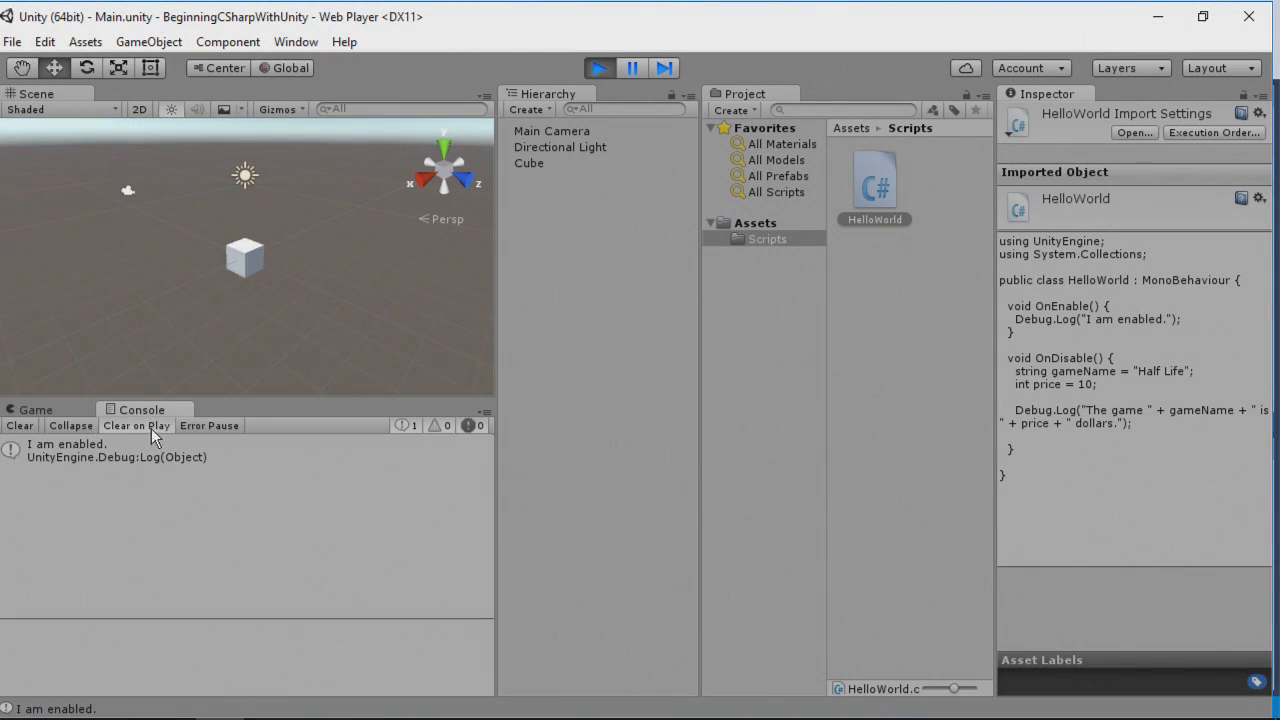
left_click(528, 163)
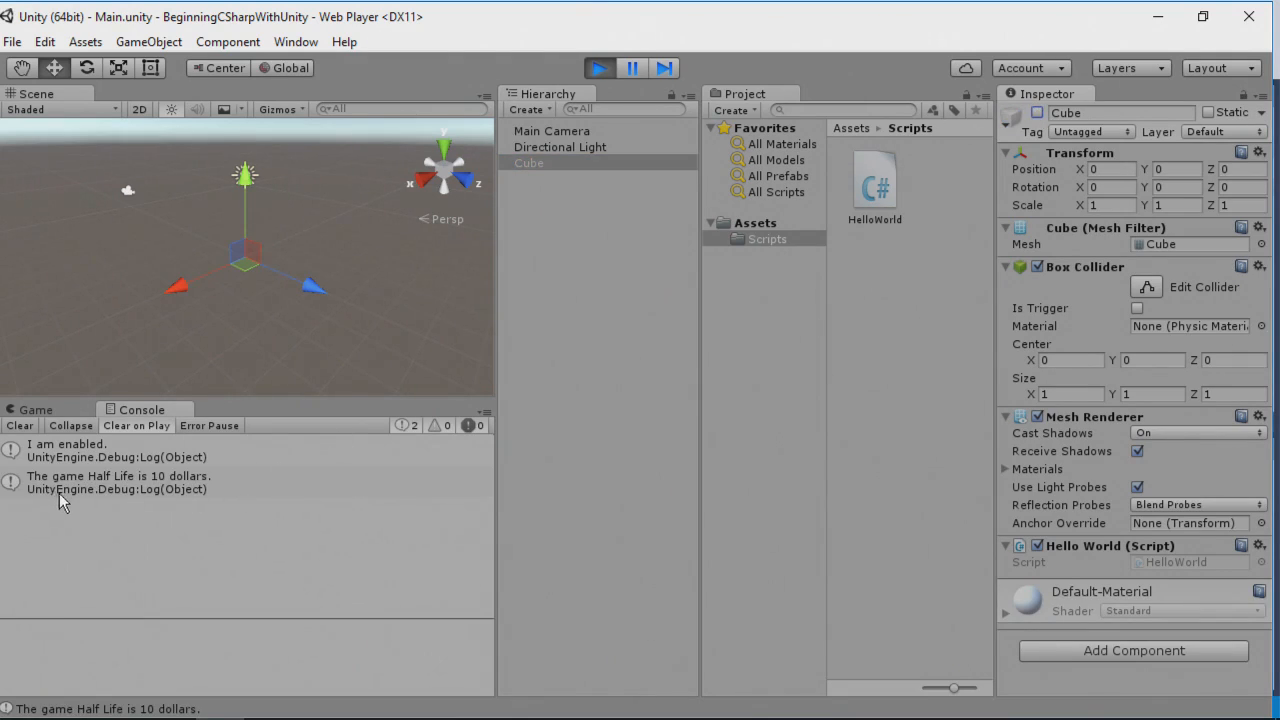
mouse_move(155, 510)
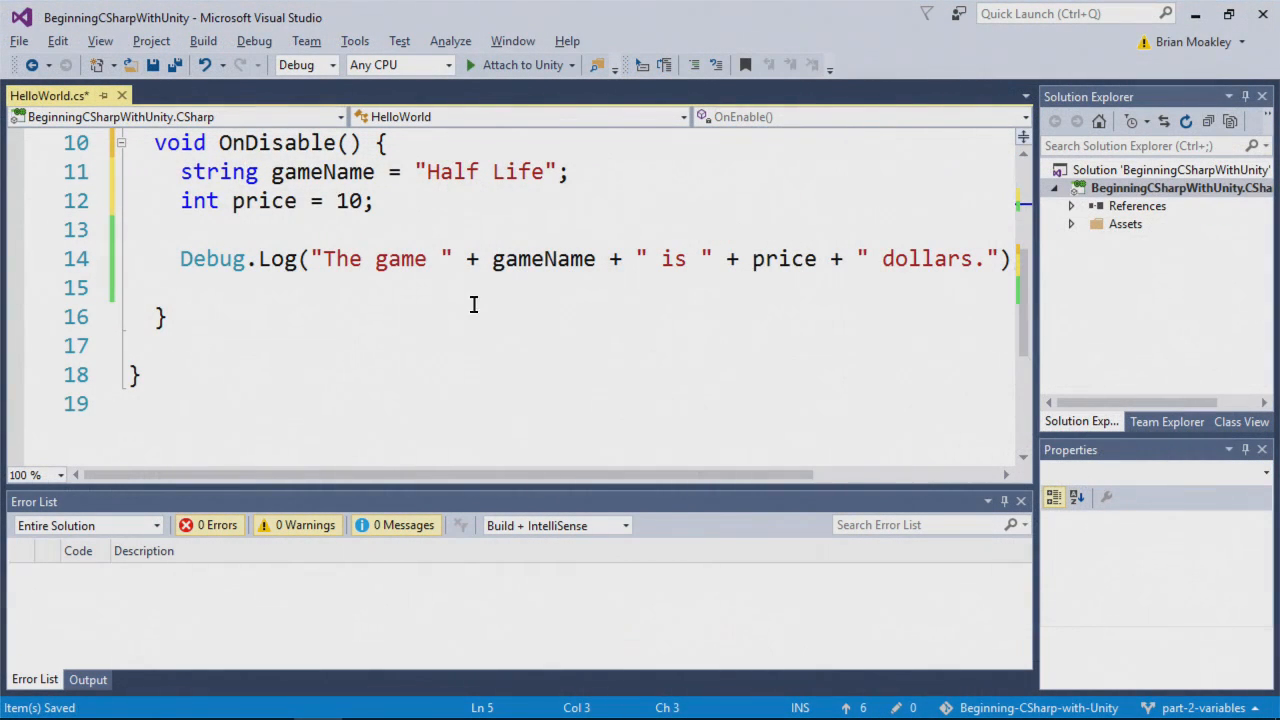
mouse_move(441, 270)
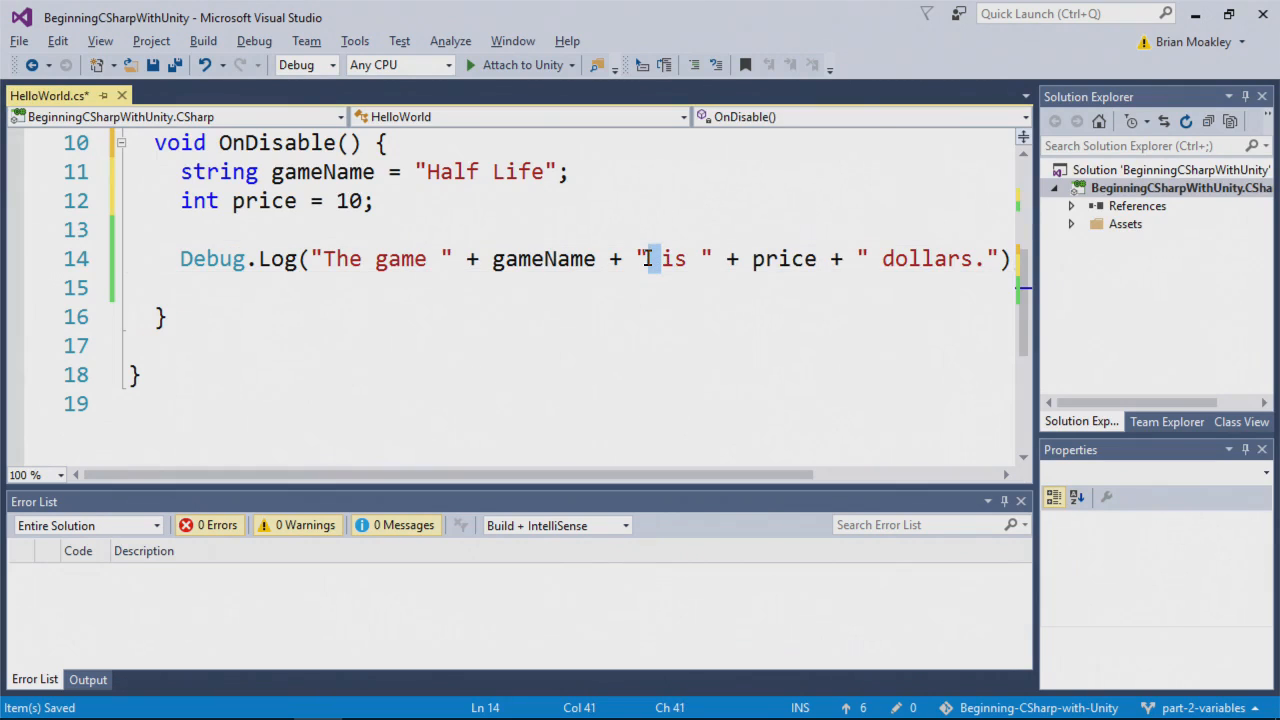
mouse_move(648, 258)
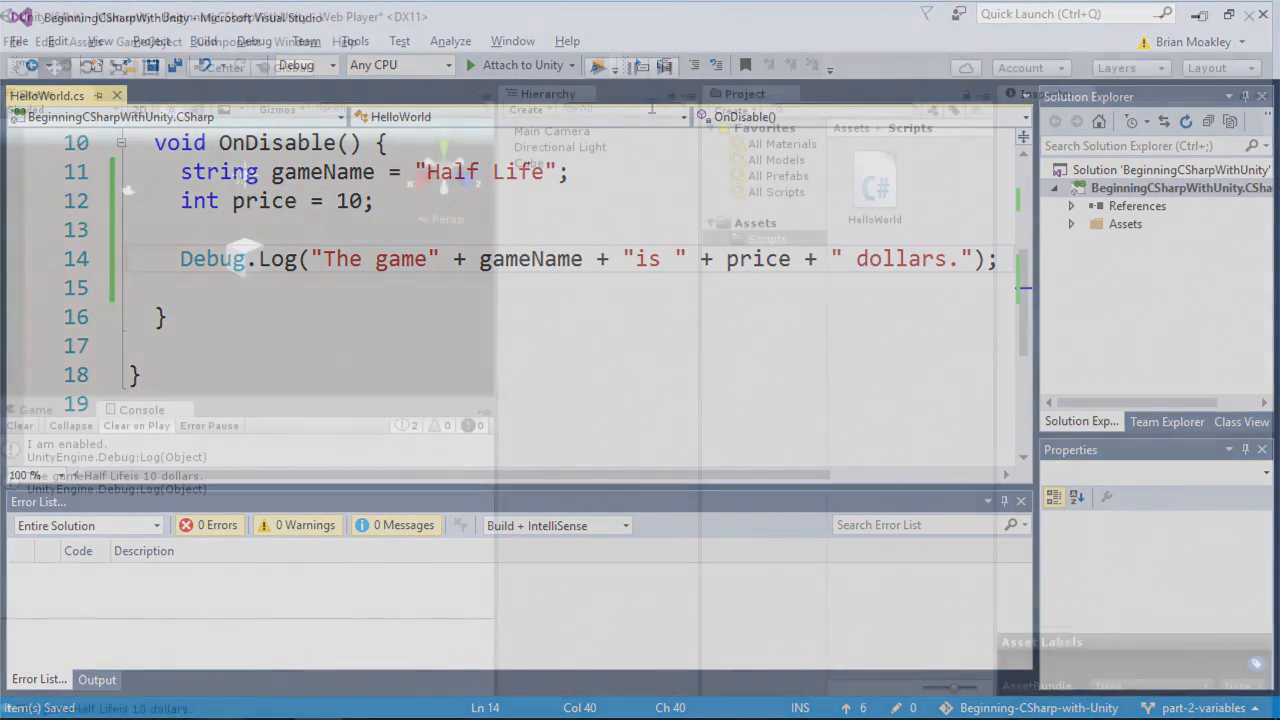
Rerun Play mode, untick the Cube's active box, and view the Console output
left_click(601, 68)
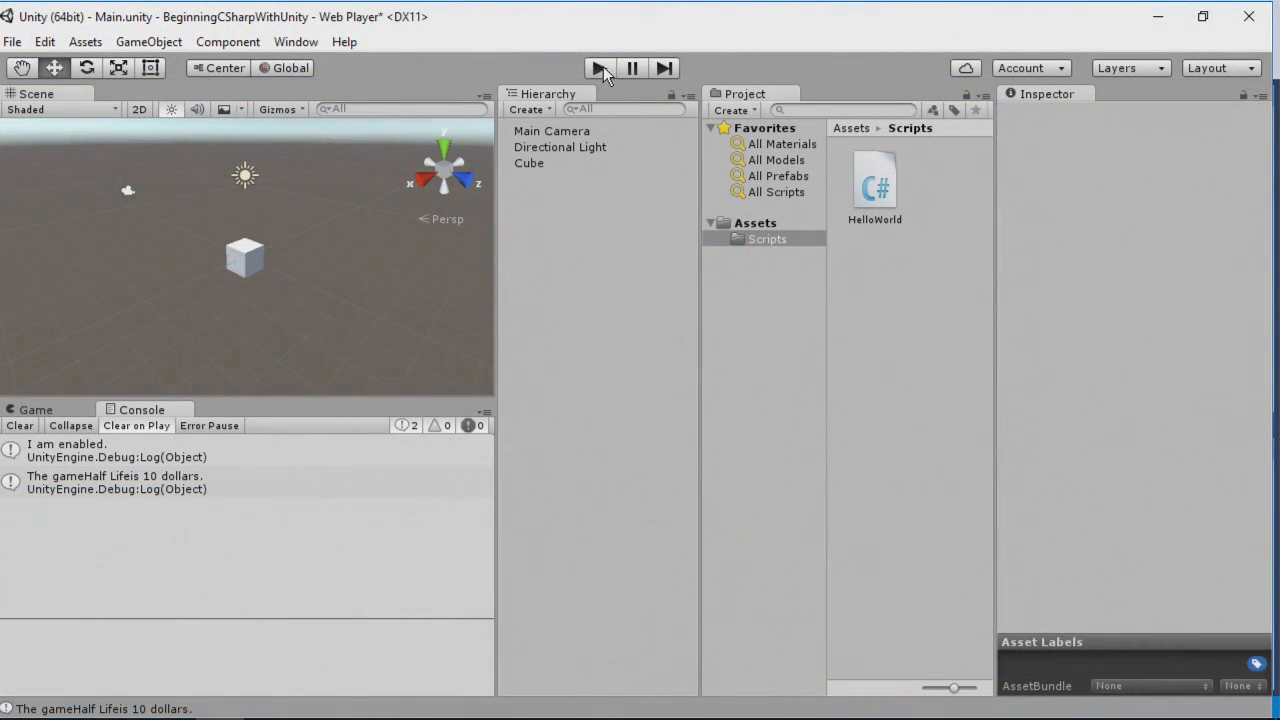
left_click(599, 67)
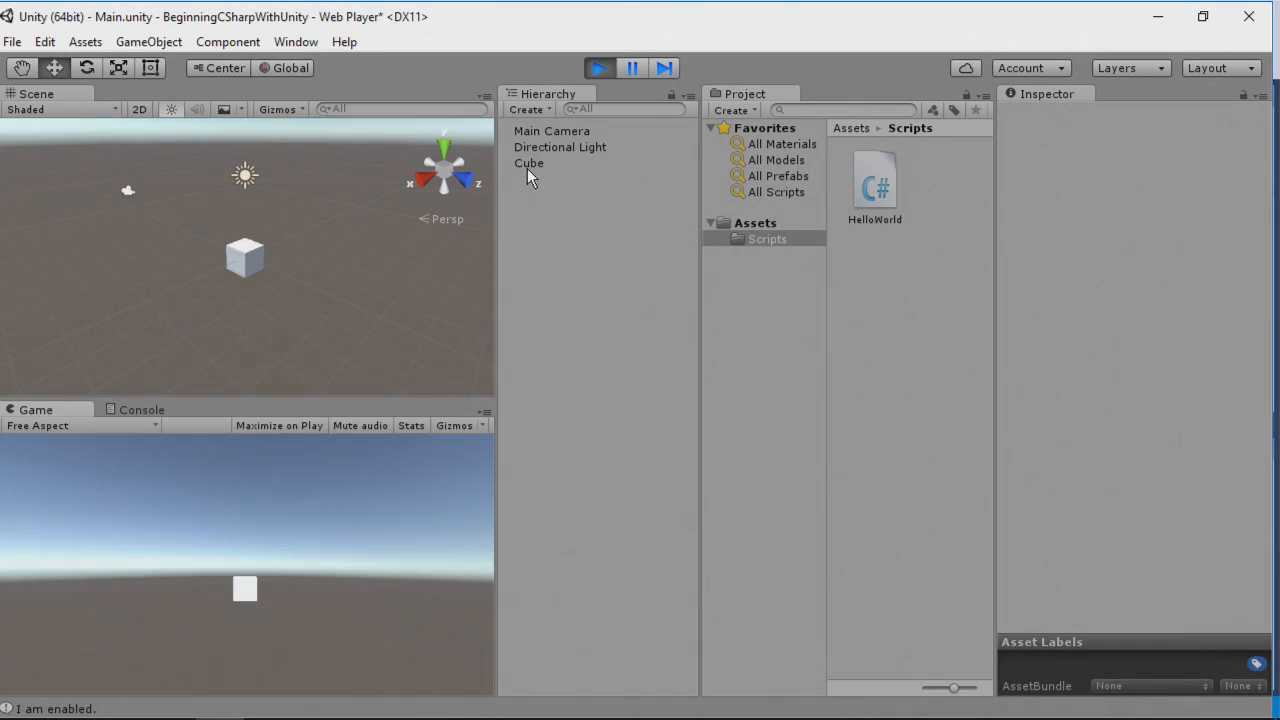
left_click(529, 163)
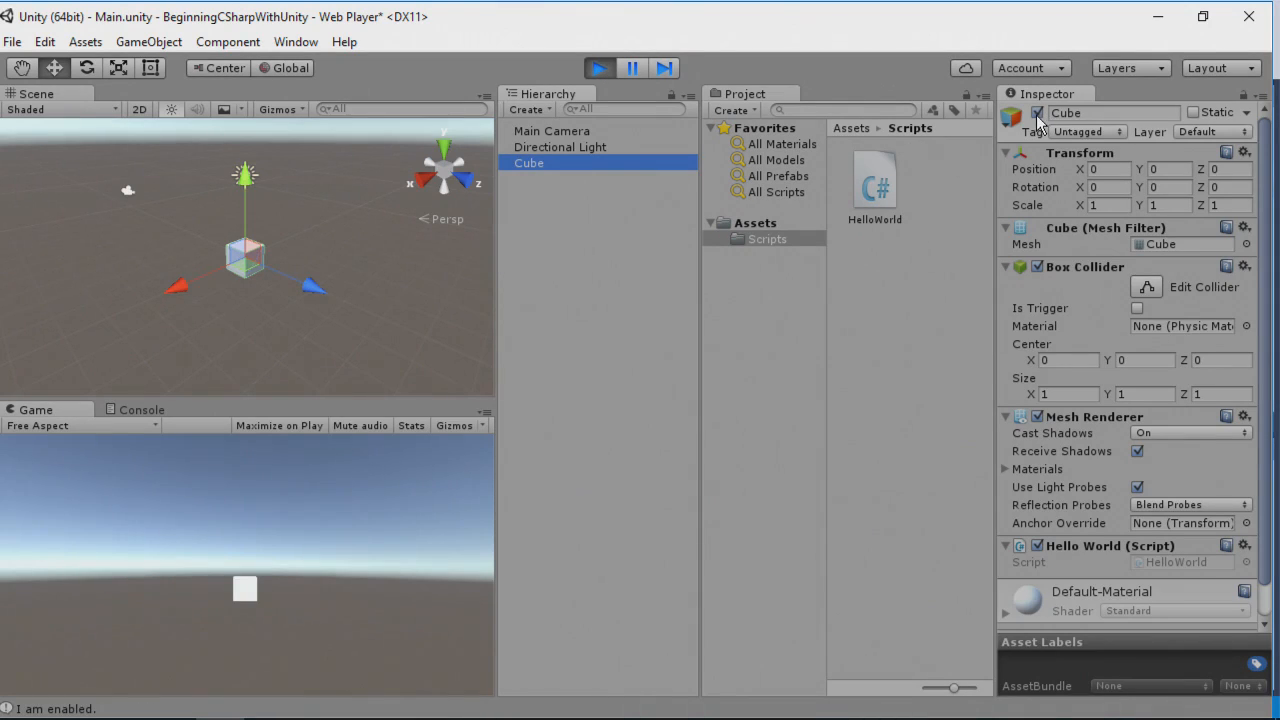
left_click(1037, 112)
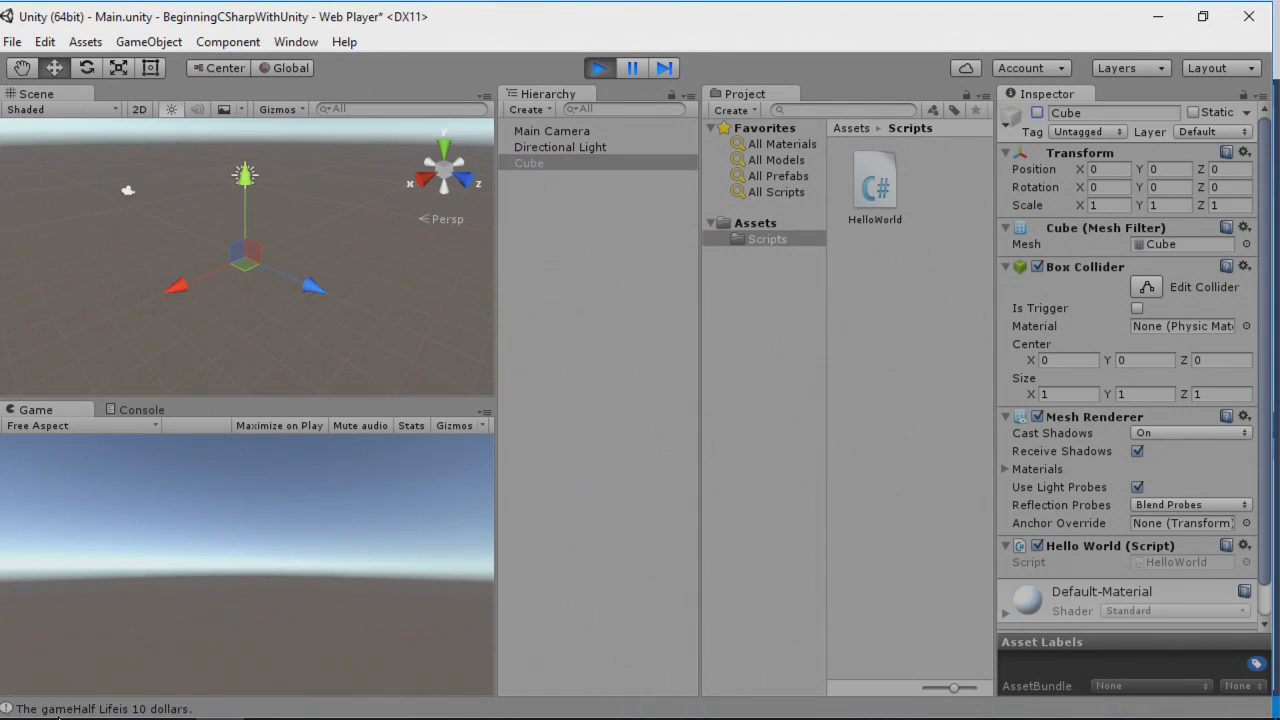
left_click(141, 409)
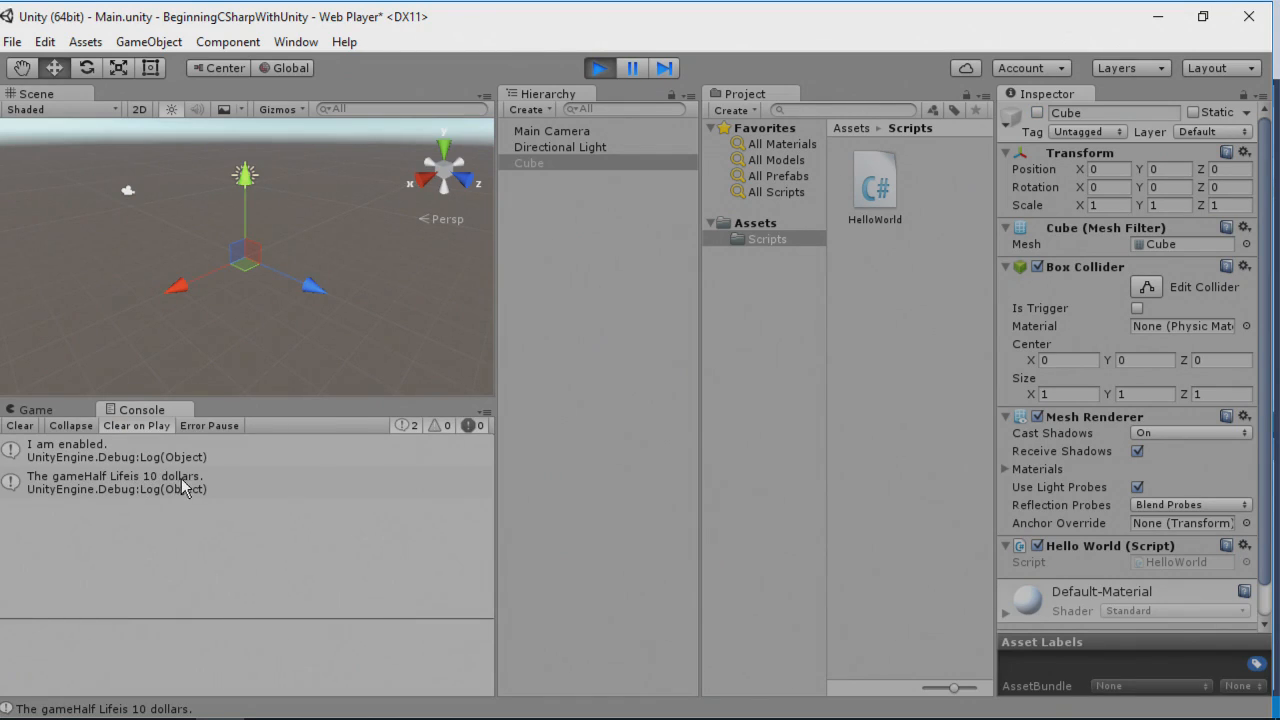
mouse_move(105, 497)
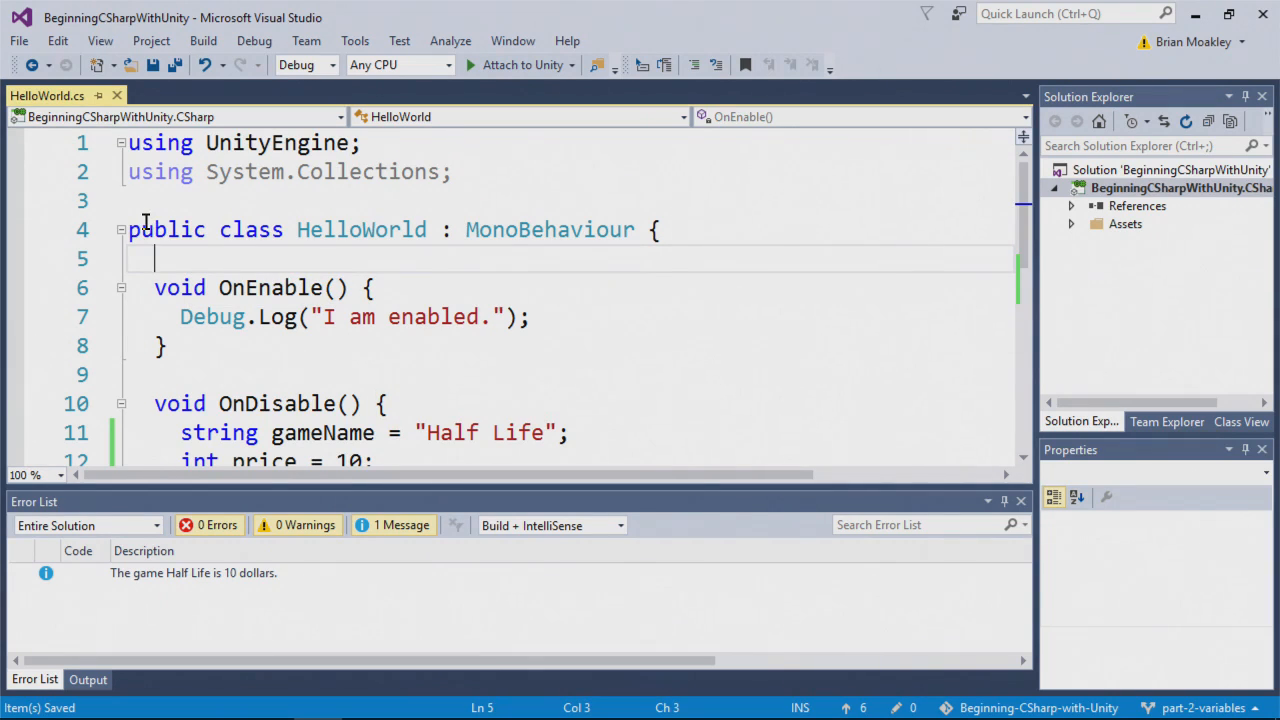
Add public string gameName; and public int price; fields at the top of HelloWorld
key("enter")
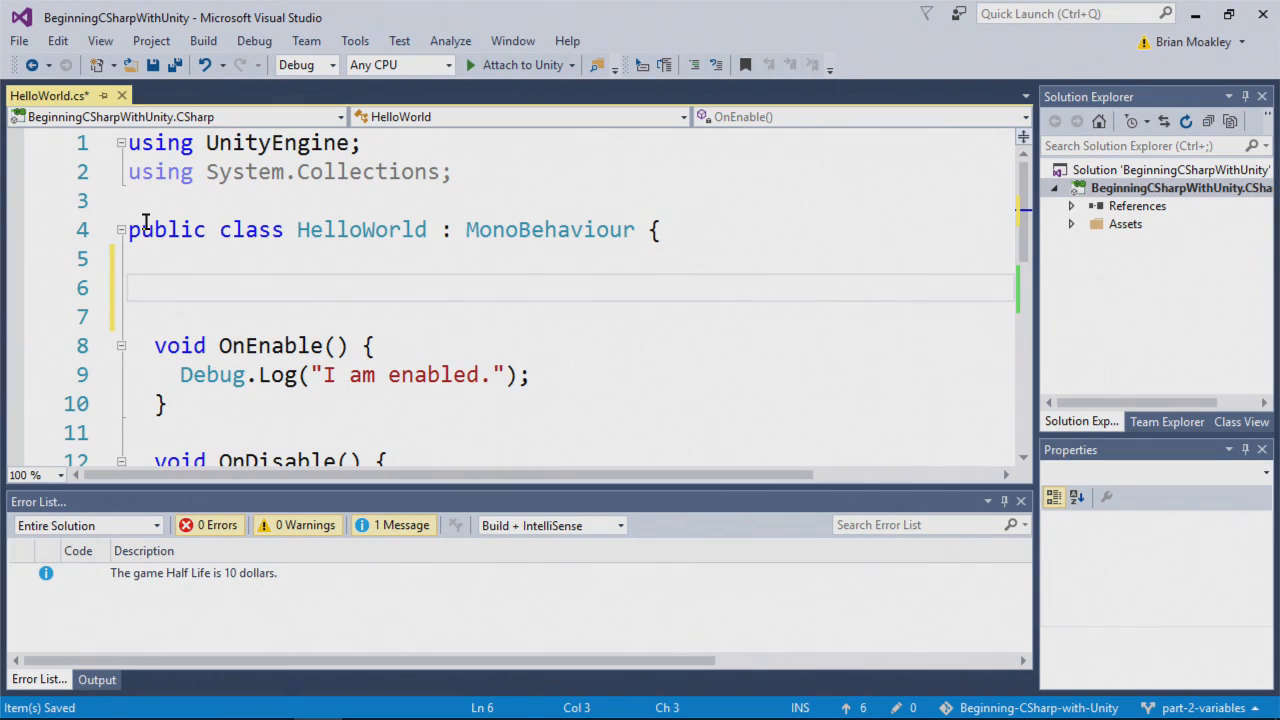
type("public")
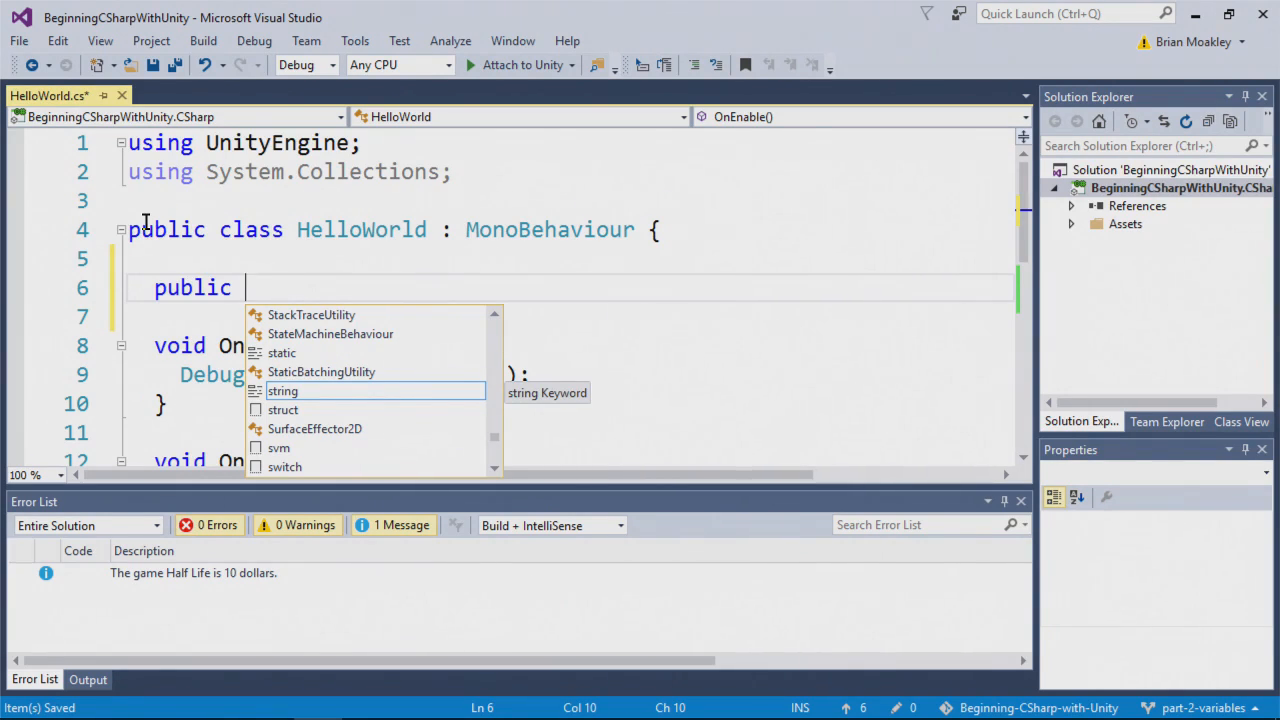
type("string")
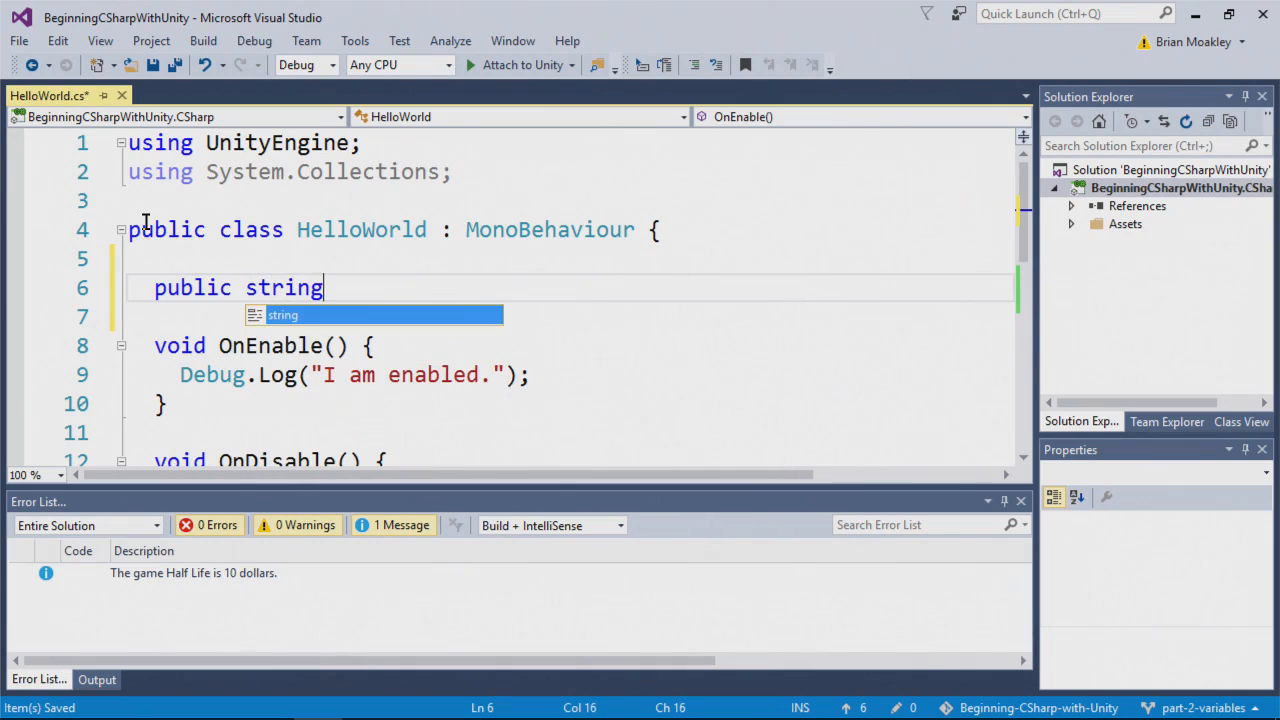
type("gameName;")
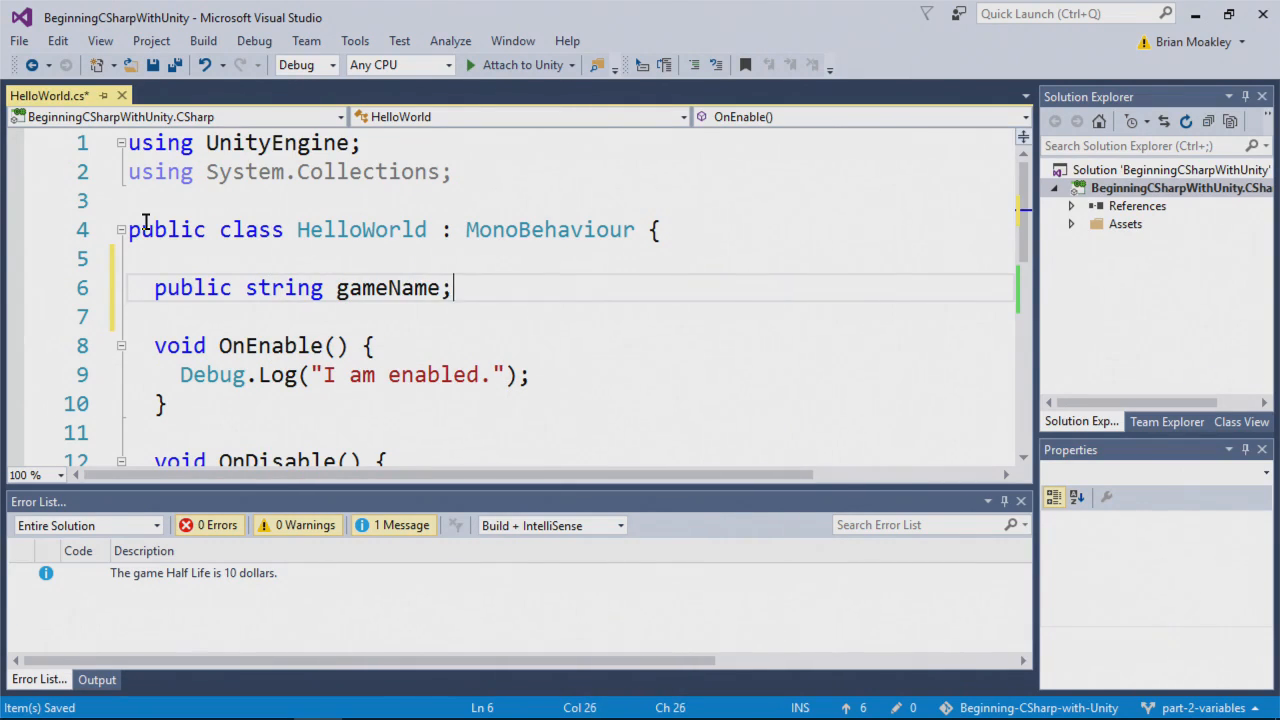
type("pul")
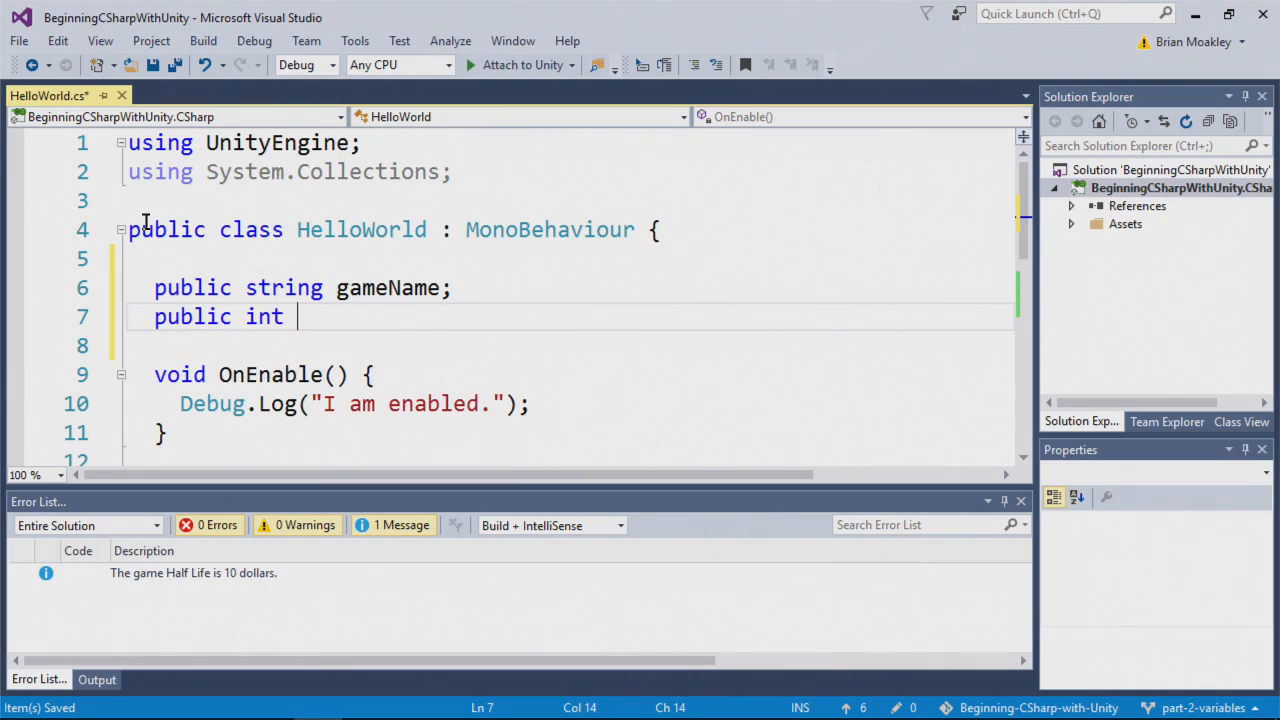
type("price;")
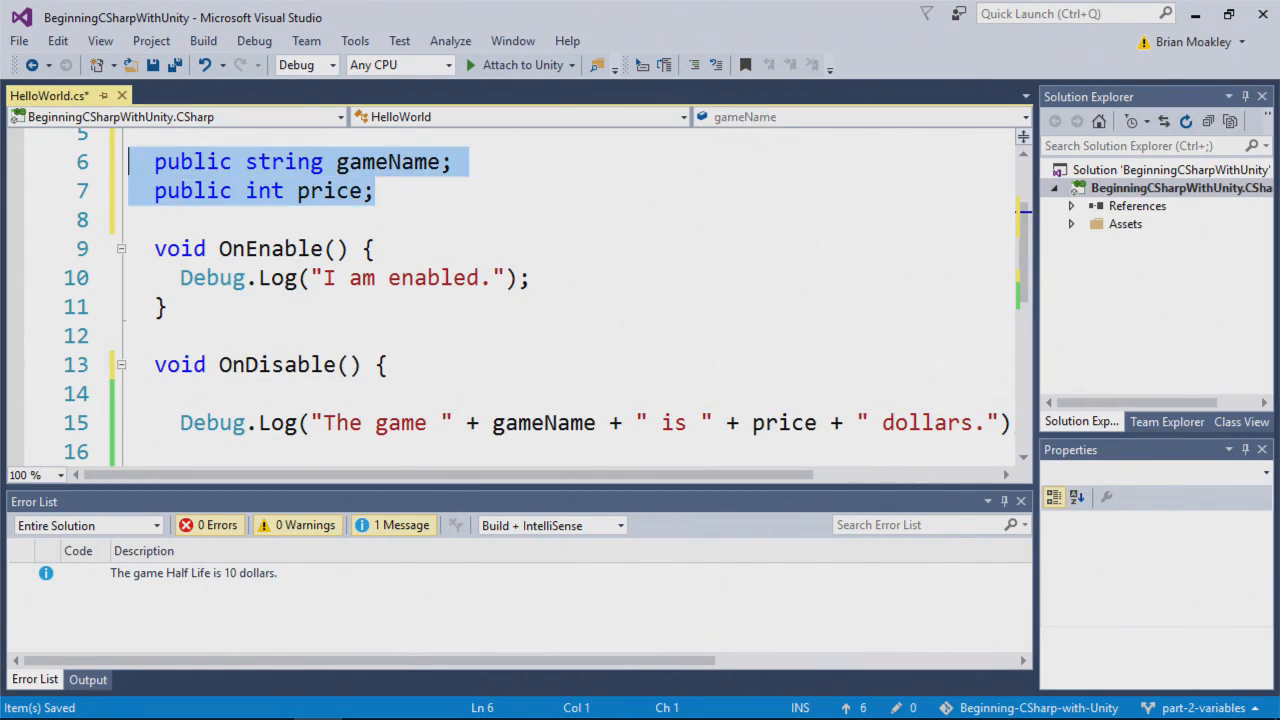
left_click(292, 393)
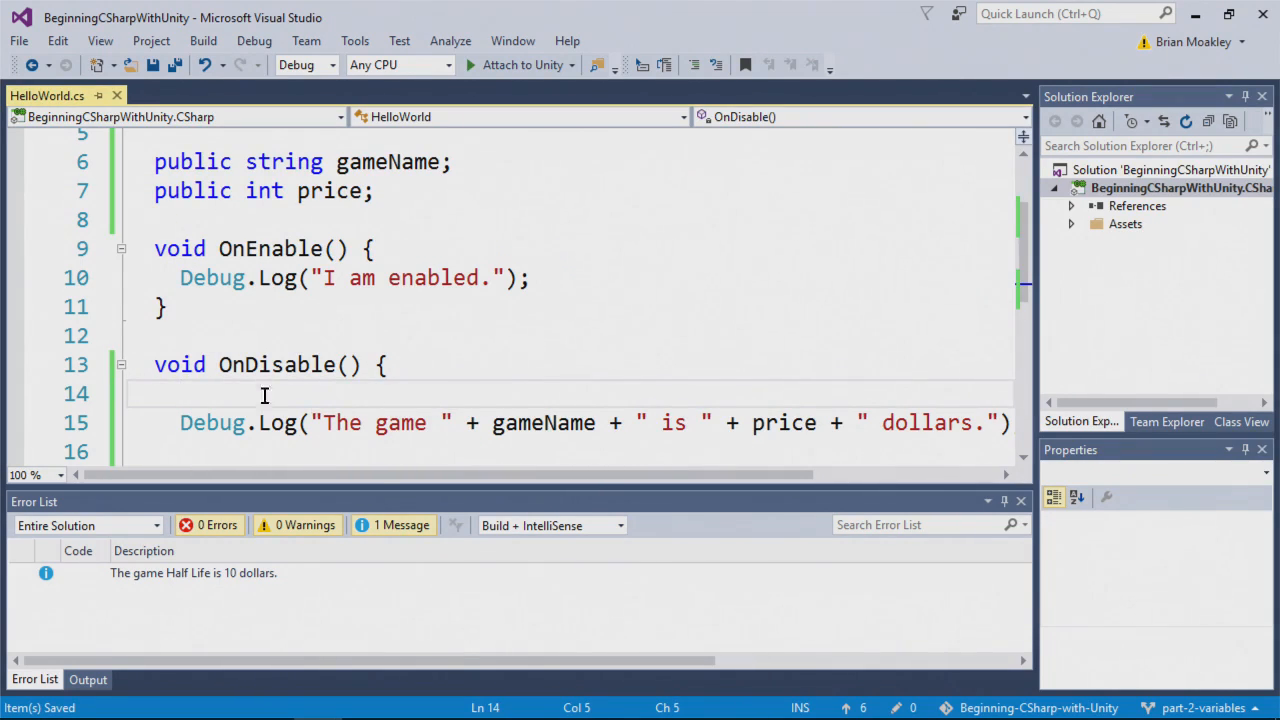
key("alt+tab")
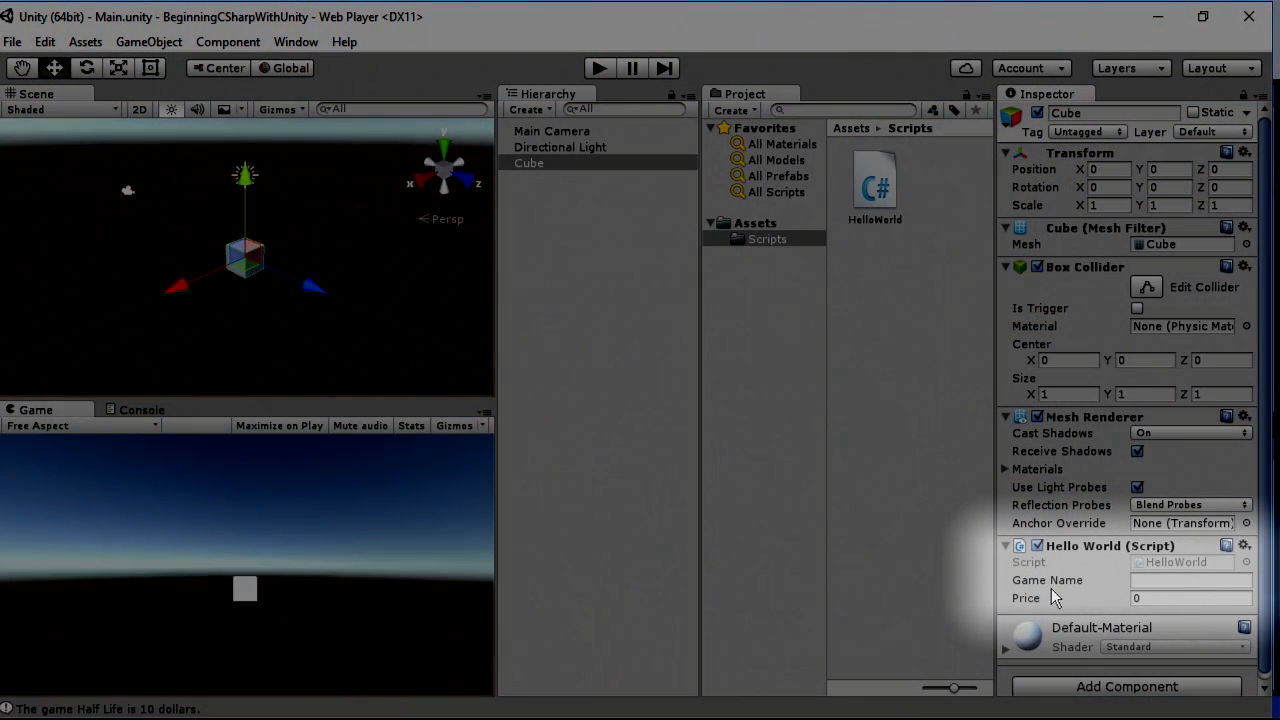
mouse_move(1150, 597)
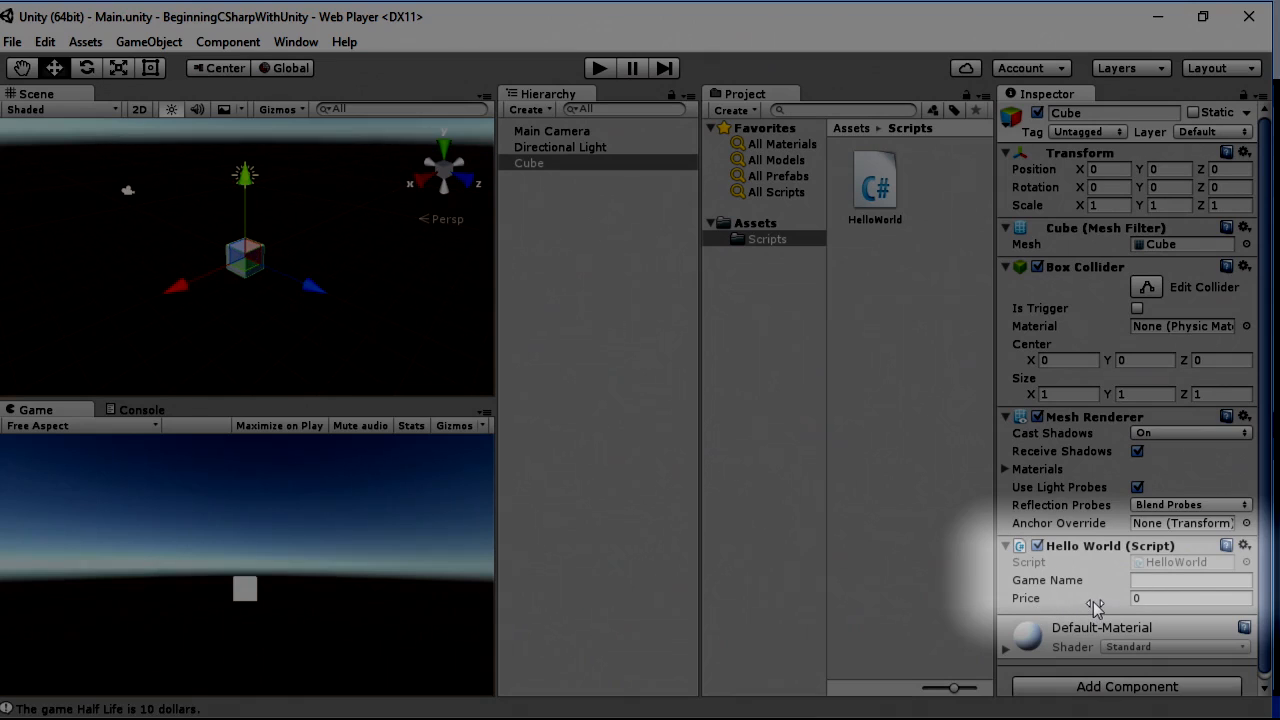
Enter Game Name 'Half Life' and Price 5 in the Inspector, then check the Console
left_click(1190, 580)
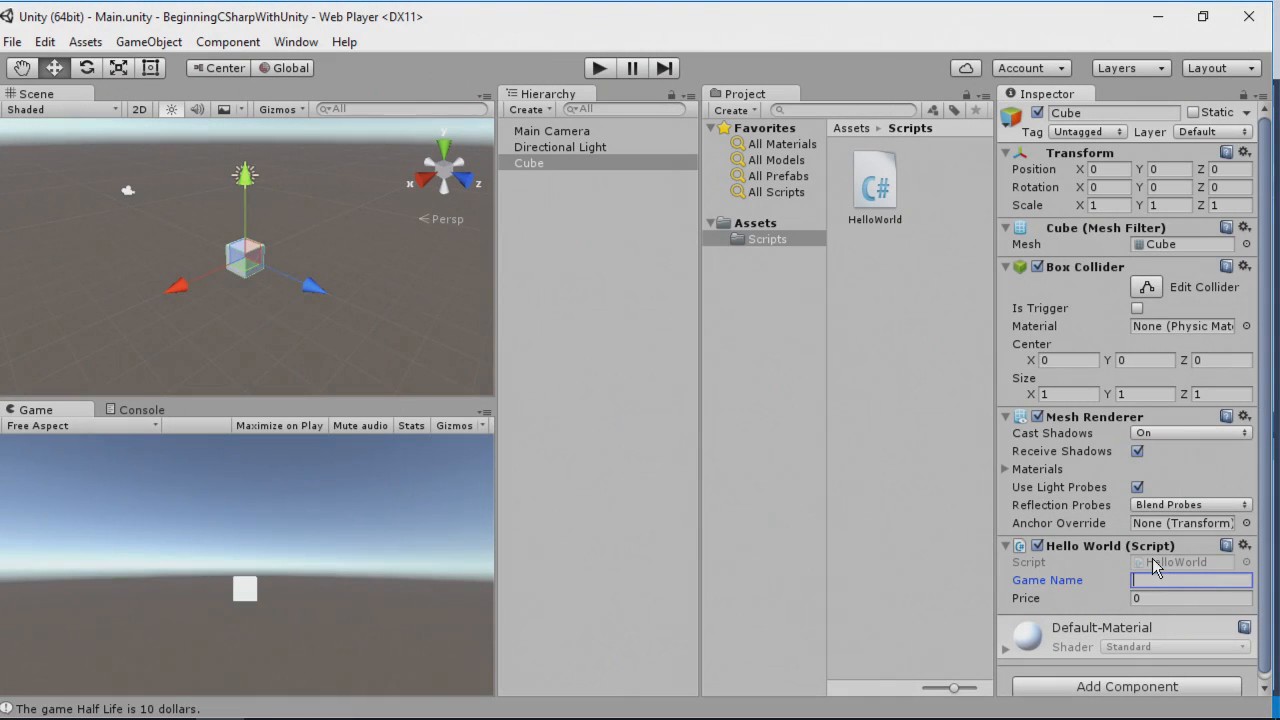
type("Half Life")
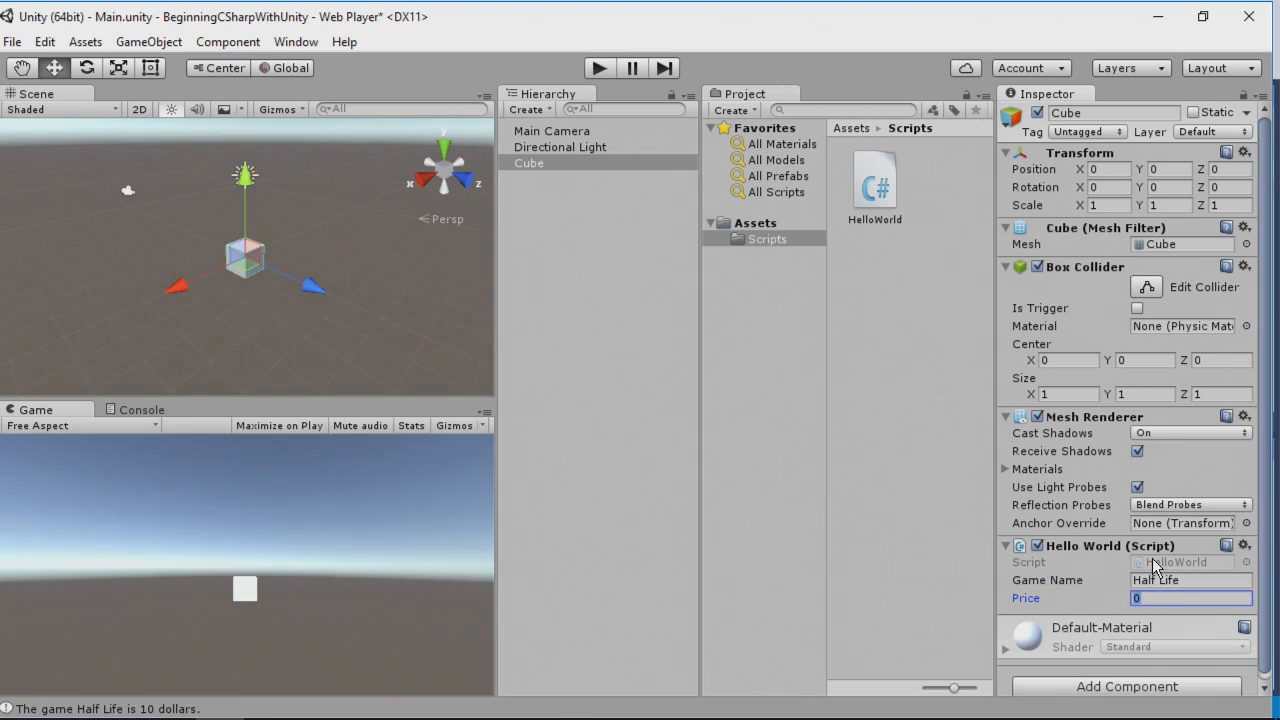
type("5")
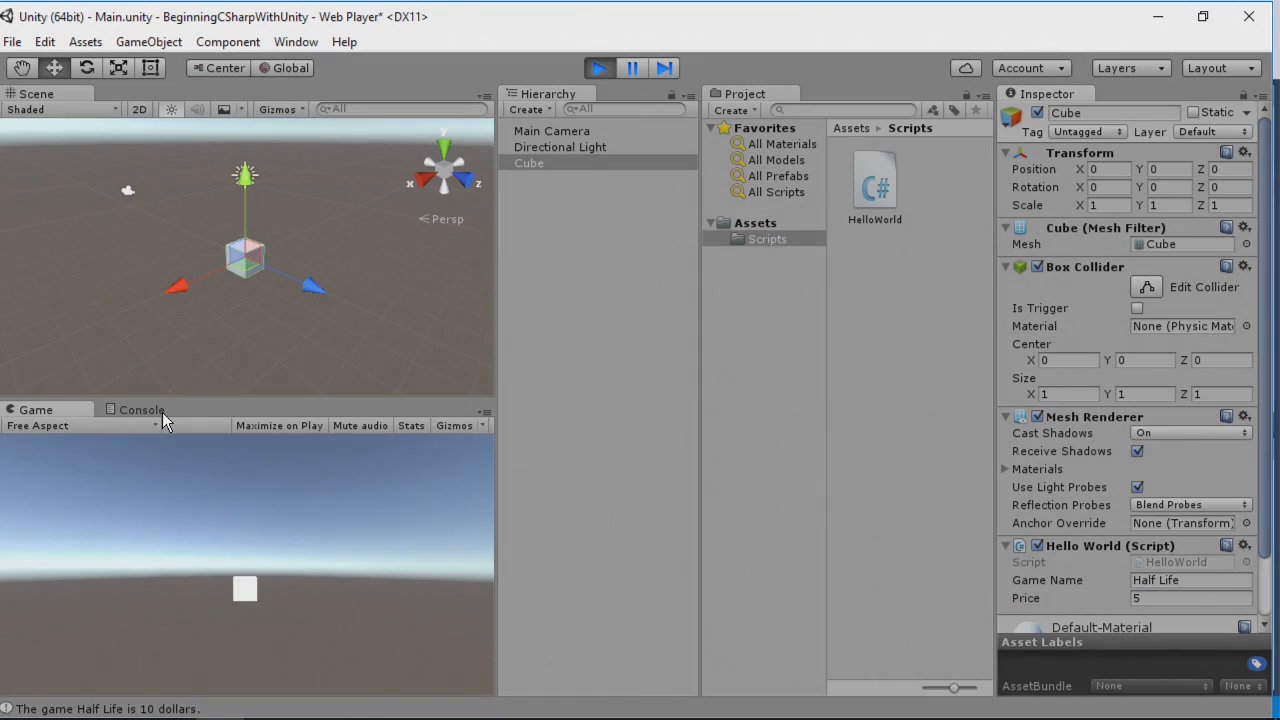
left_click(140, 409)
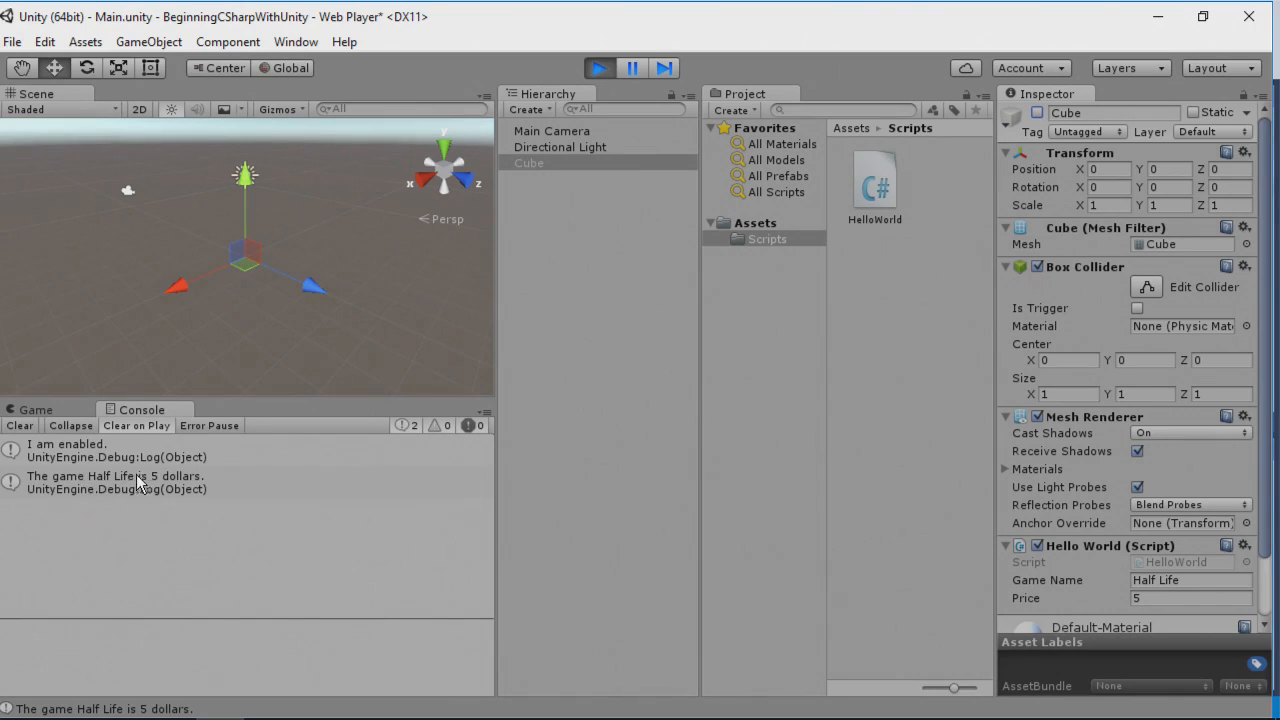
mouse_move(818, 558)
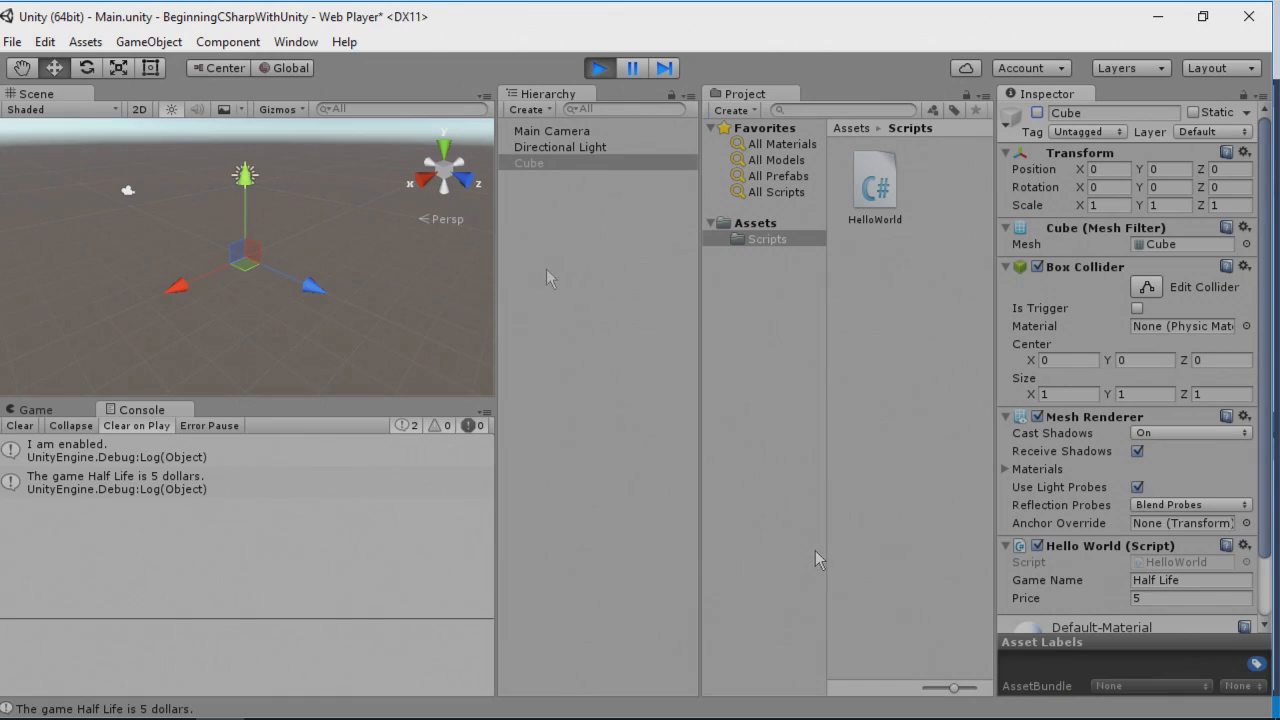
During play, replace Game Name 'Half Life' with 'Minecraft' and set Price to 30
left_click(1190, 580)
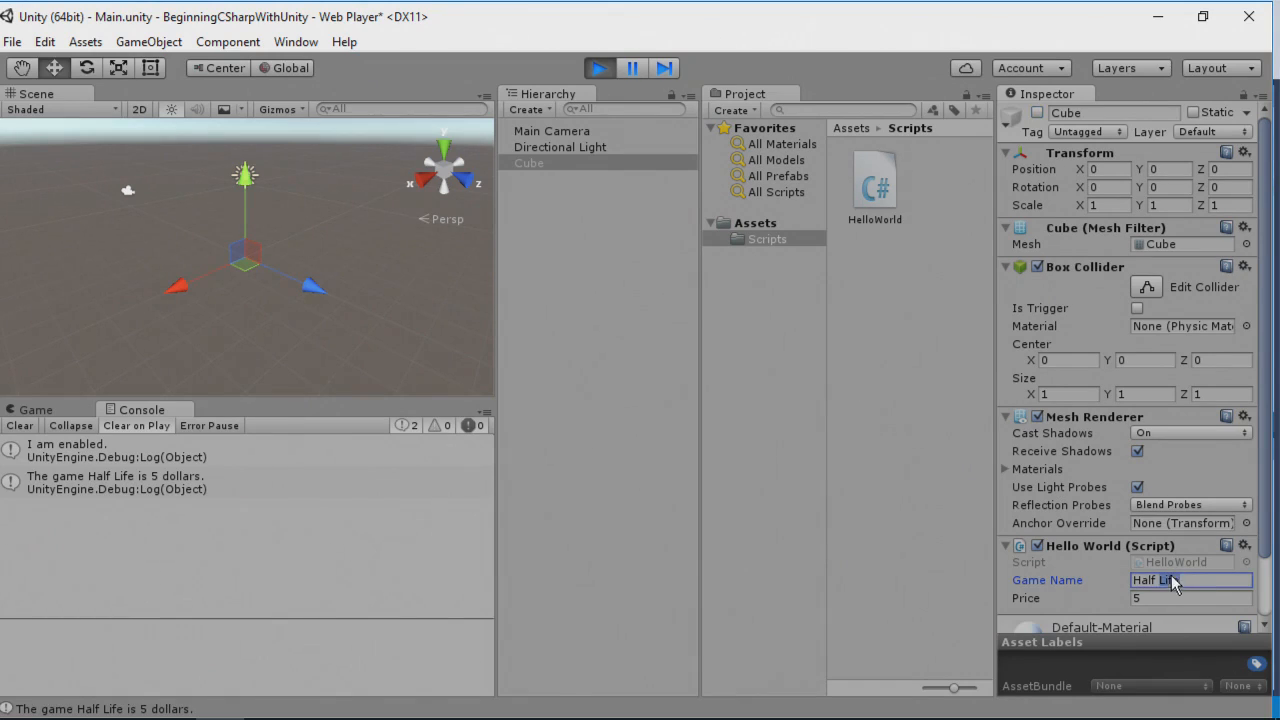
double_click(1160, 580)
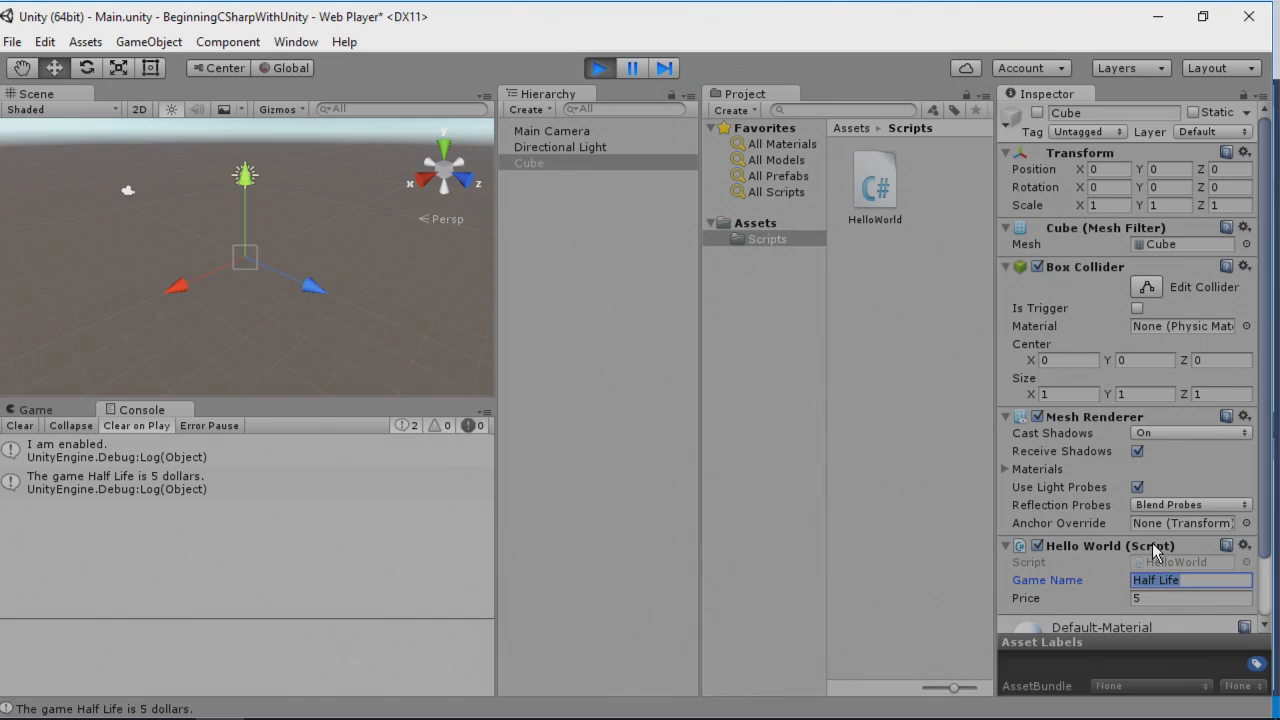
type("Minecraft")
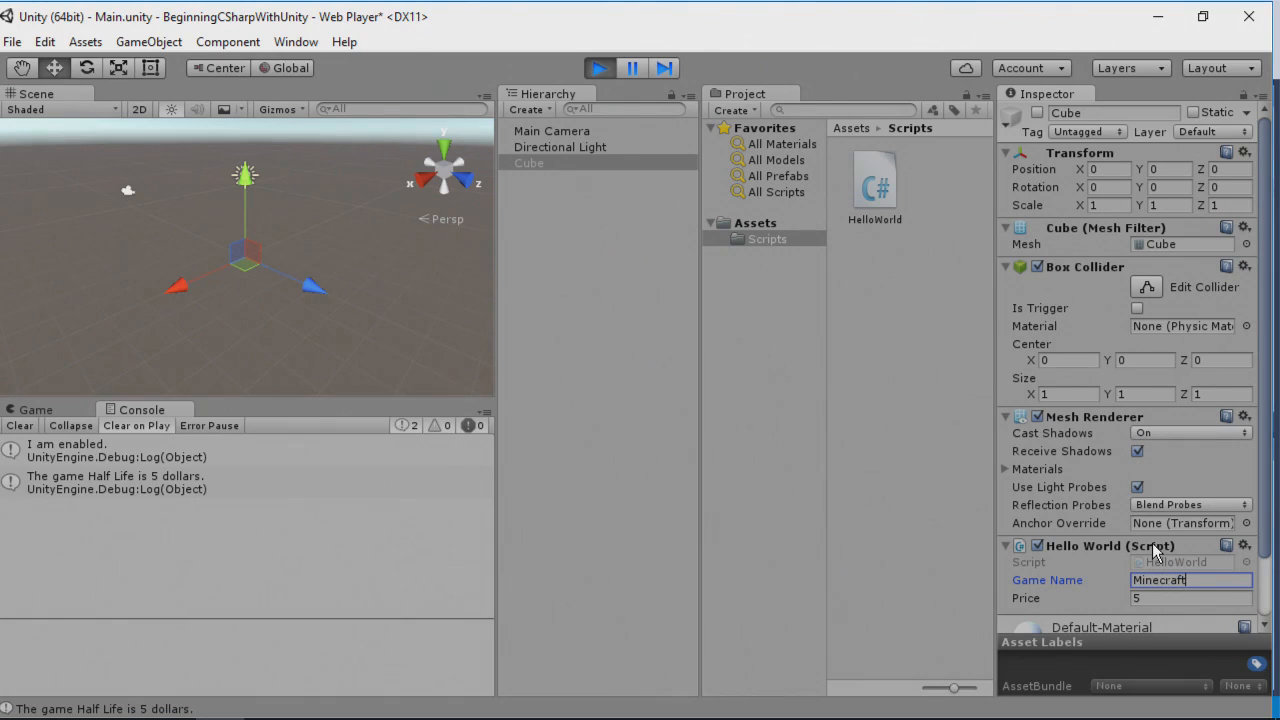
type("30")
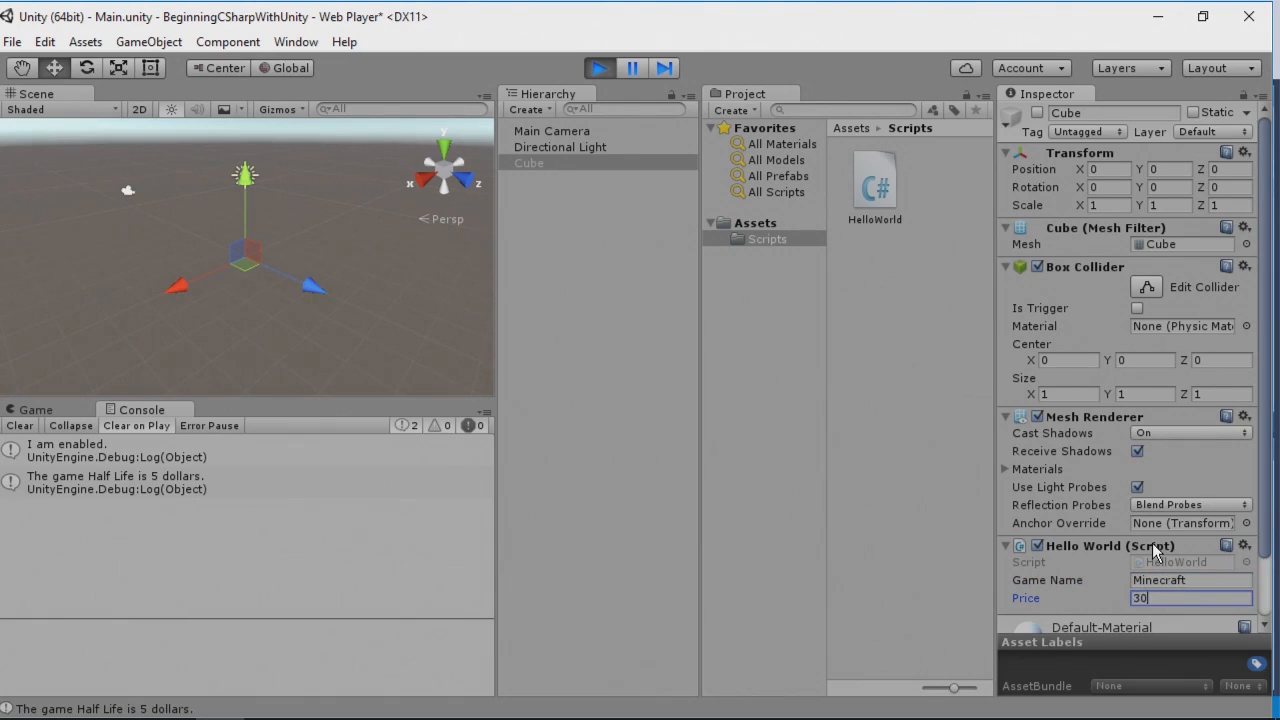
mouse_move(935, 168)
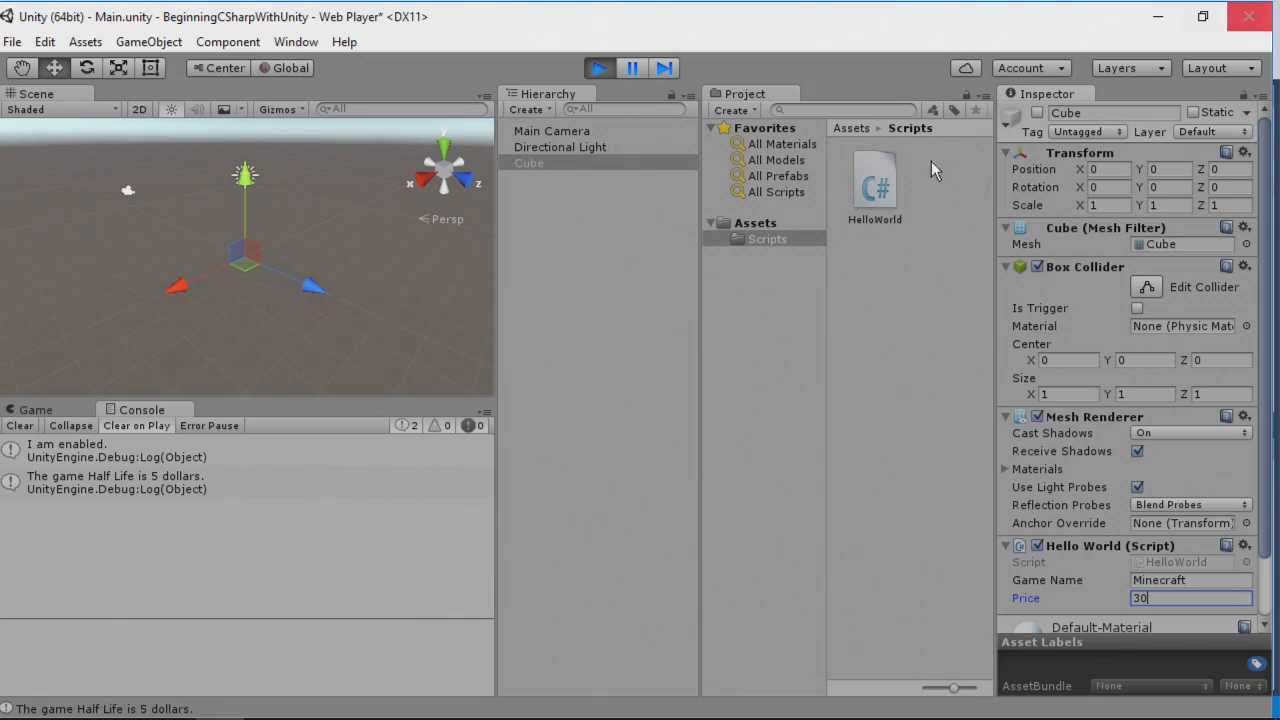
left_click(598, 68)
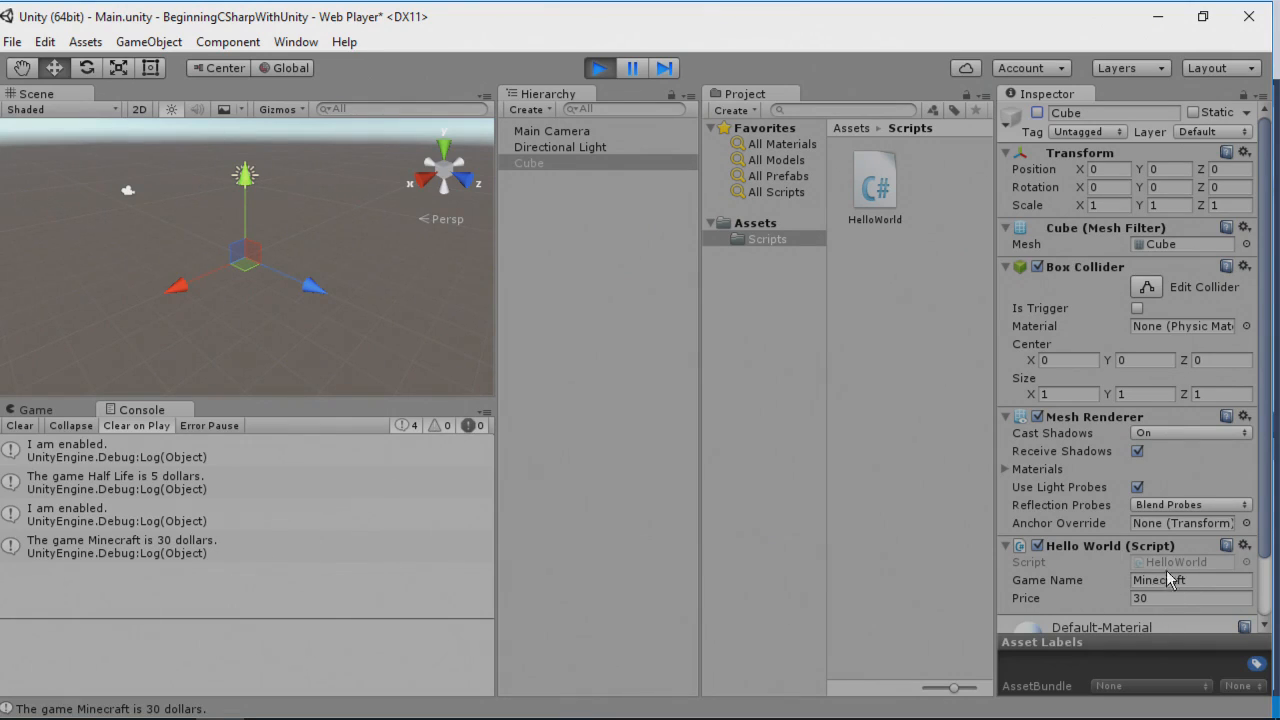
mouse_move(1160, 585)
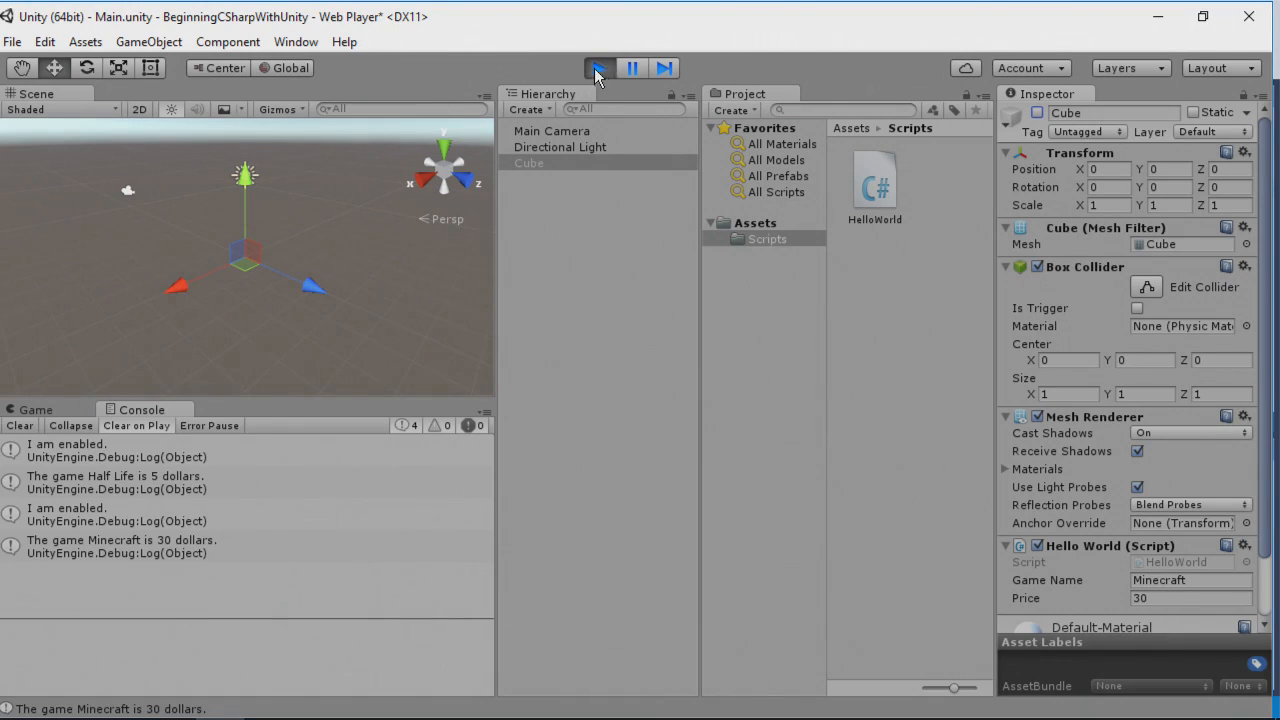
Exit Play mode, reverting Game Name and Price to Half Life and 5
left_click(599, 67)
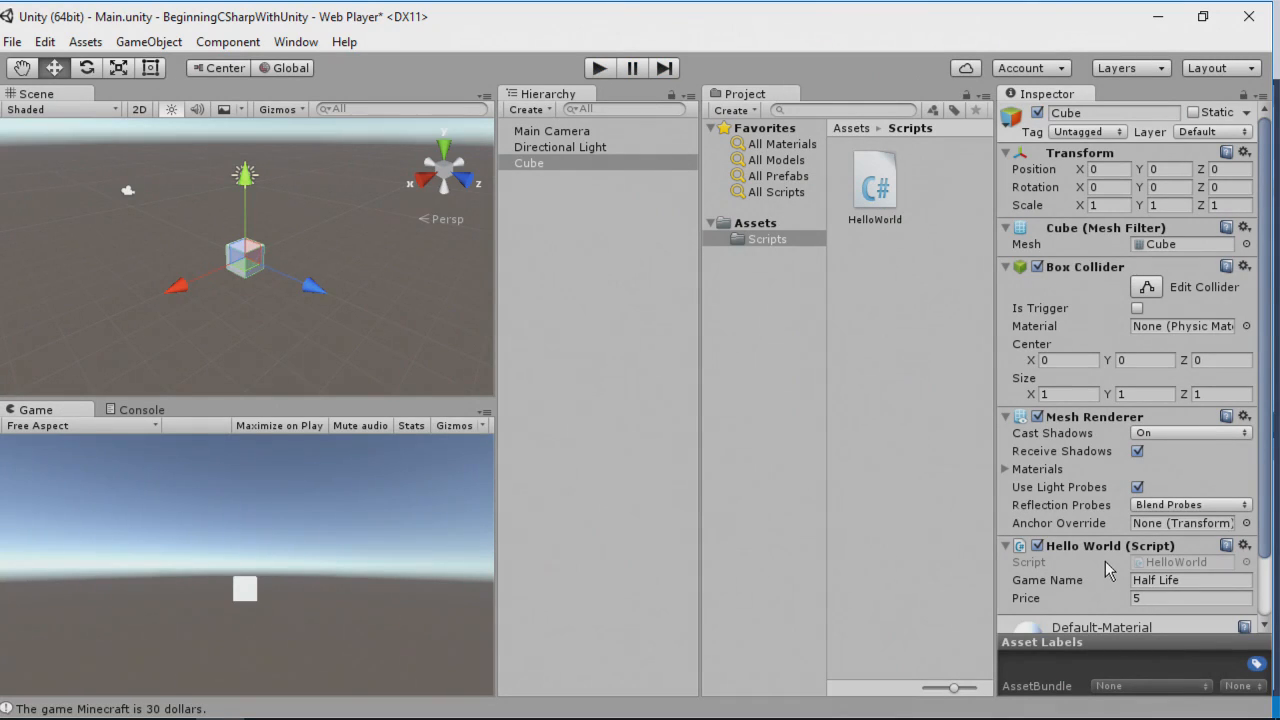
mouse_move(1058, 592)
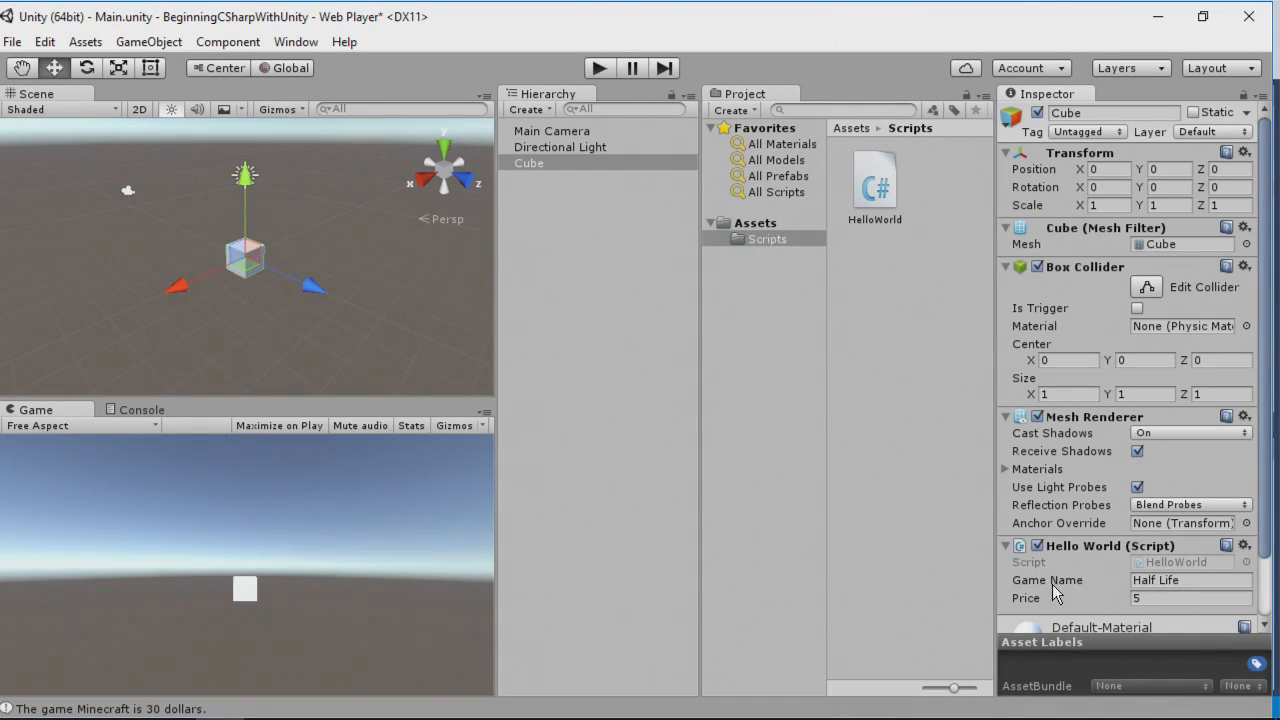
mouse_move(1160, 597)
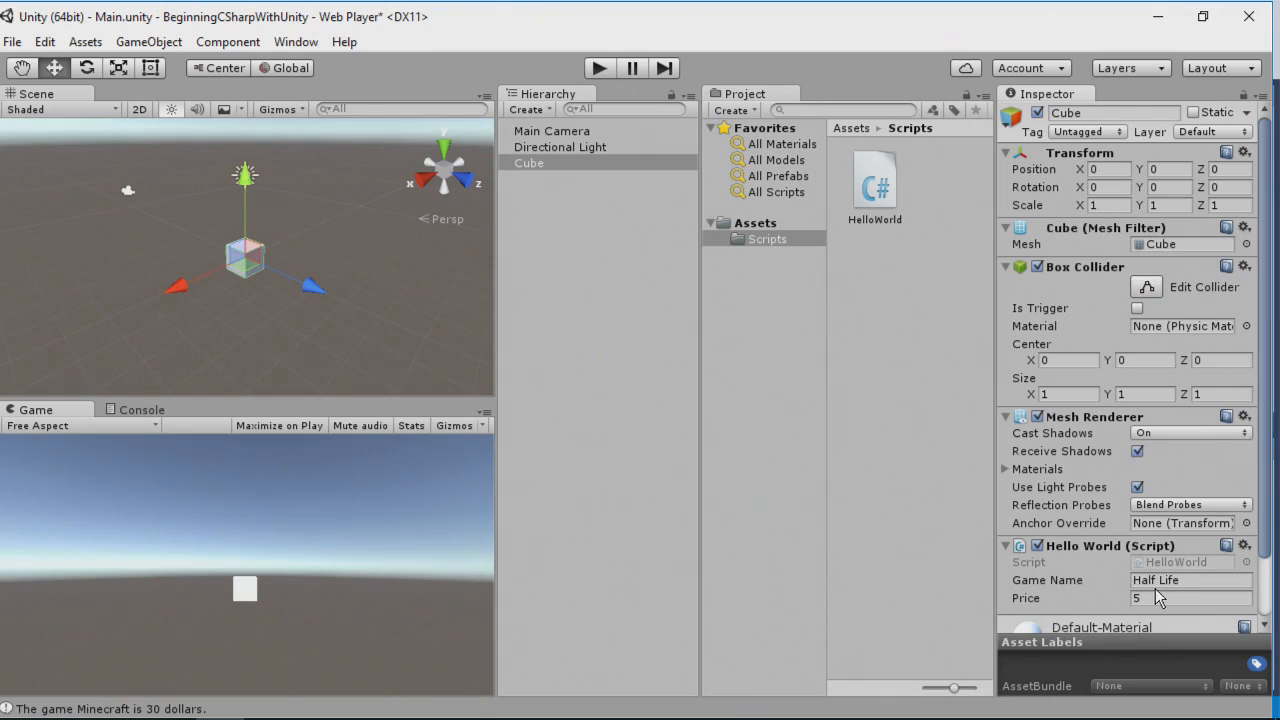